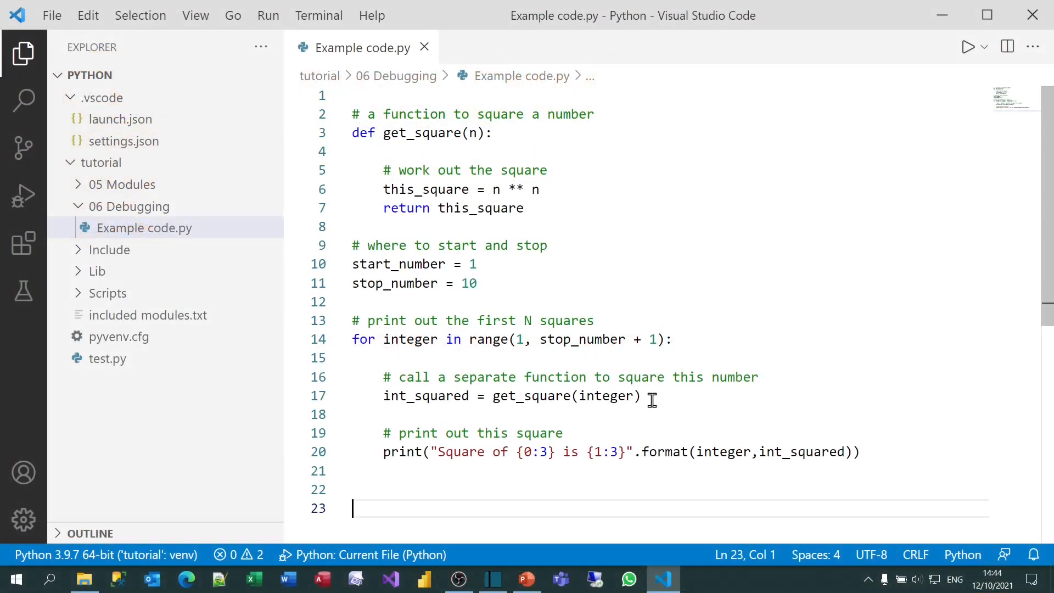
mouse_move(514, 377)
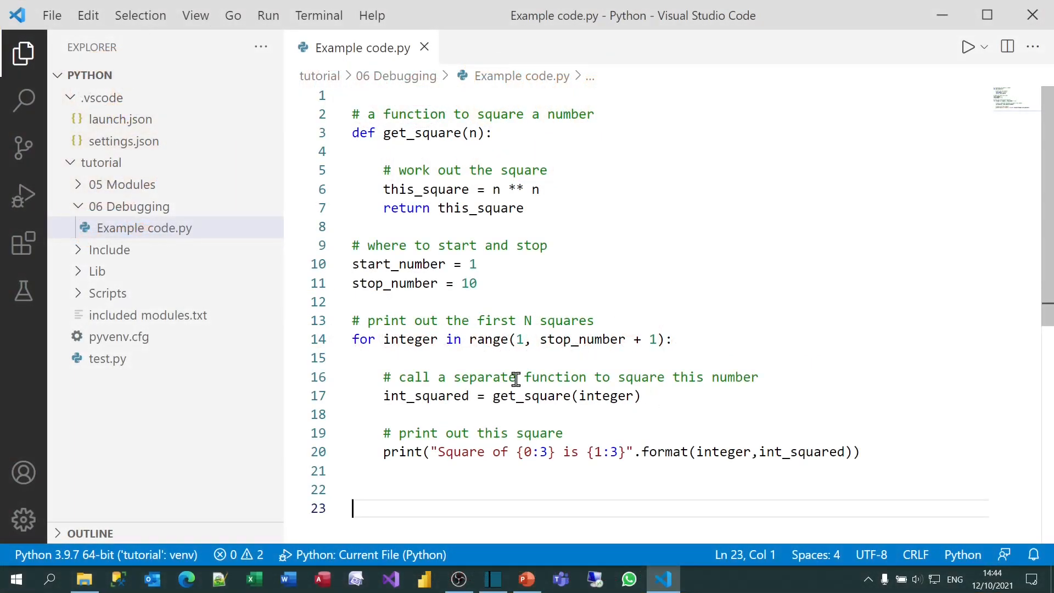
Step: Run Example code.py with Code Runner, showing wrong results such as 3 is 27 and 4 is 256
left_click(143, 228)
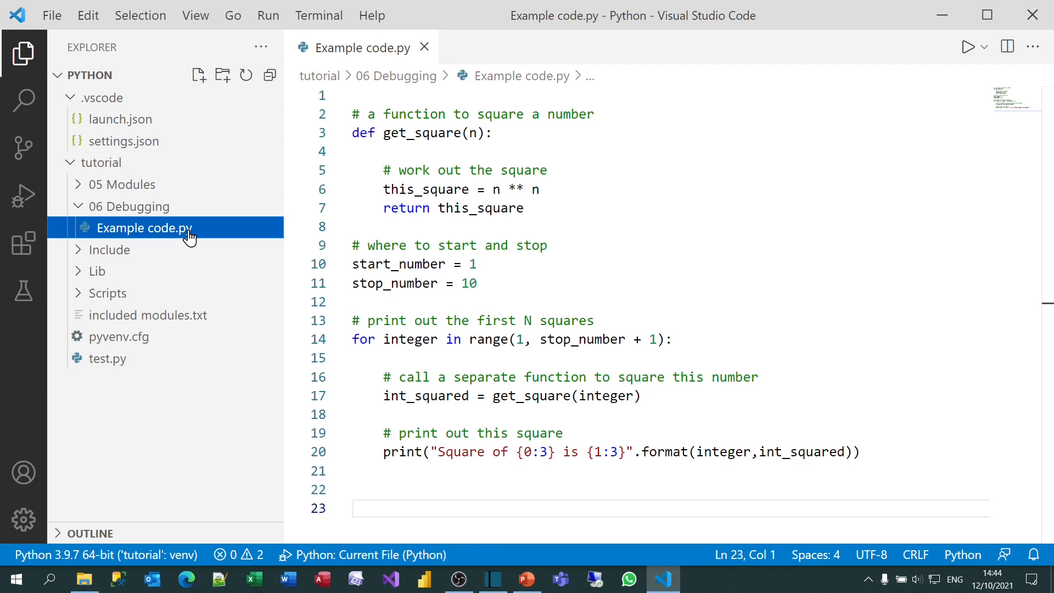
mouse_move(276, 237)
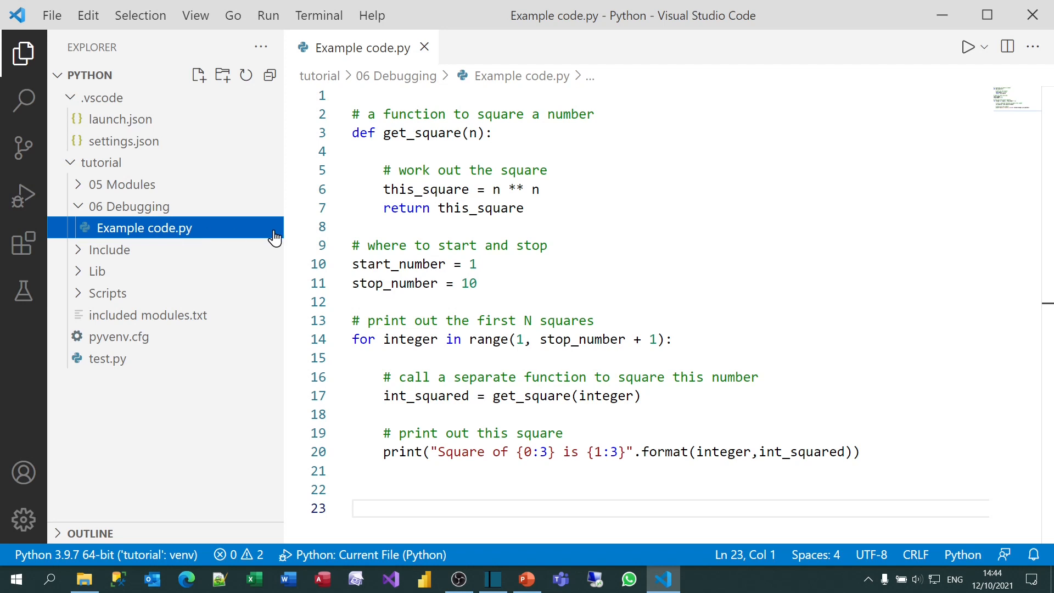
left_click(454, 245)
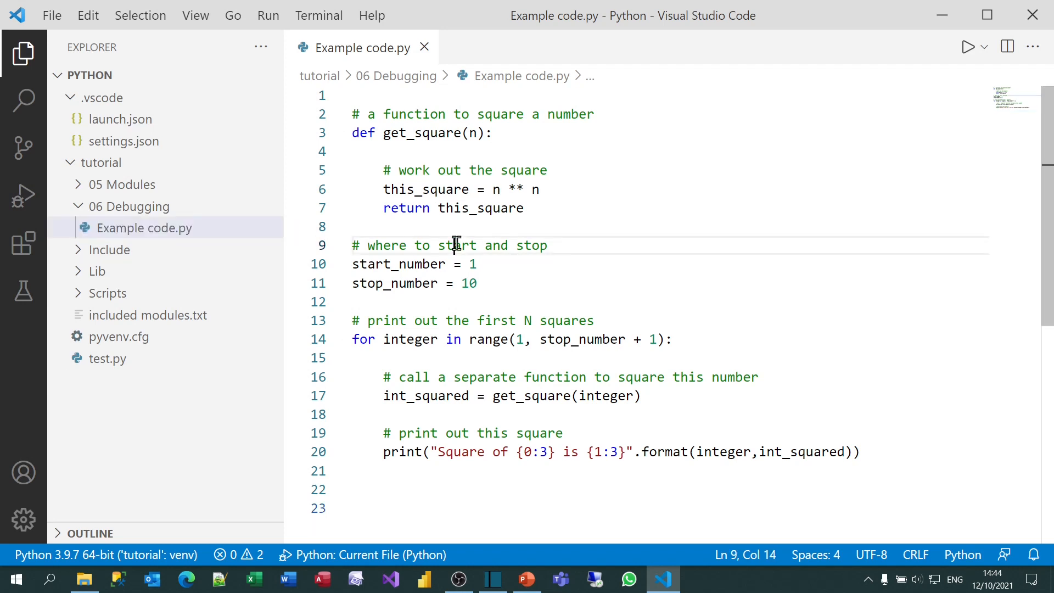
key("ctrl+alt+n")
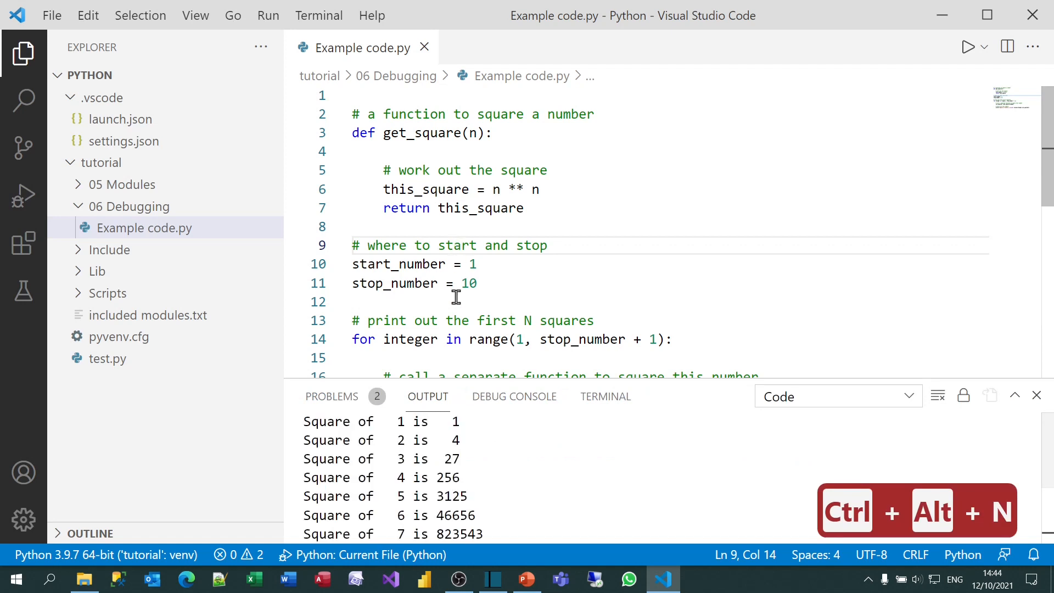
mouse_move(469, 441)
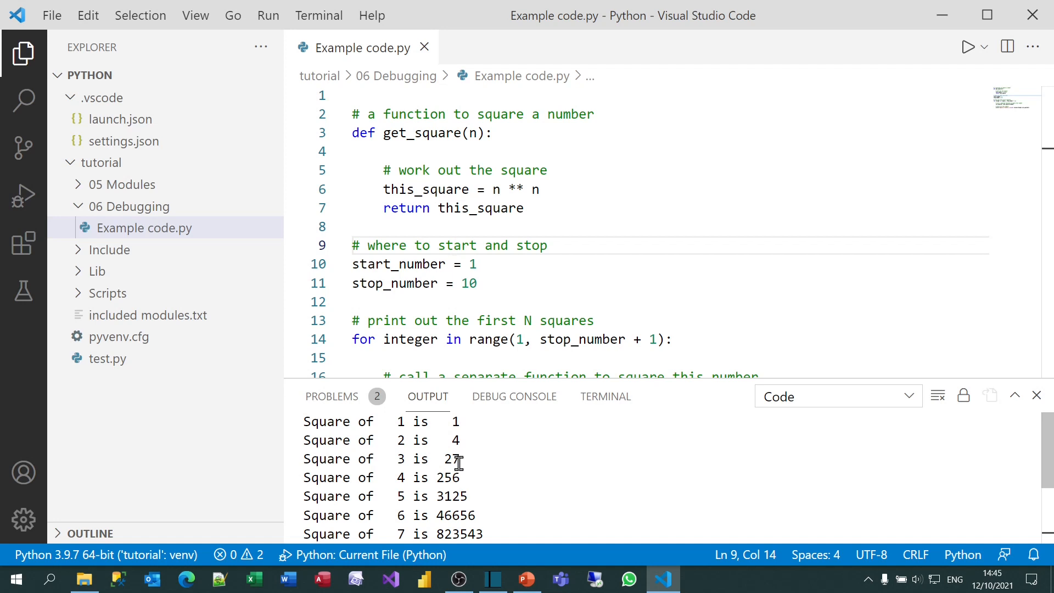
mouse_move(452, 478)
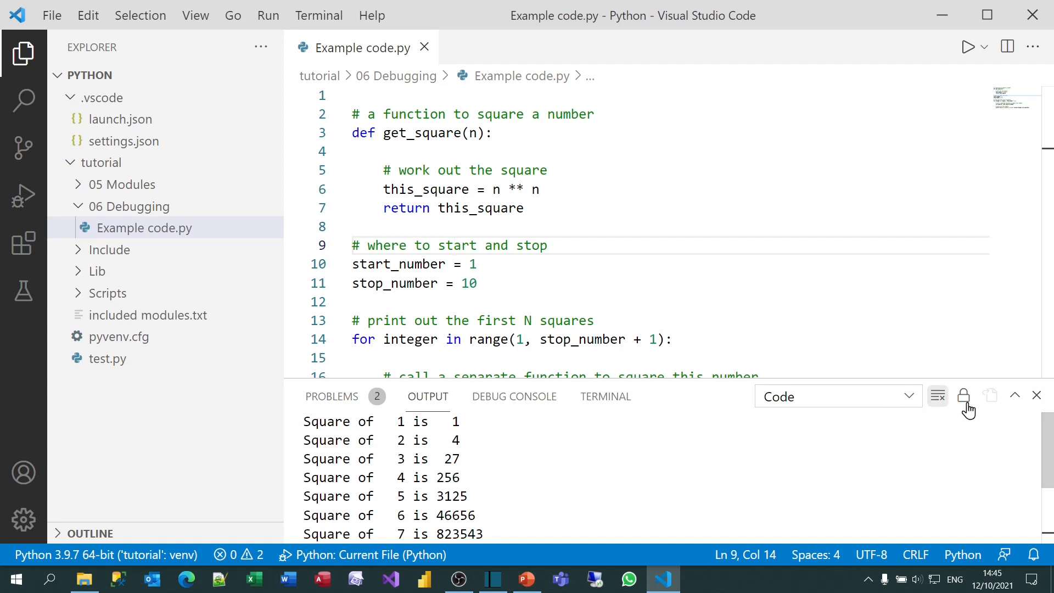
Step: Hide the output, start debugging at the line 14 breakpoint and step over to line 17 with integer = 1
left_click(1037, 396)
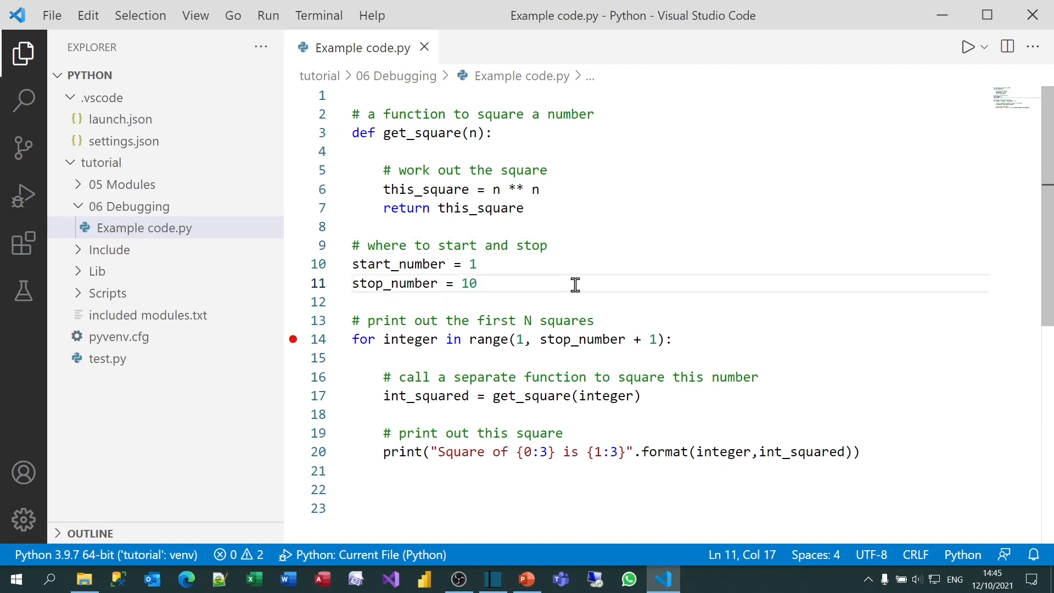
key("f5")
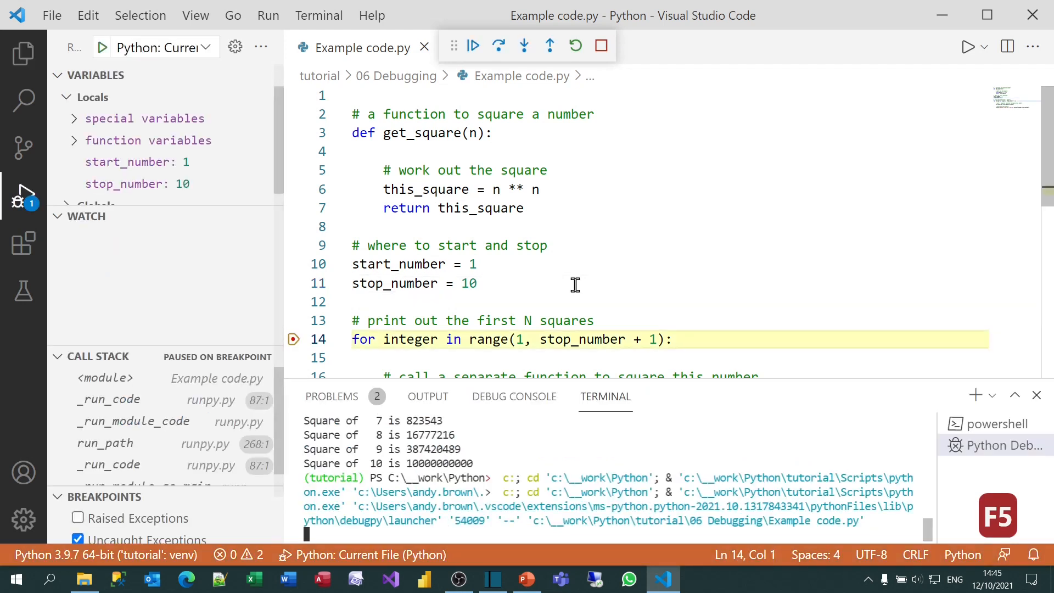
mouse_move(595, 261)
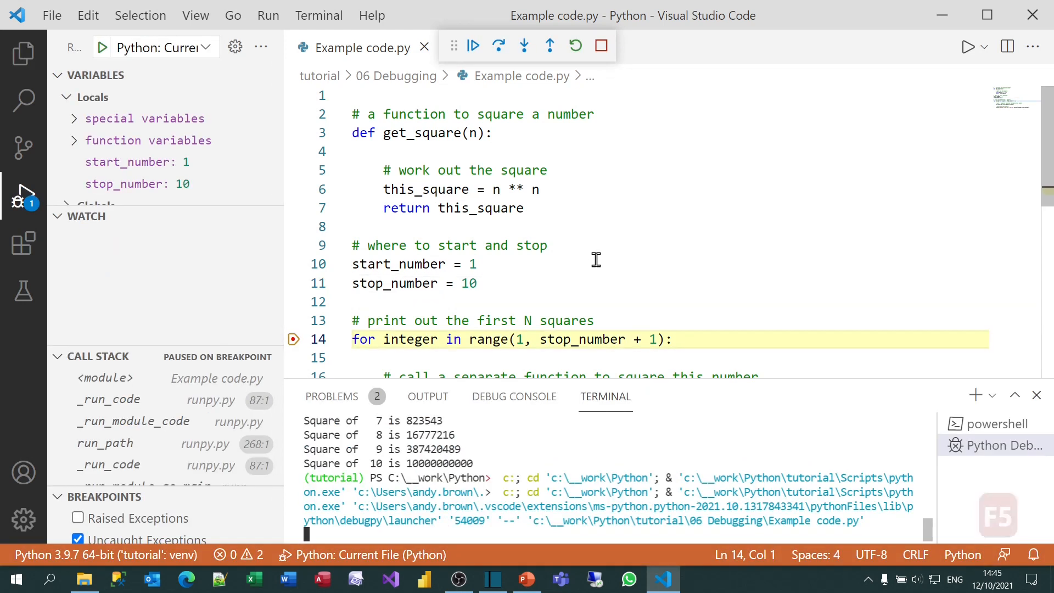
scroll("down", 3)
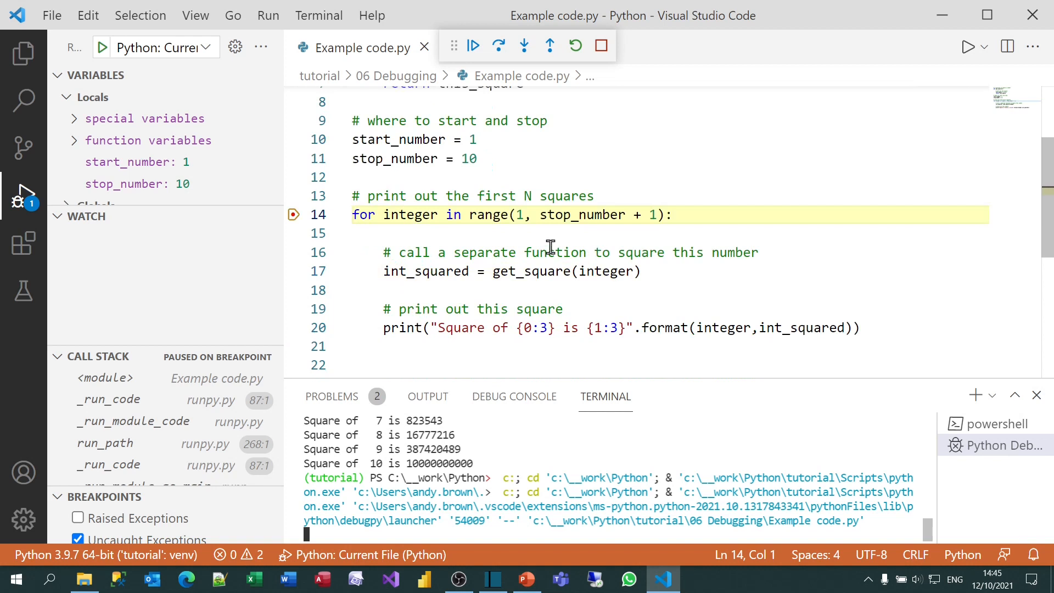
mouse_move(561, 214)
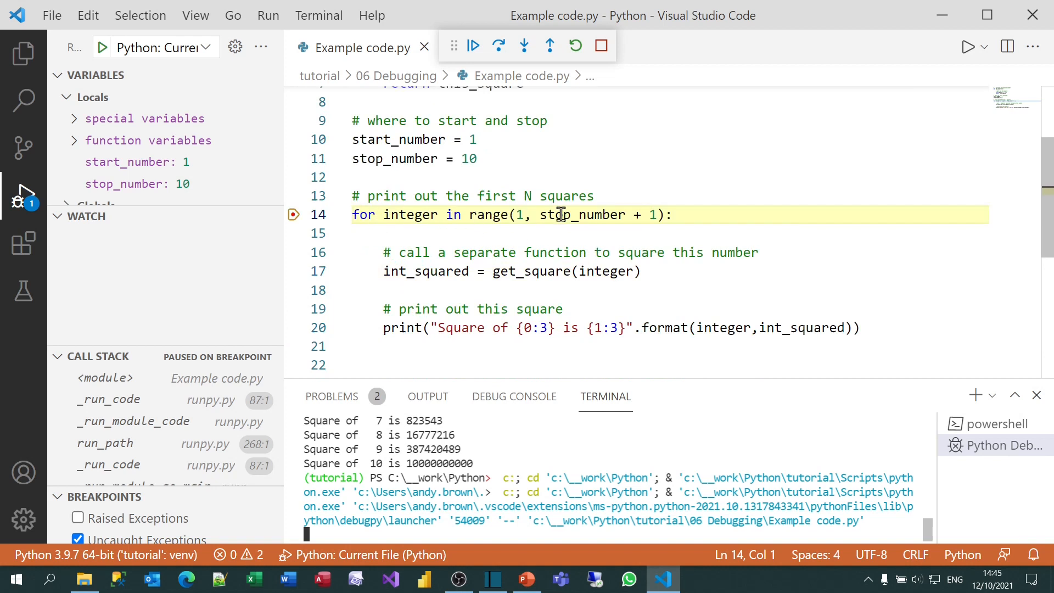
mouse_move(529, 214)
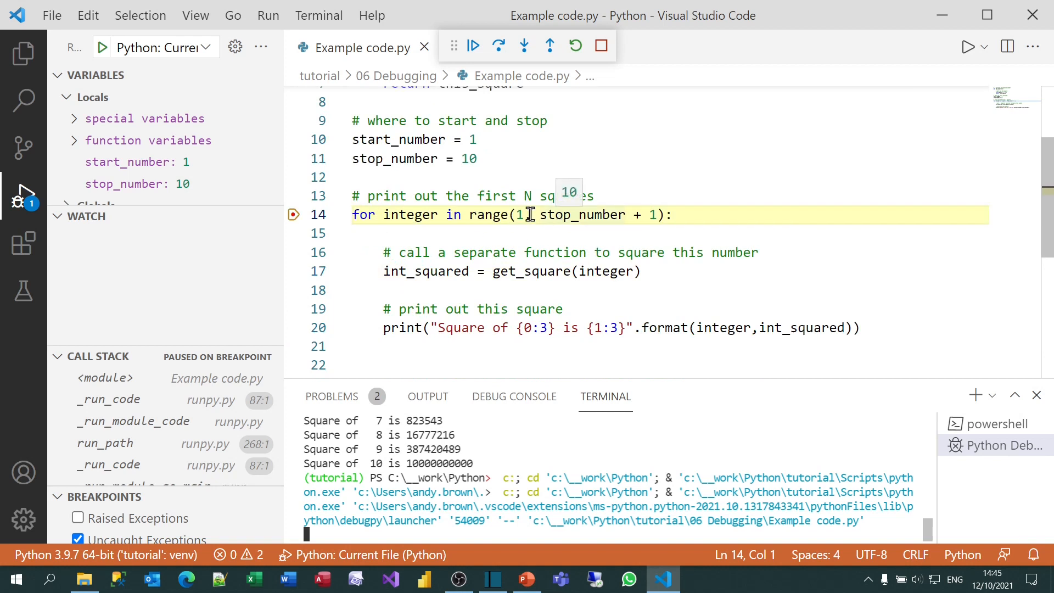
mouse_move(199, 166)
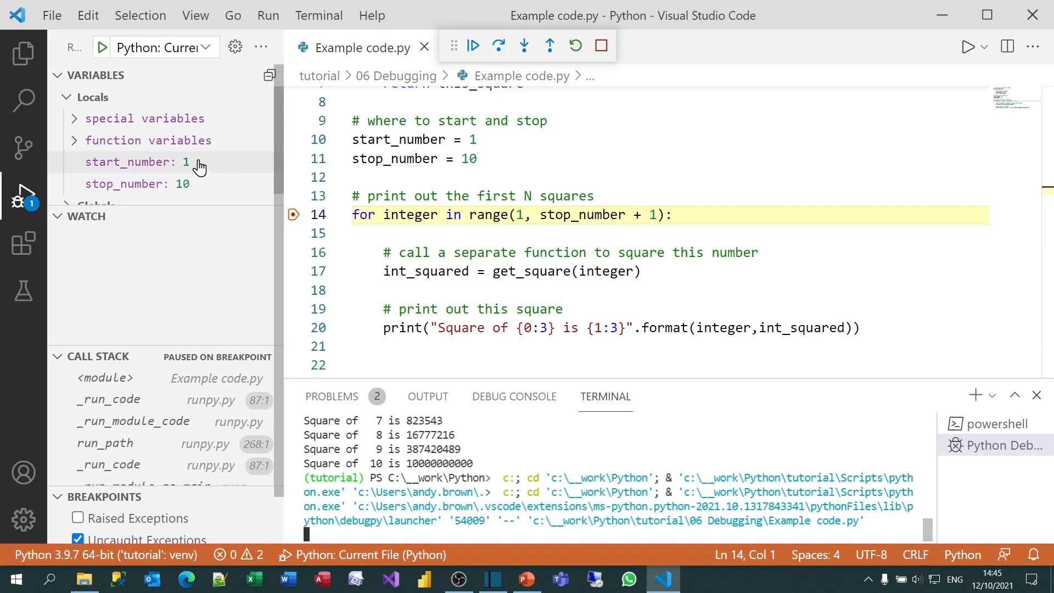
mouse_move(419, 224)
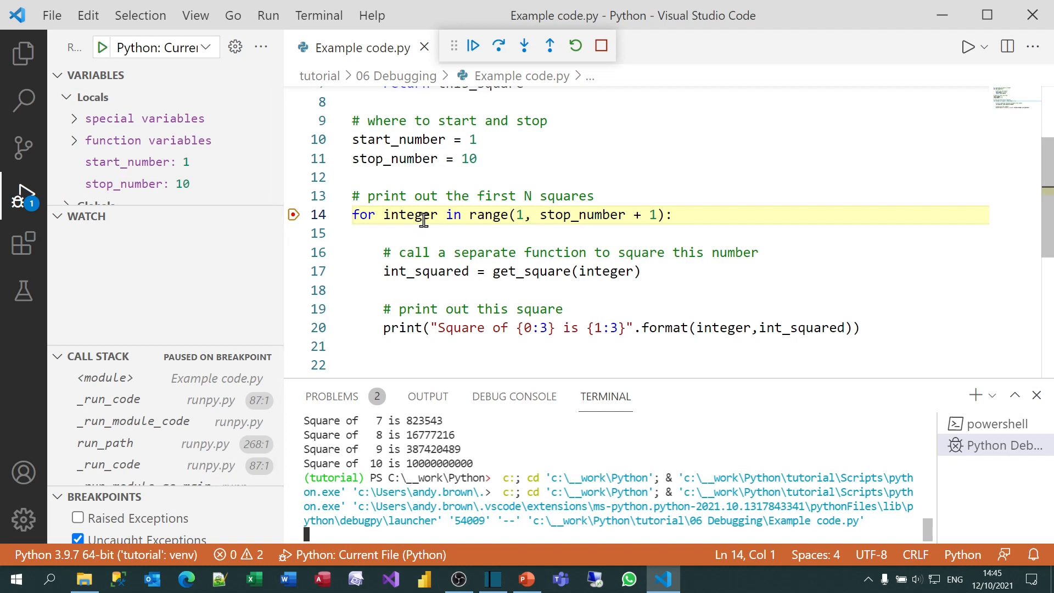
left_click(499, 46)
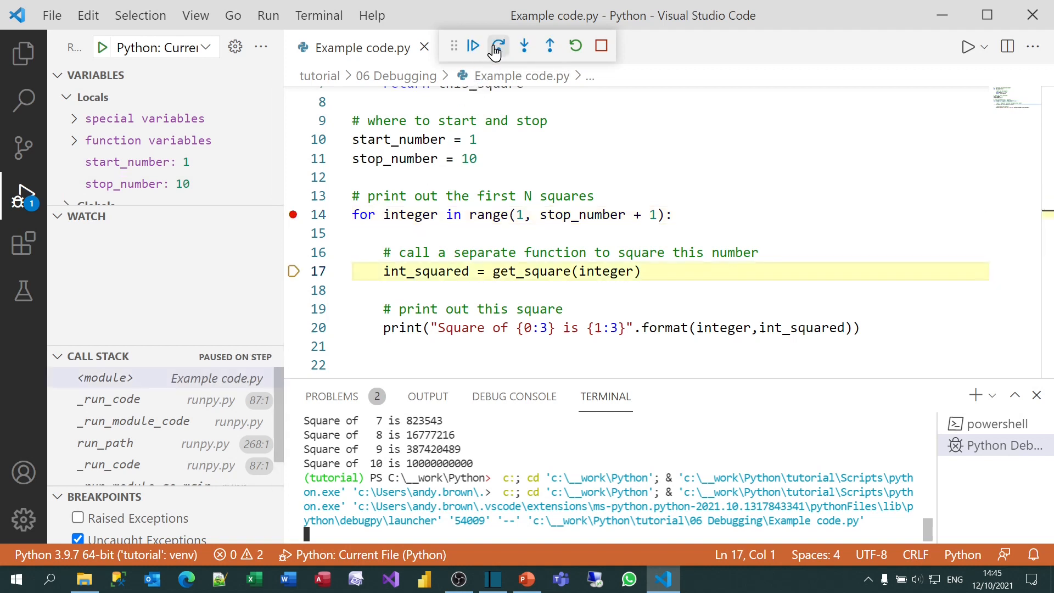
left_click(498, 45)
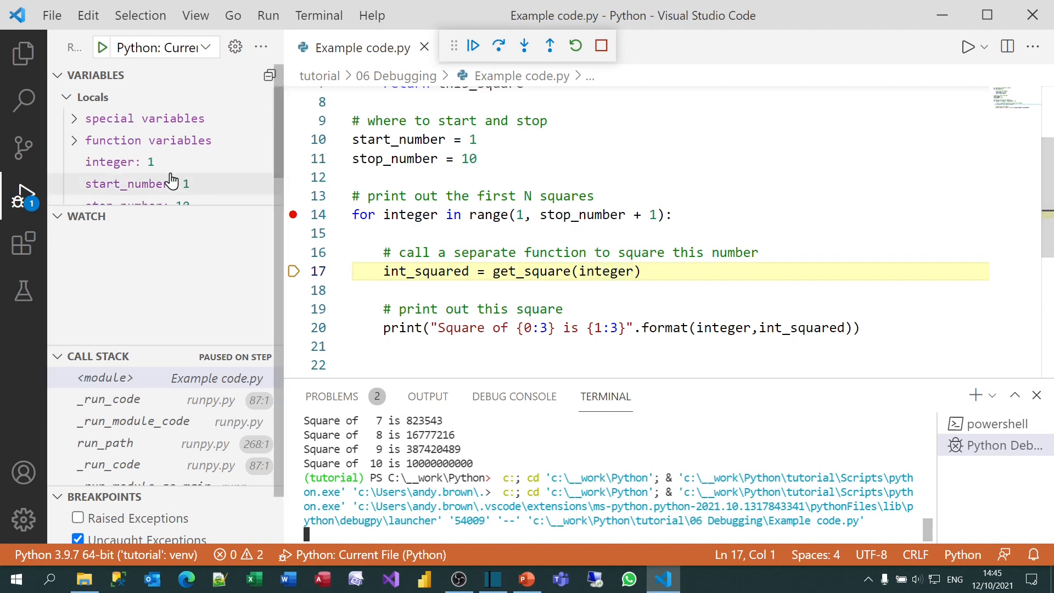
mouse_move(152, 163)
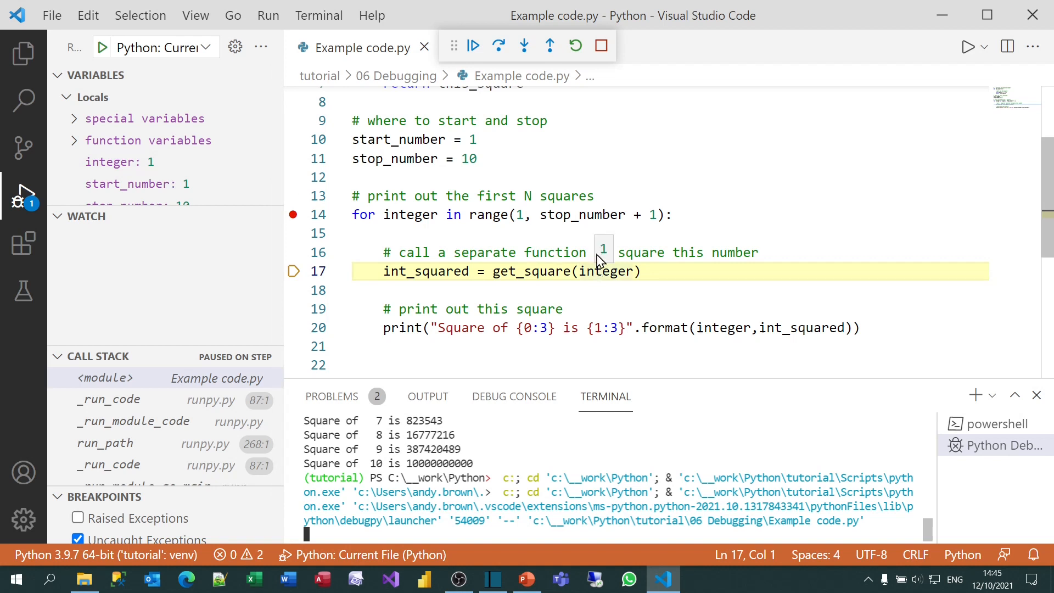
mouse_move(592, 214)
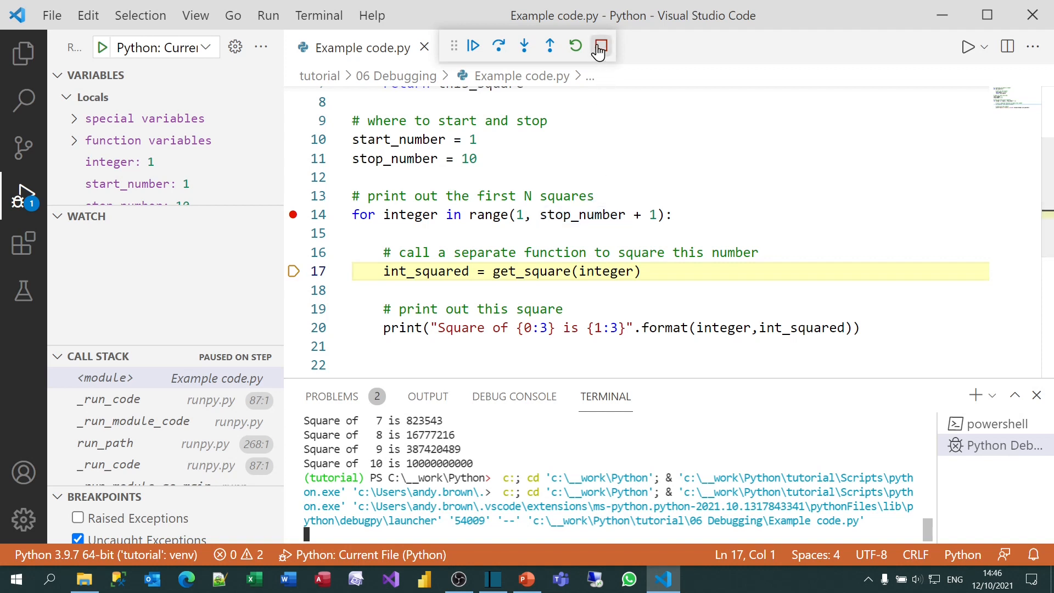
Step: Stop the debugging session and deselect the get_square lines, leaving the line 14 breakpoint
left_click(599, 45)
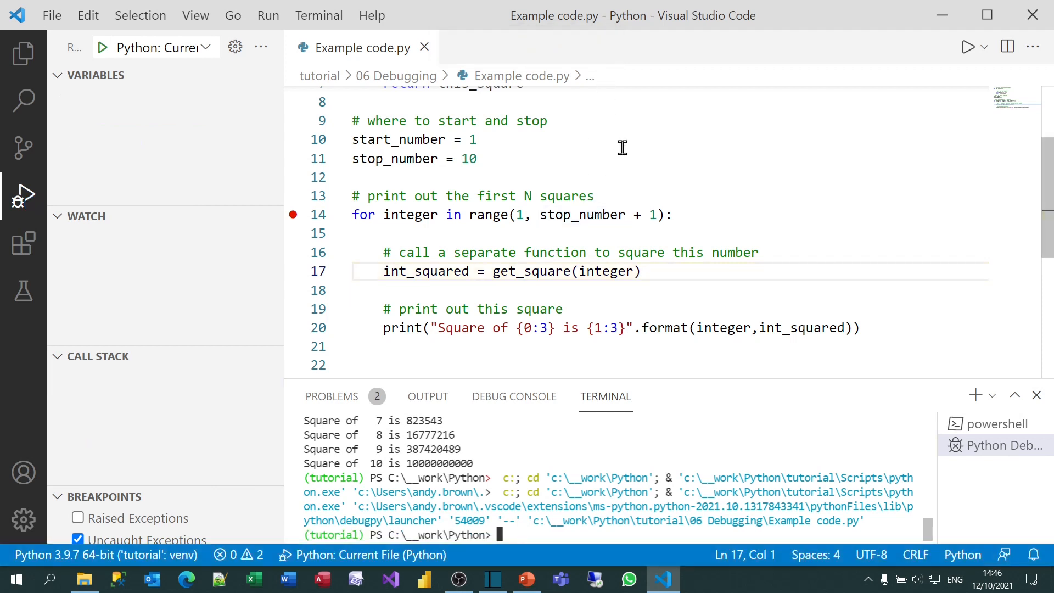
mouse_move(666, 214)
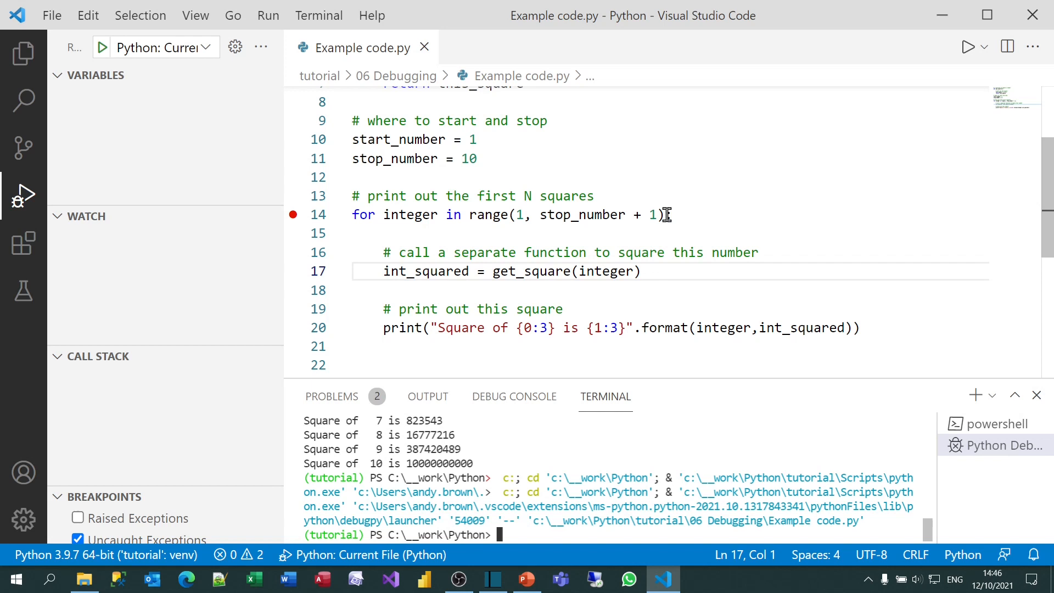
scroll("up", 3)
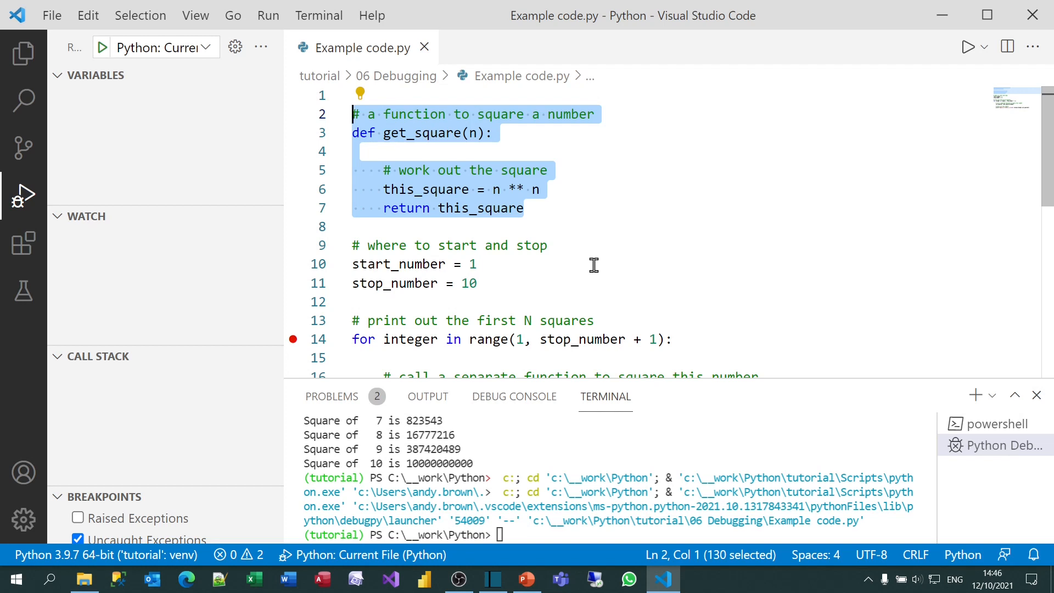
left_click(478, 264)
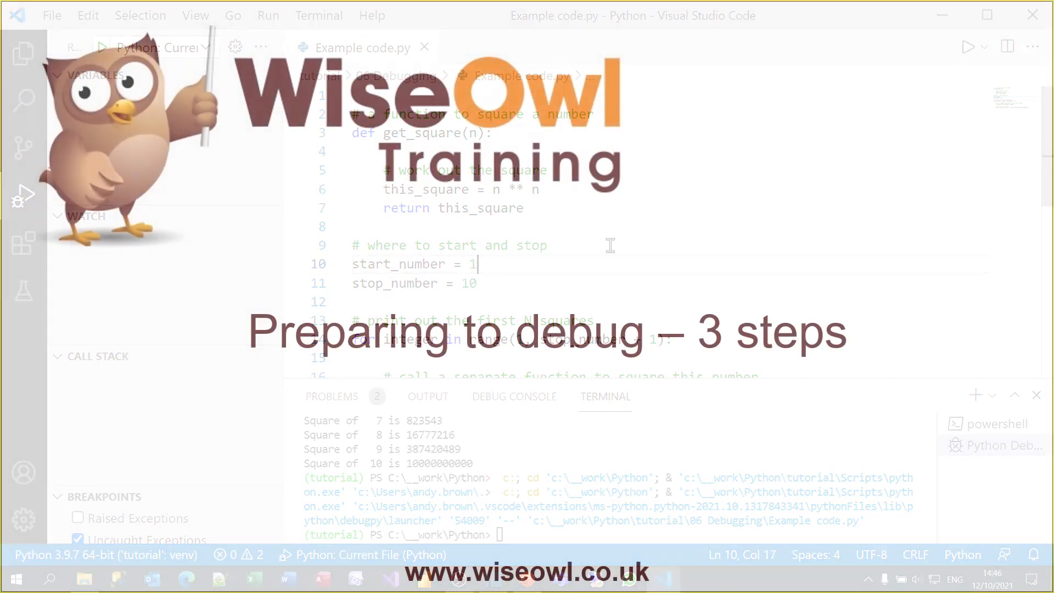
Step: Show the Explorer with Example code.py and a .vscode folder holding only settings.json
left_click(23, 53)
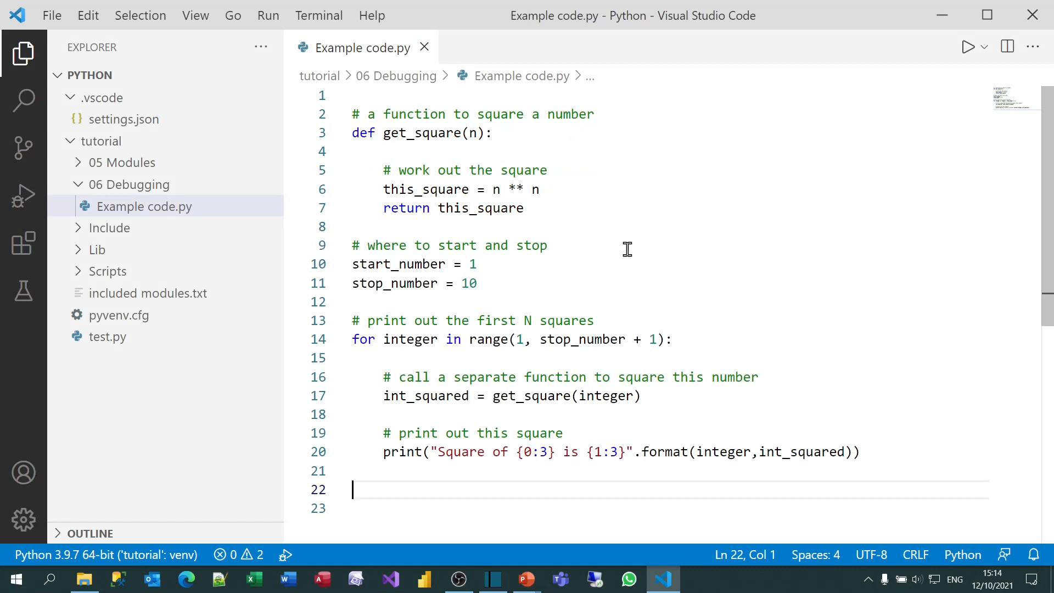
mouse_move(23, 196)
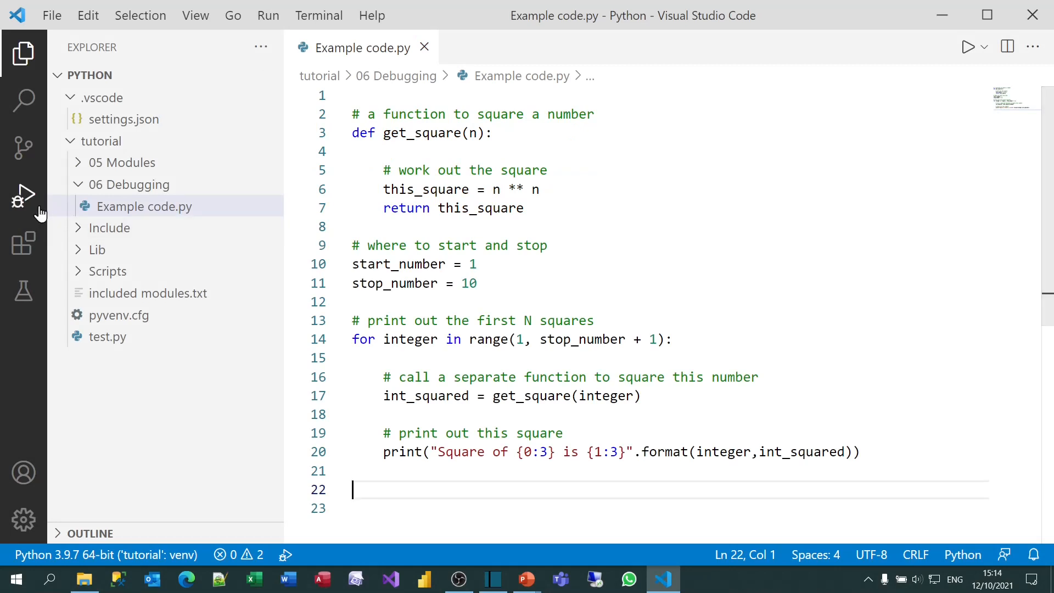
mouse_move(23, 195)
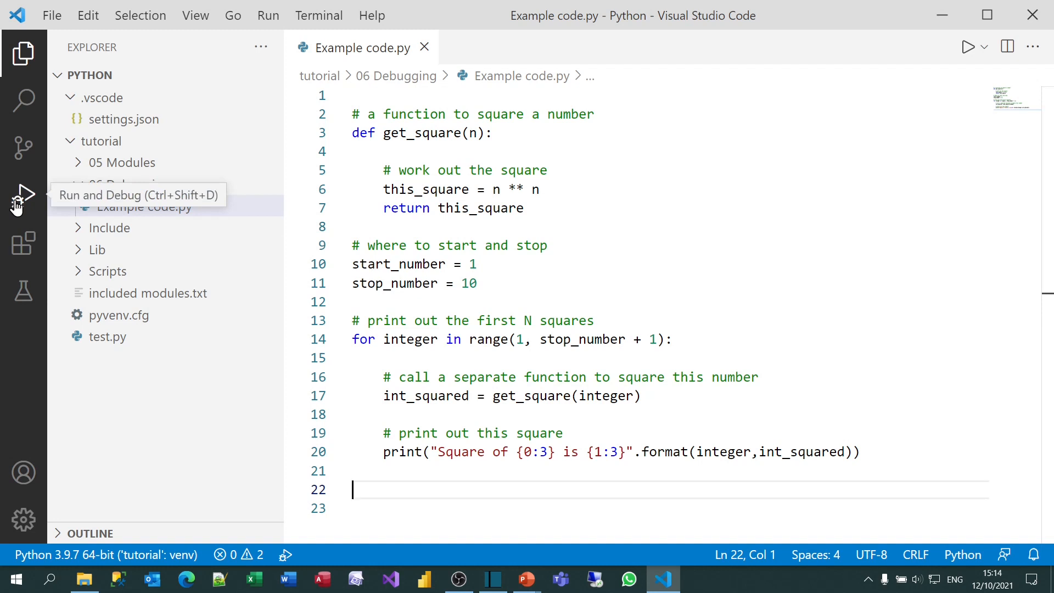
Step: Create a launch.json with a Python: Current File configuration and return to Example code.py
left_click(23, 195)
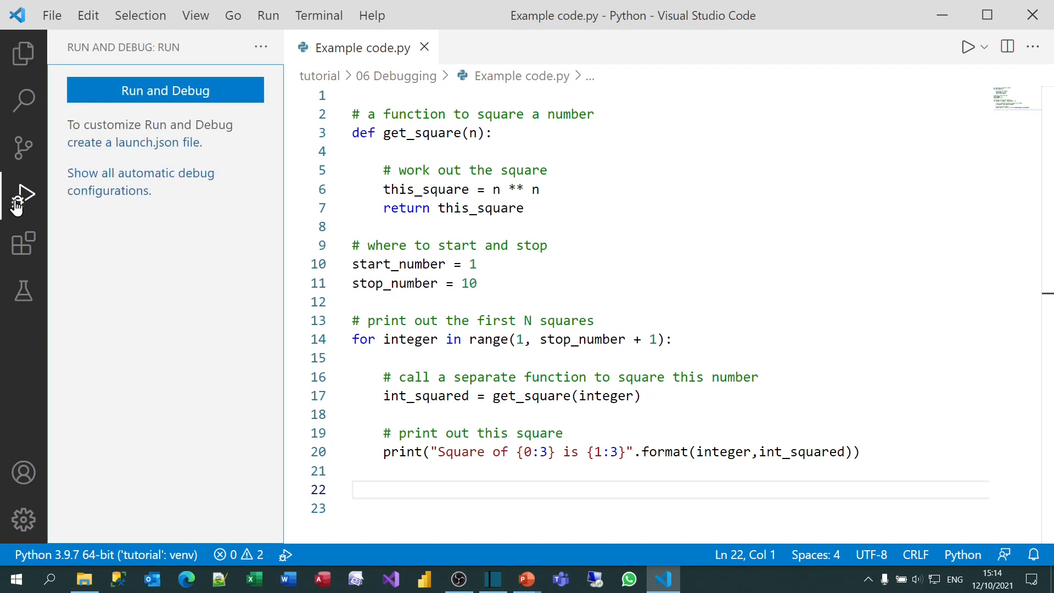
mouse_move(119, 159)
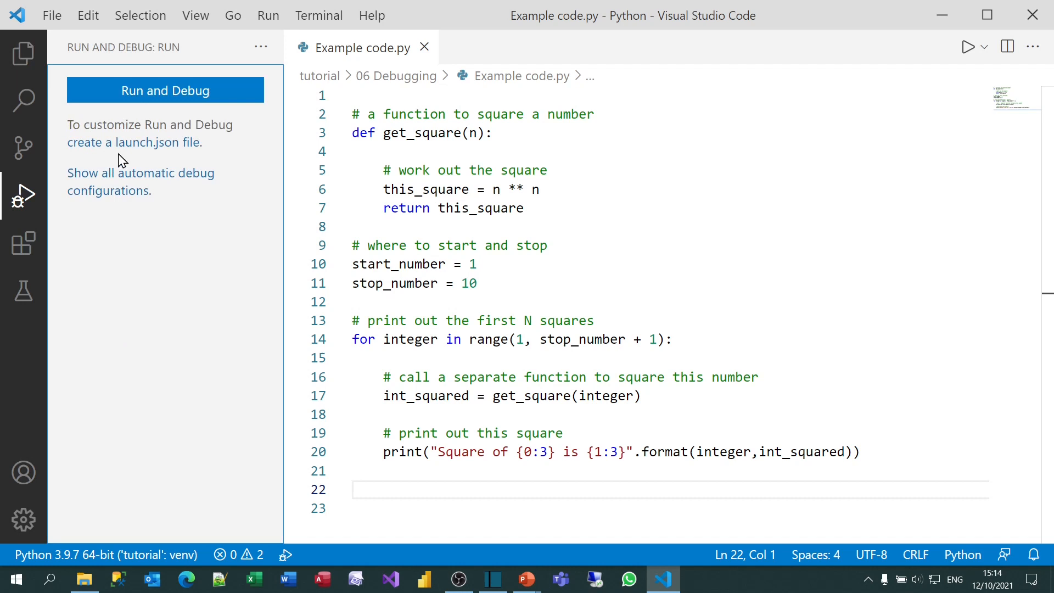
mouse_move(134, 149)
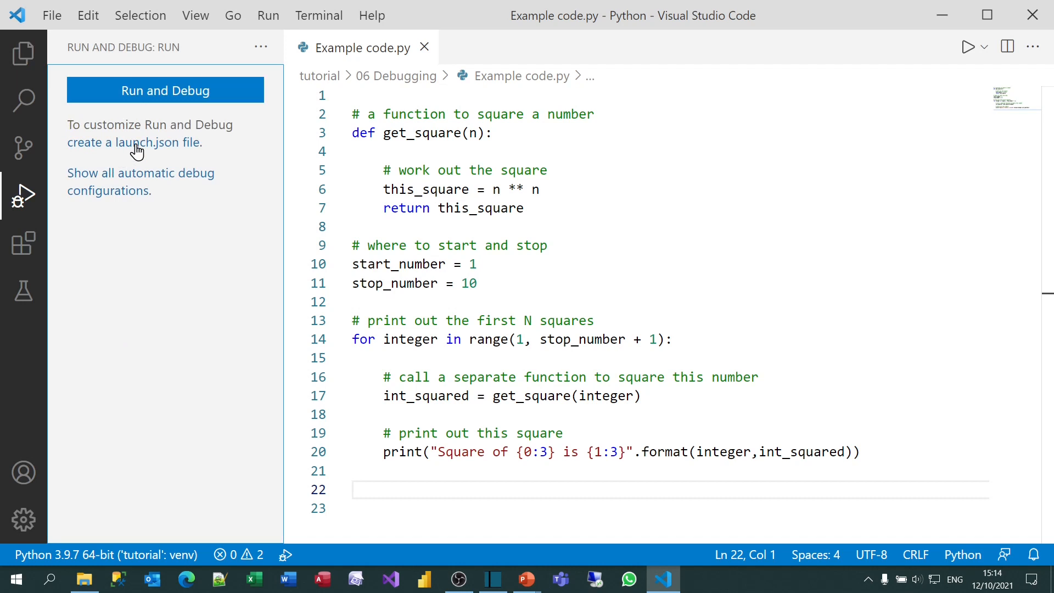
left_click(164, 90)
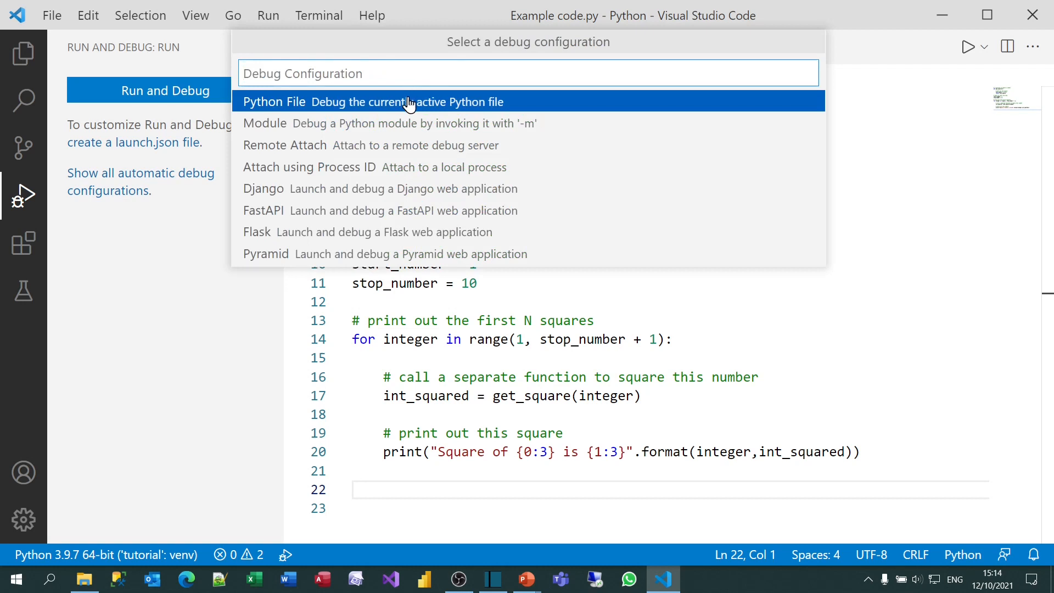
mouse_move(408, 101)
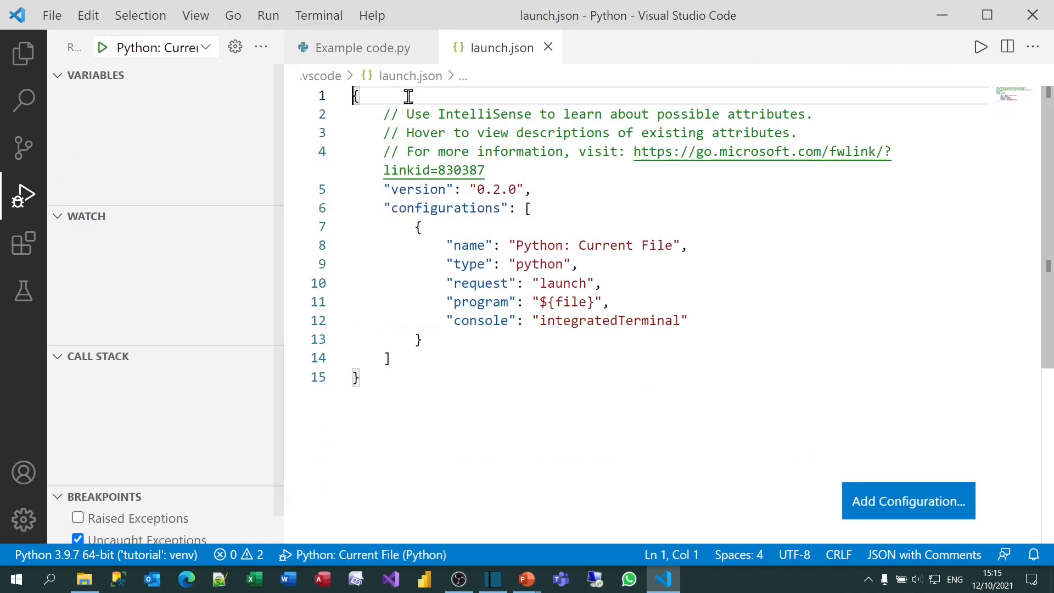
mouse_move(475, 61)
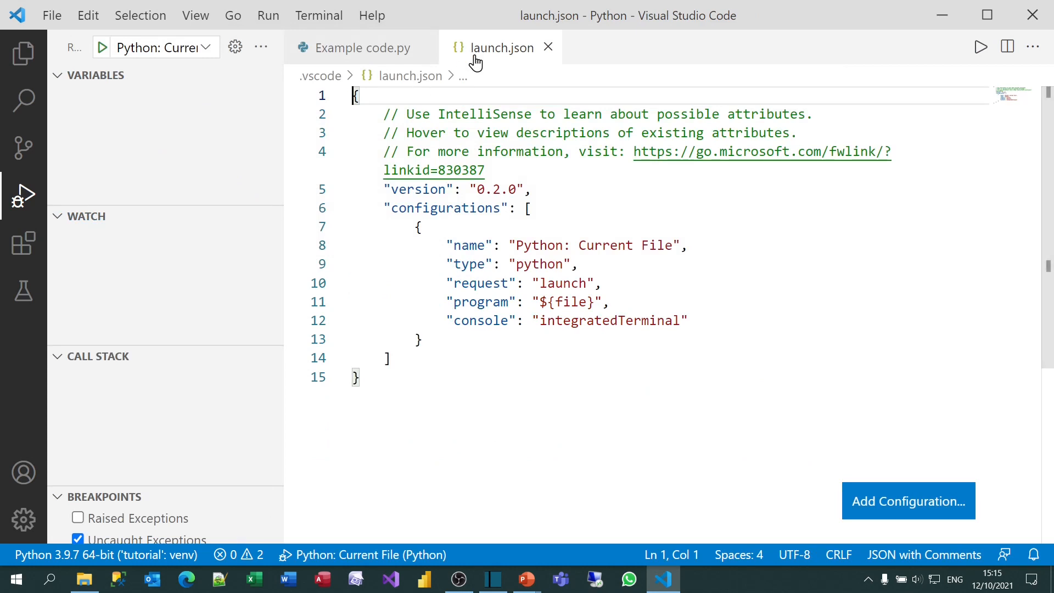
left_click(23, 52)
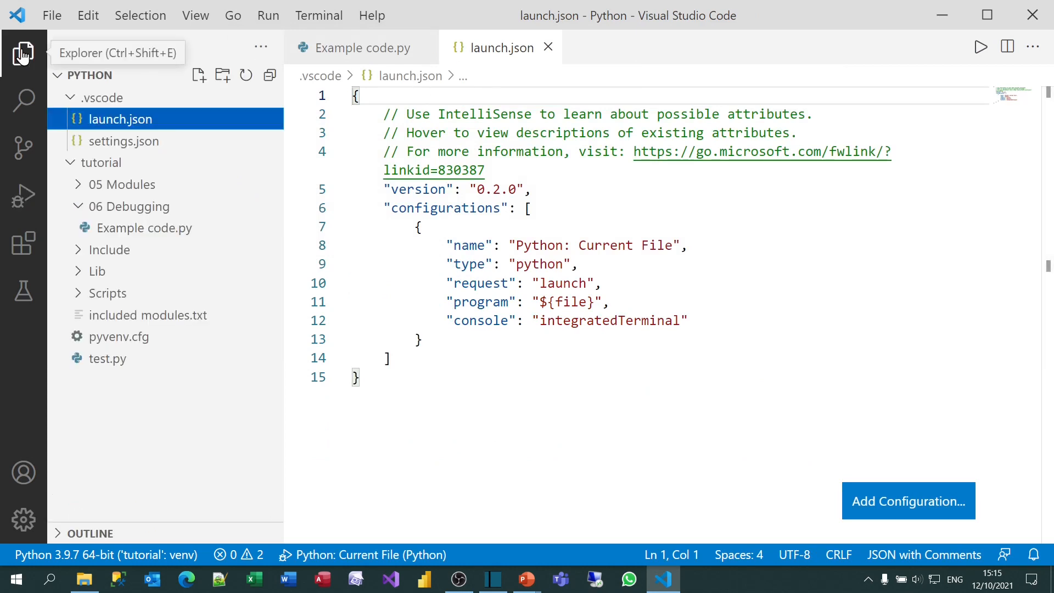
mouse_move(104, 98)
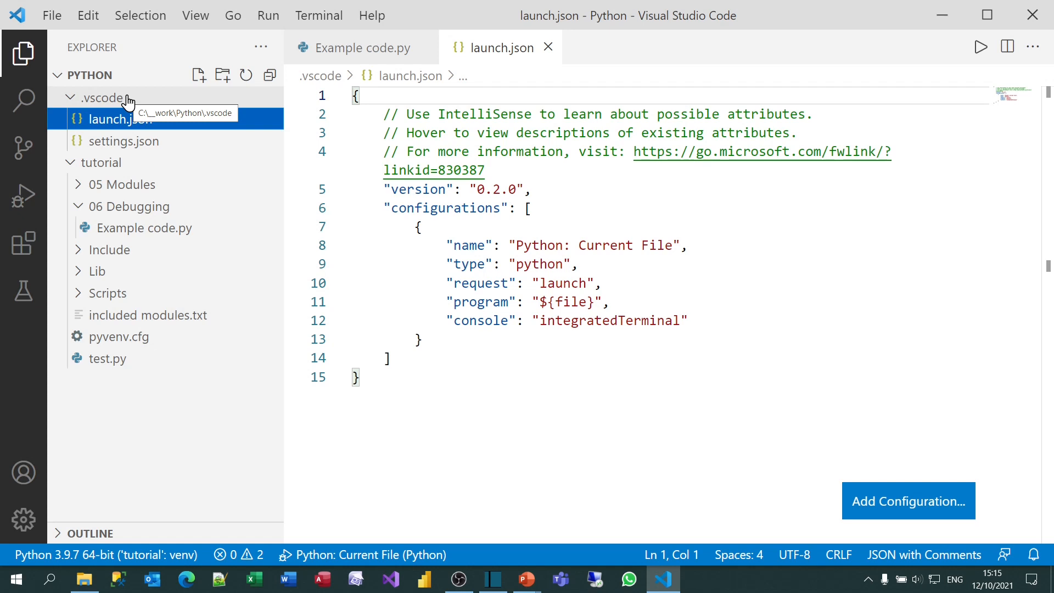
left_click(361, 47)
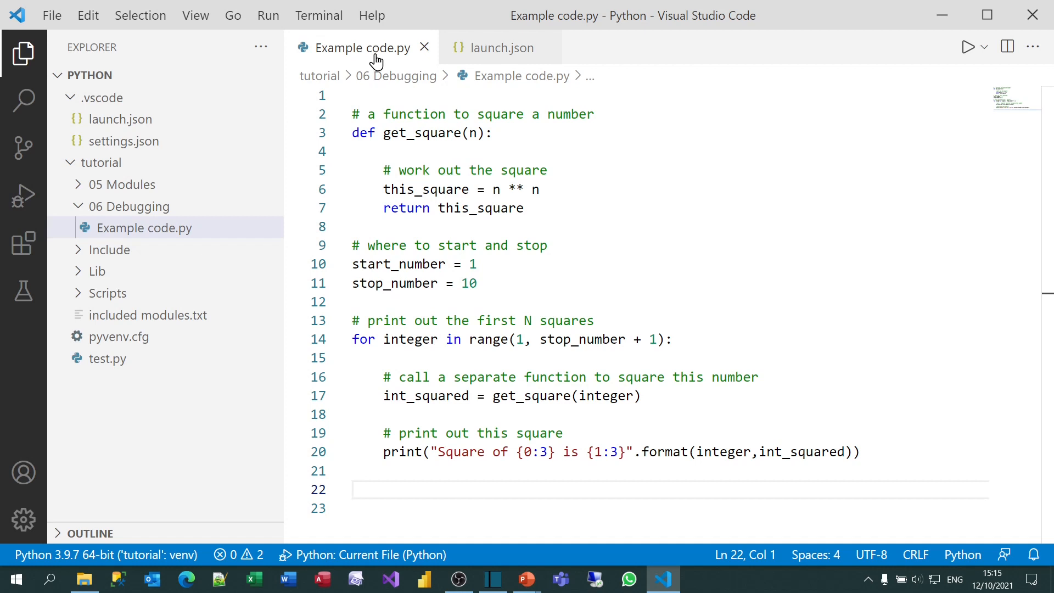
mouse_move(340, 181)
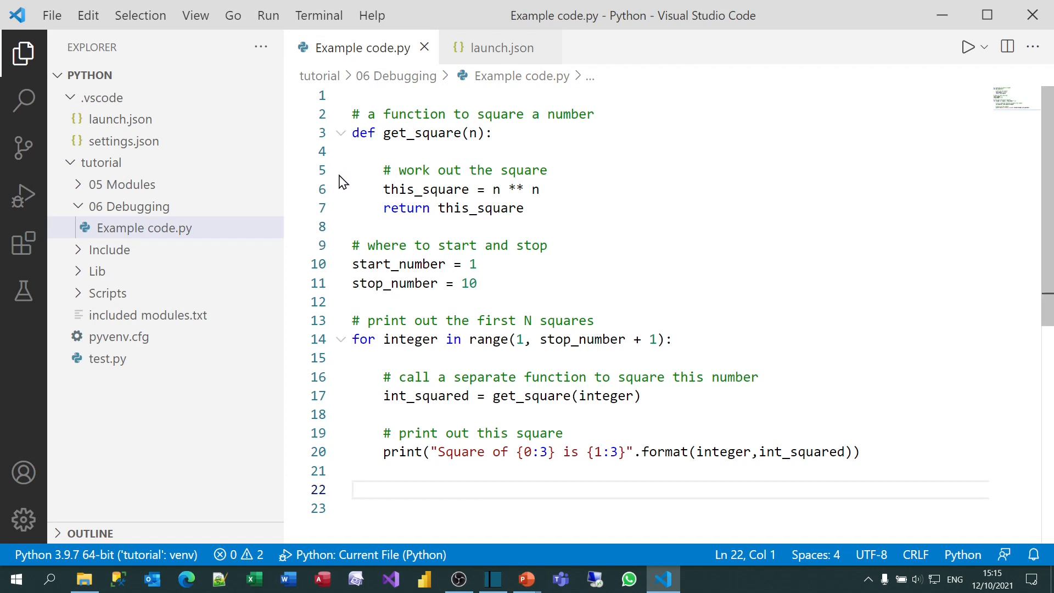
Step: Set a breakpoint on line 14 and run without debugging, printing squares through 10
left_click(292, 339)
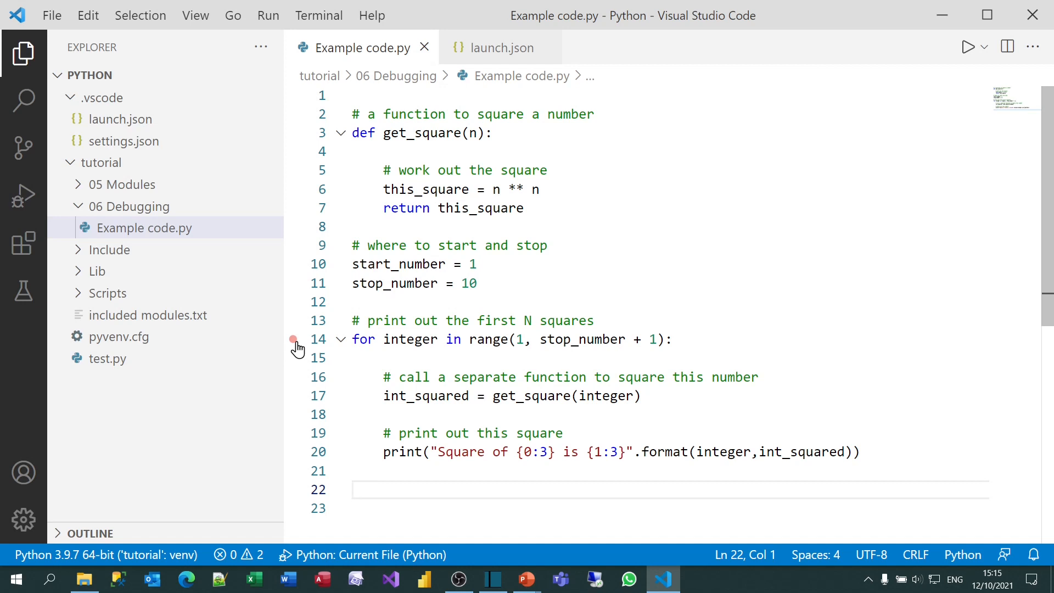
left_click(292, 340)
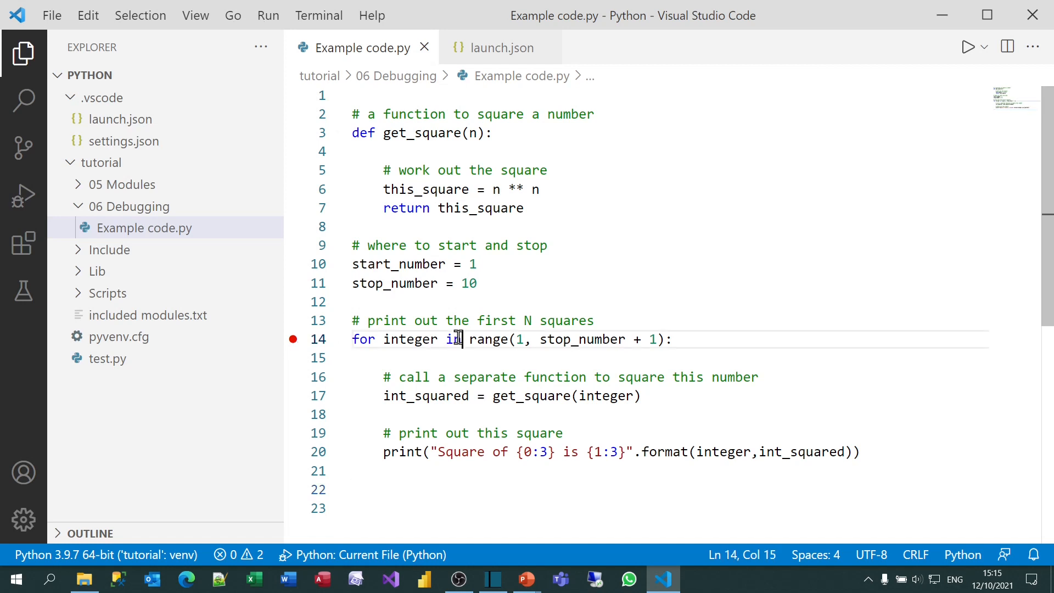
key("f9")
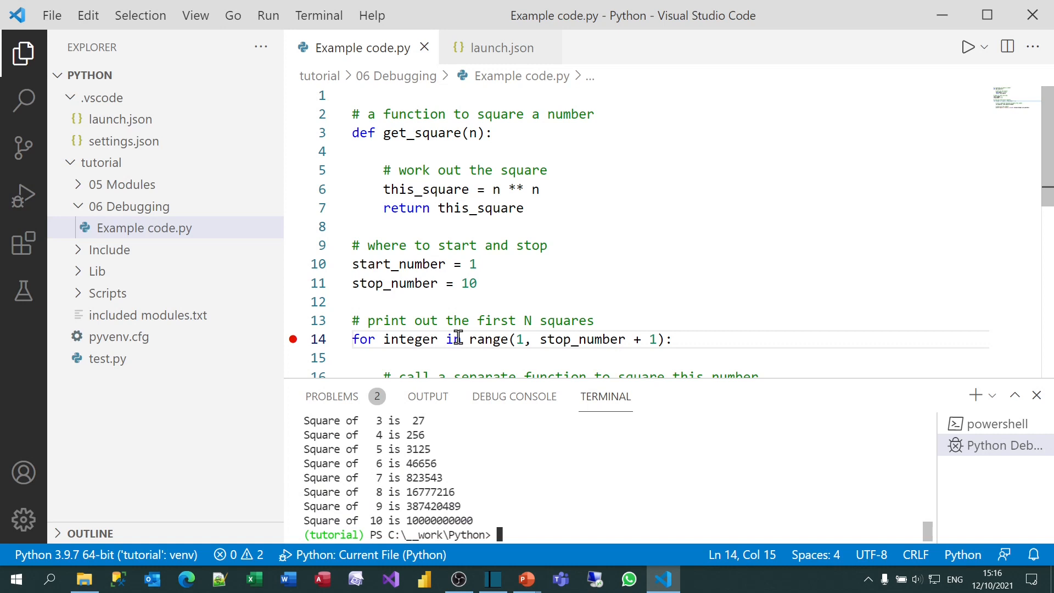
Step: Add "justMyCode": false to launch.json, save it and return to Example code.py
left_click(501, 47)
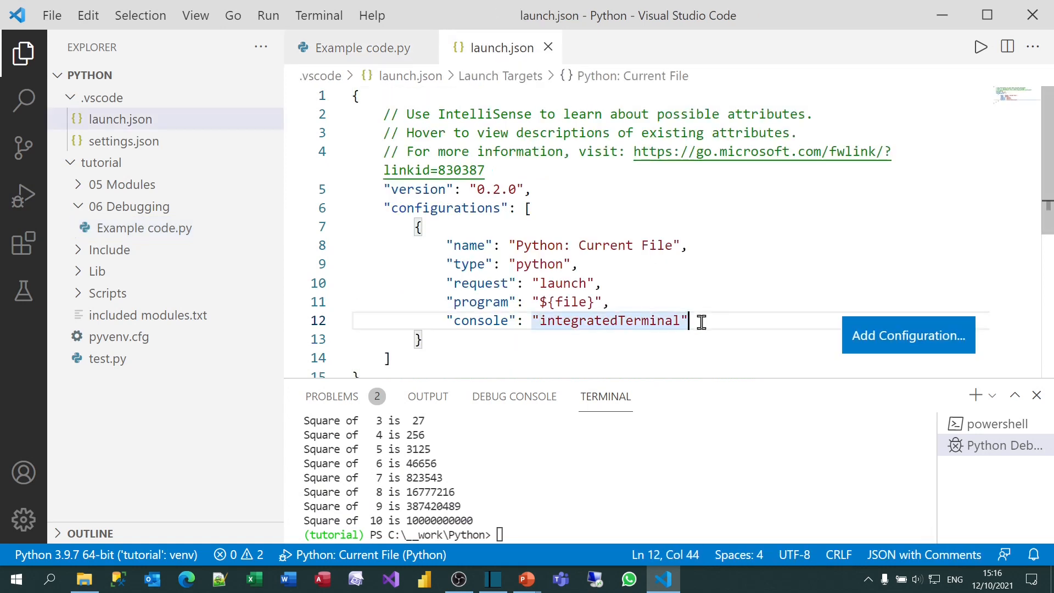
type(",")
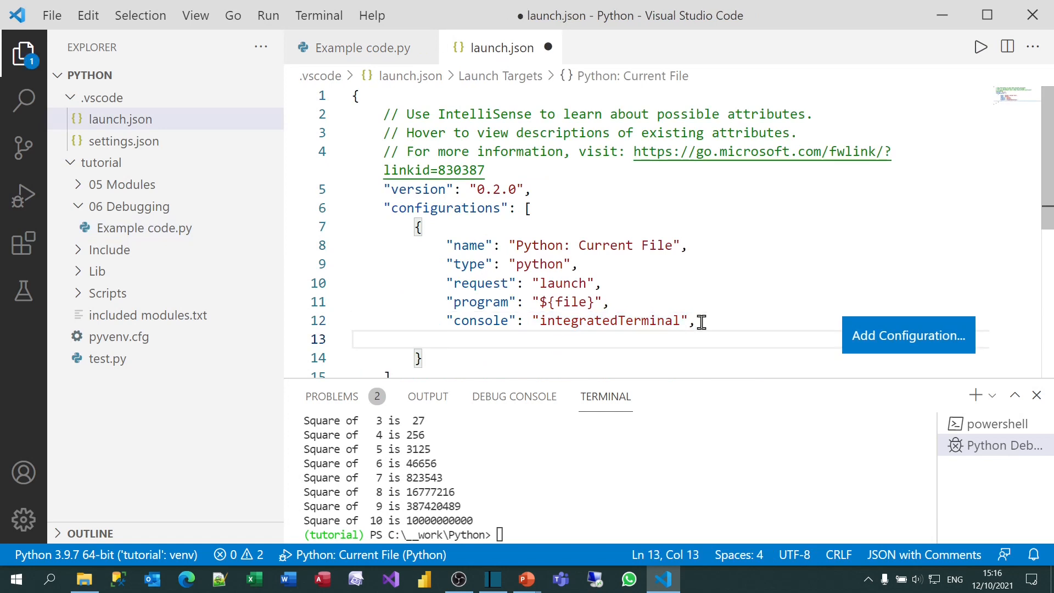
type("justMyCode\": true")
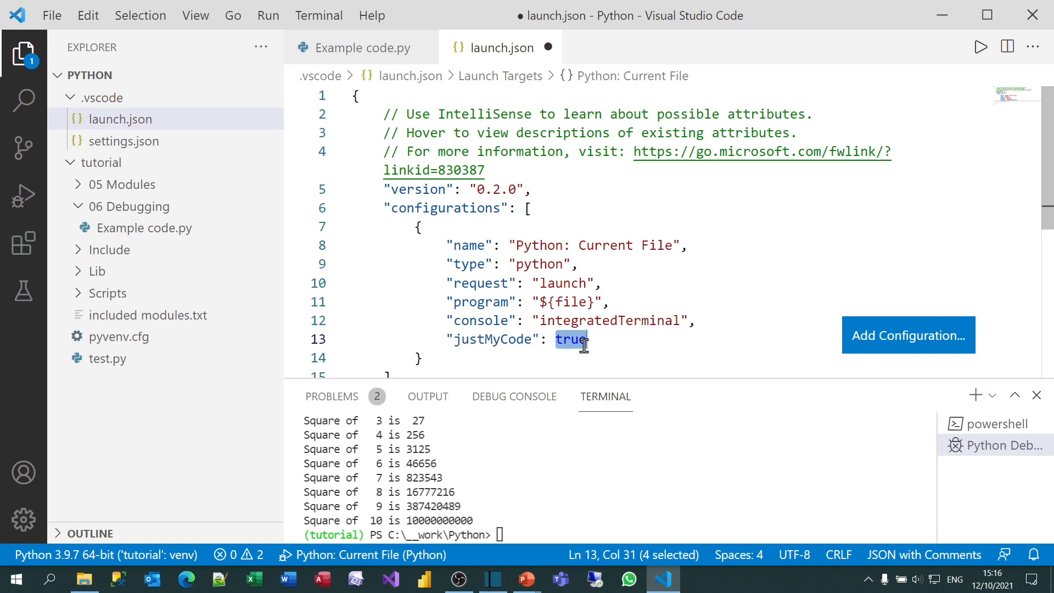
type("false")
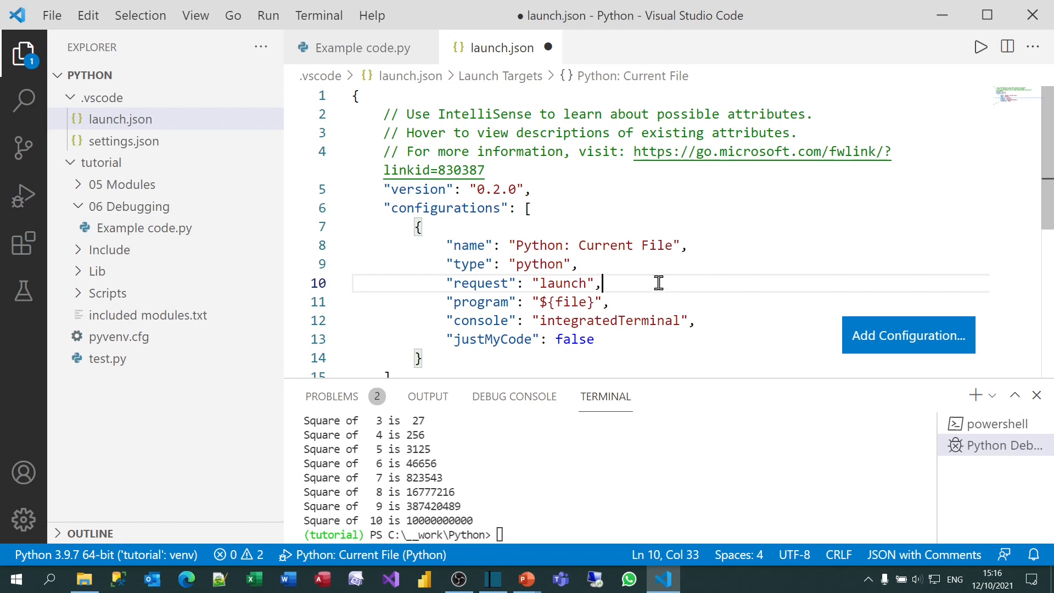
mouse_move(611, 261)
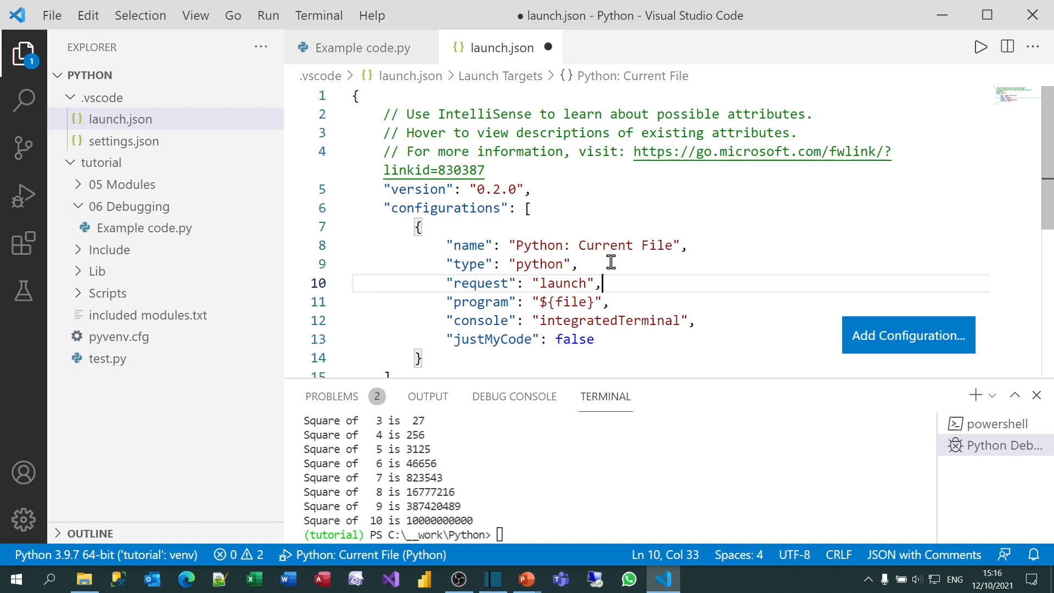
key("ctrl+s")
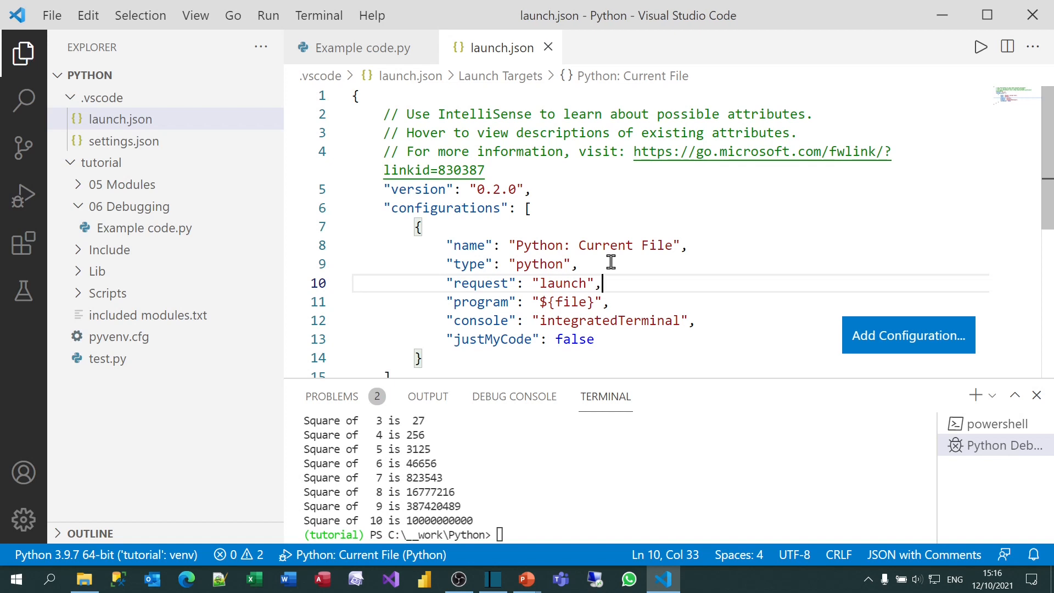
left_click(361, 47)
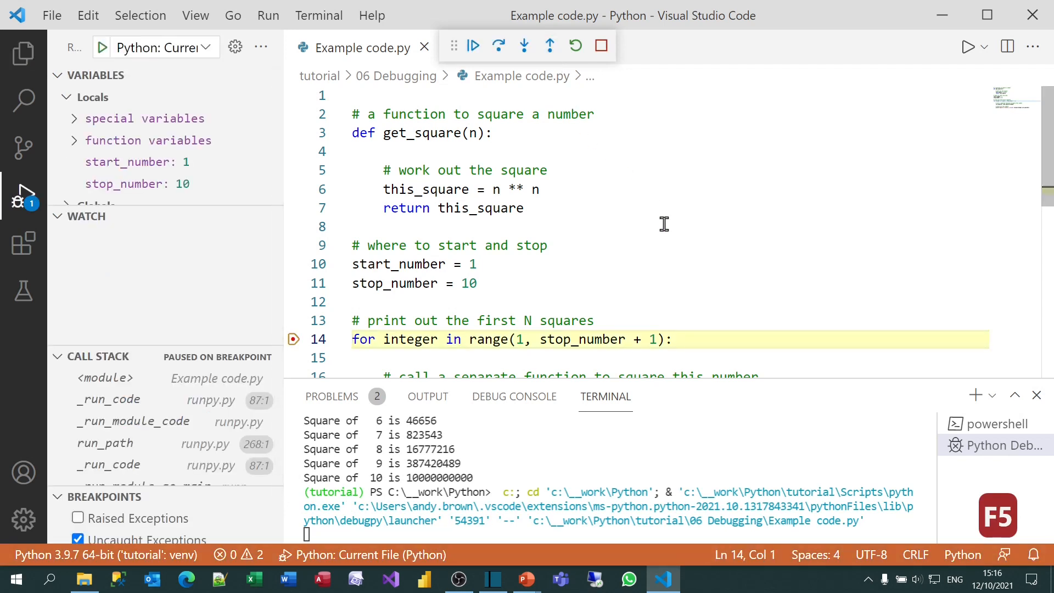
Step: Step over from the loop header to line 17, where integer shows 1
scroll("down", 3)
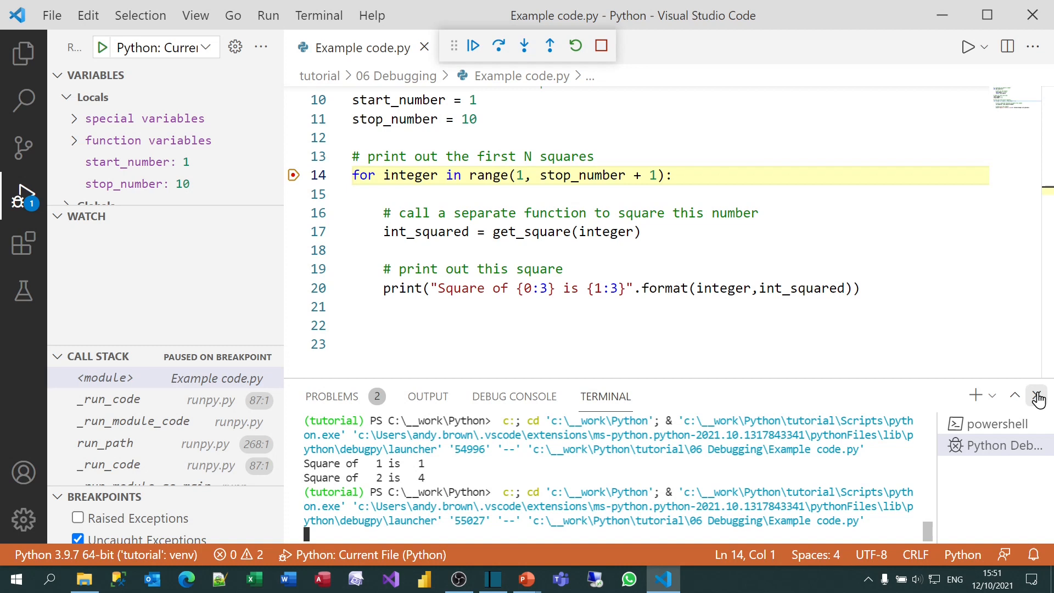
mouse_move(500, 193)
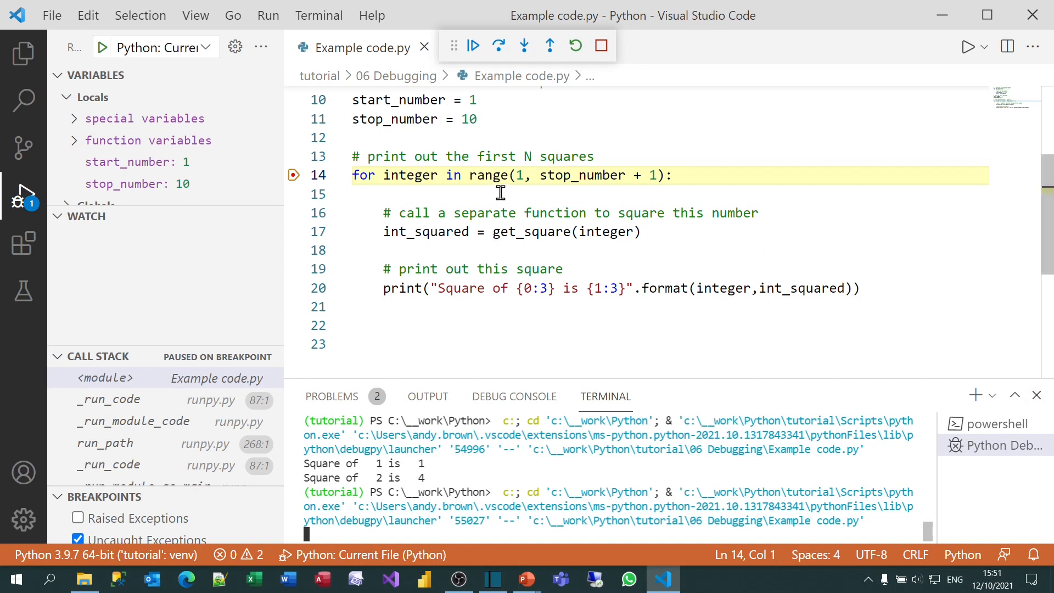
mouse_move(490, 175)
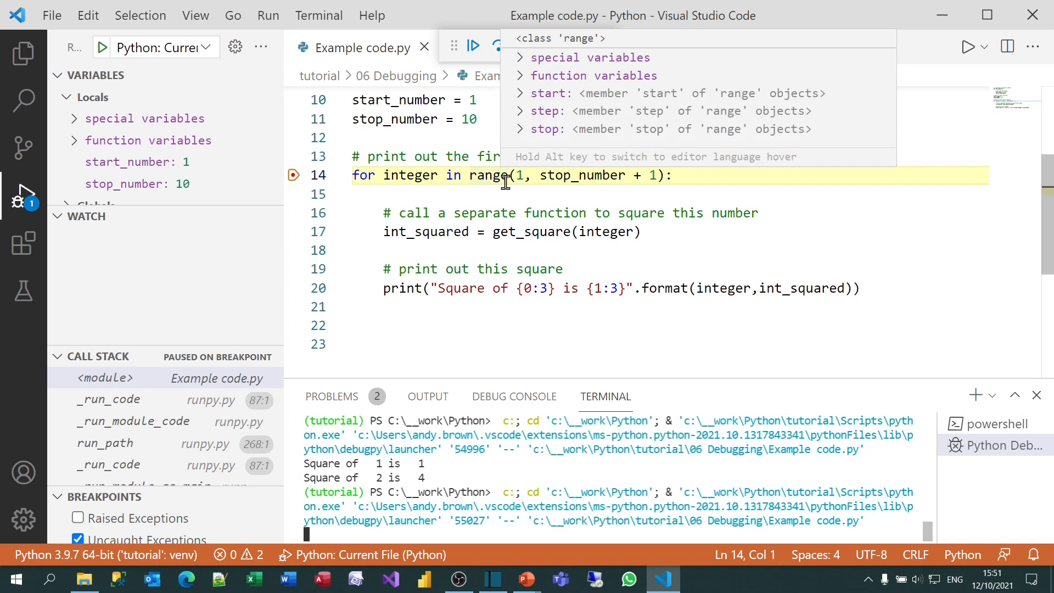
mouse_move(511, 88)
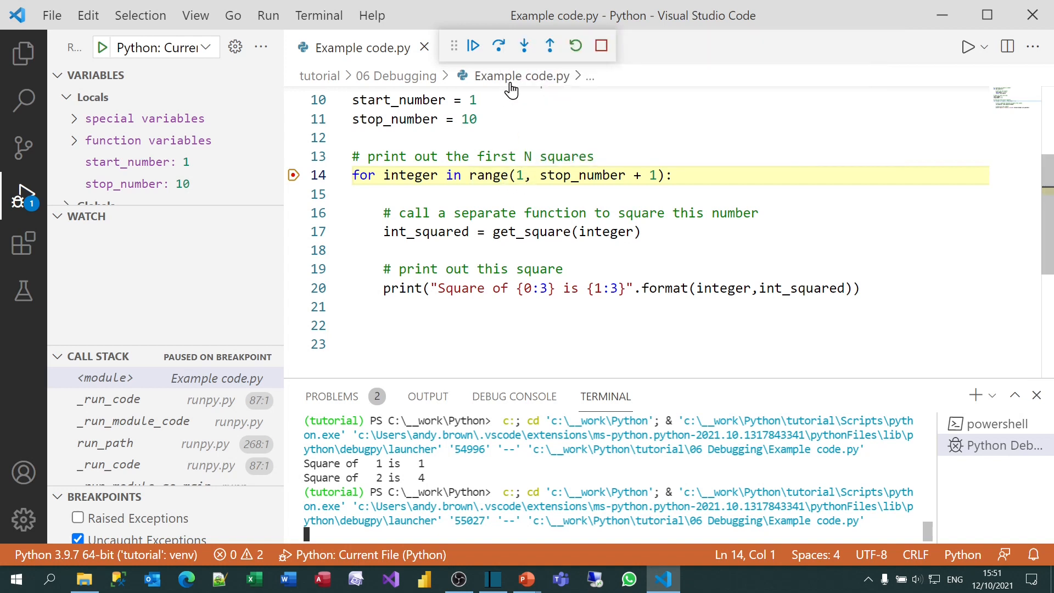
mouse_move(498, 46)
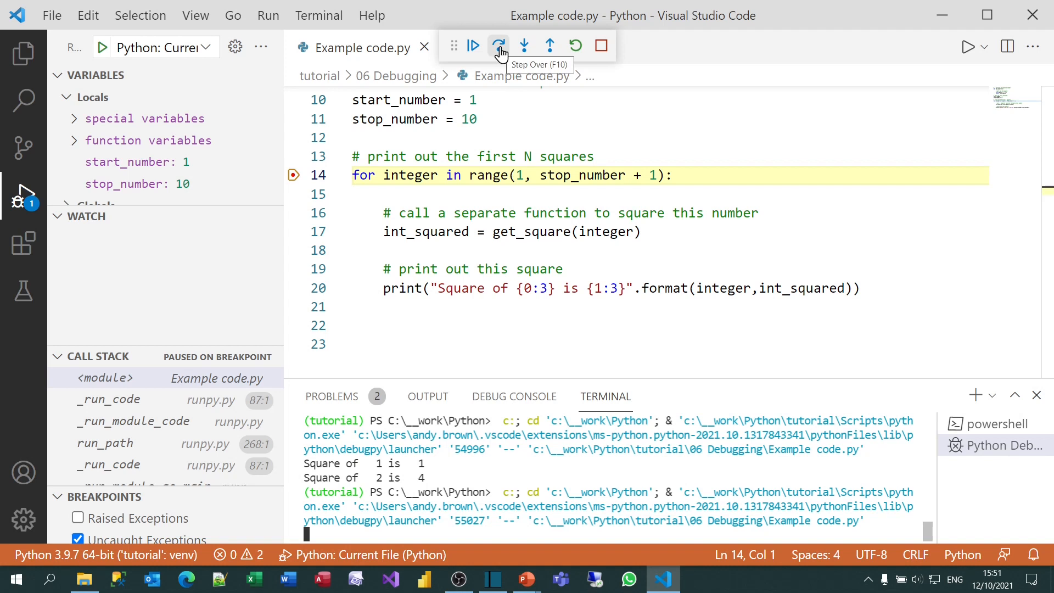
mouse_move(646, 131)
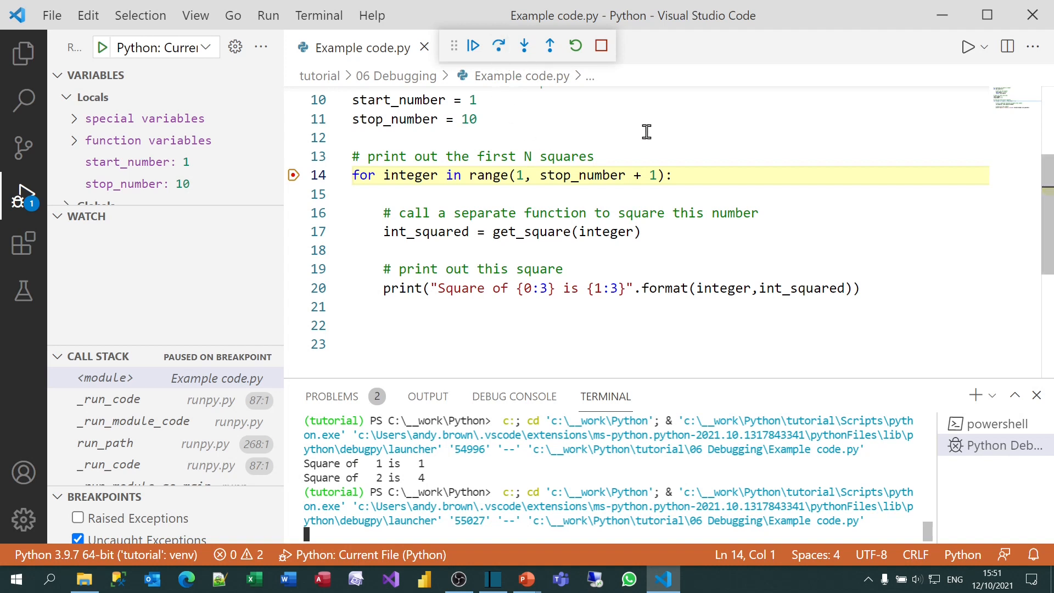
key("F10")
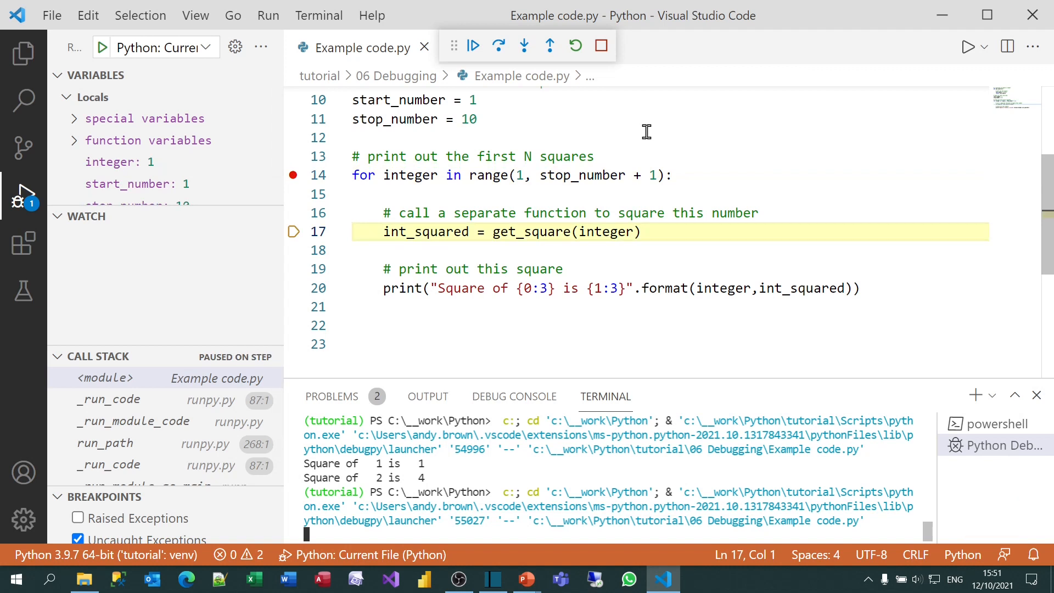
mouse_move(633, 124)
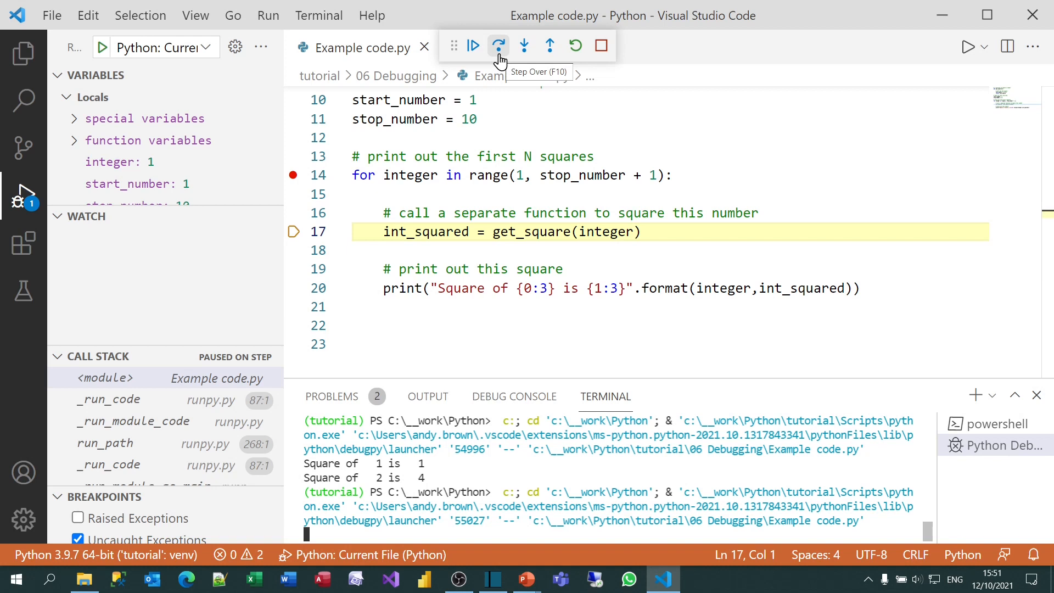
mouse_move(431, 302)
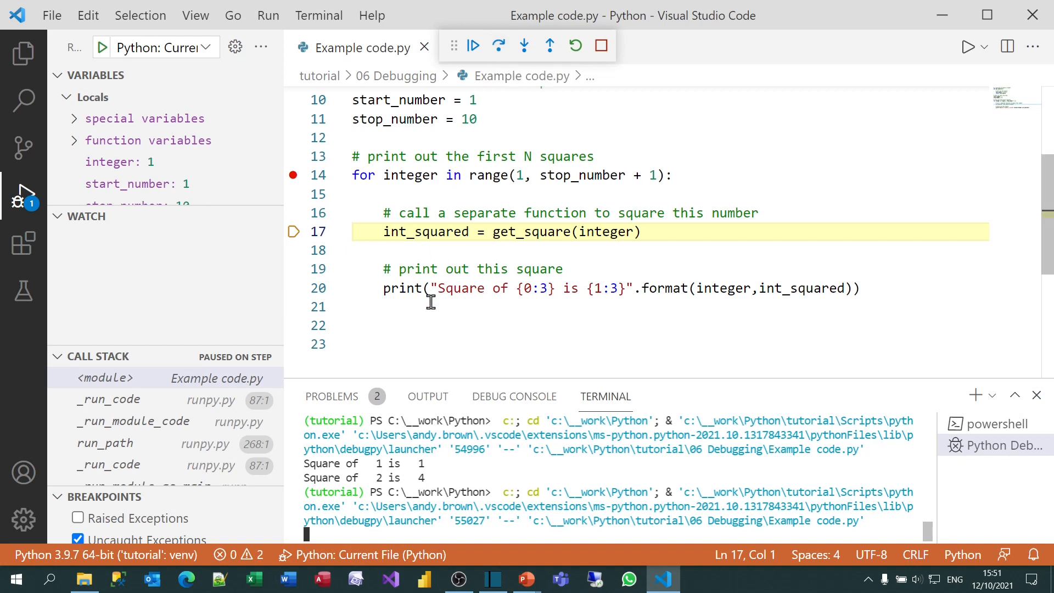
mouse_move(415, 299)
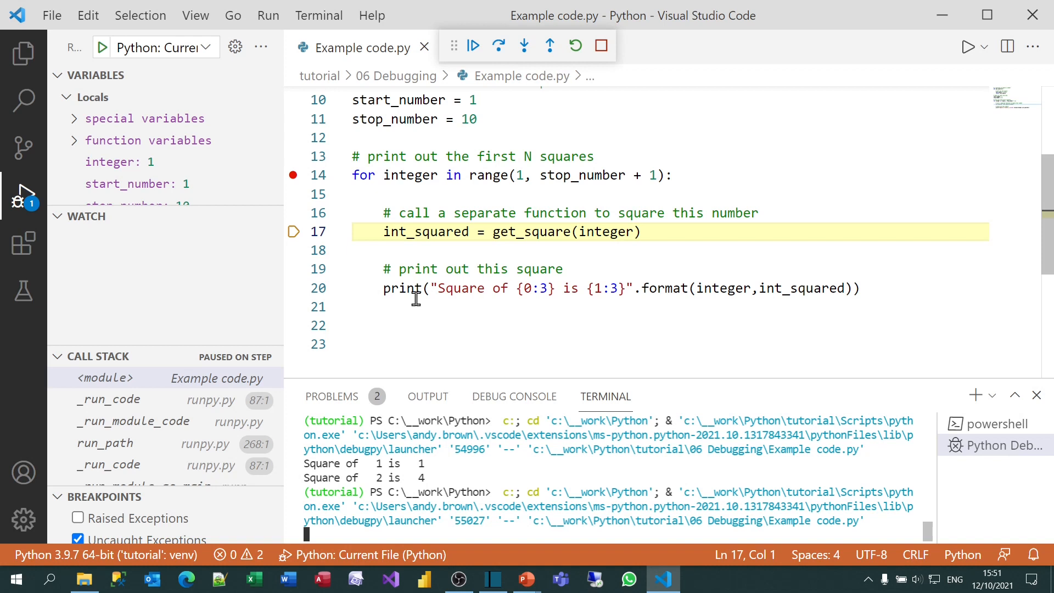
mouse_move(524, 45)
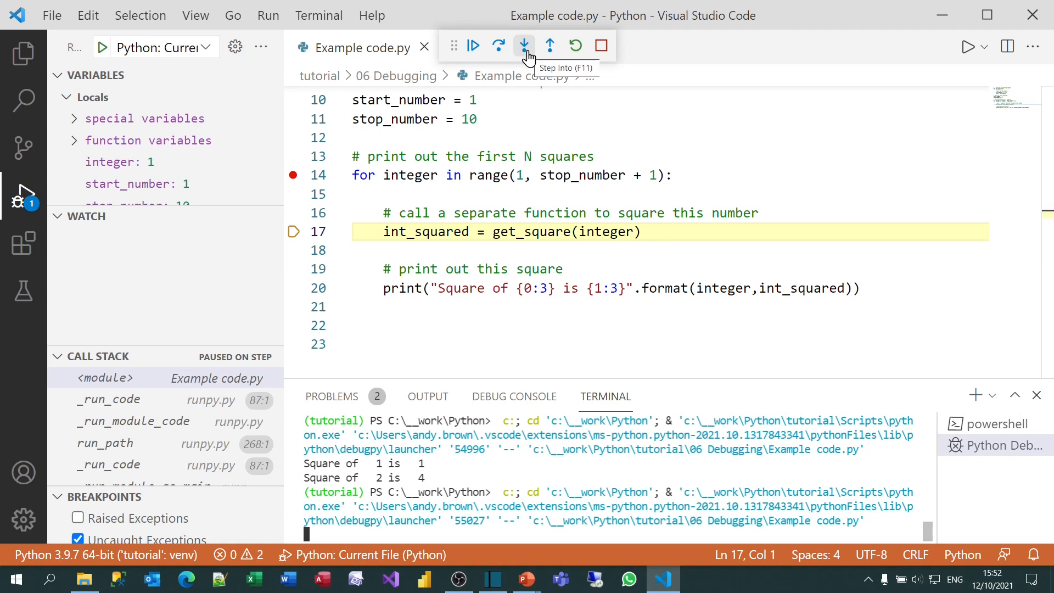
Step: Step into get_square, execute its squaring line and step out back to line 17 with return value 1
left_click(524, 45)
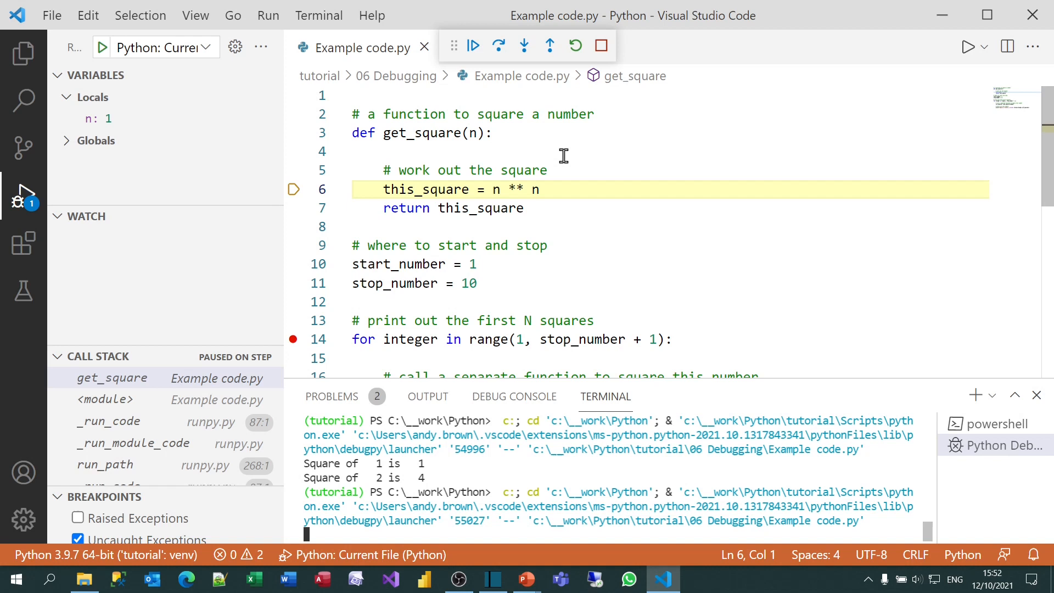
key("F11")
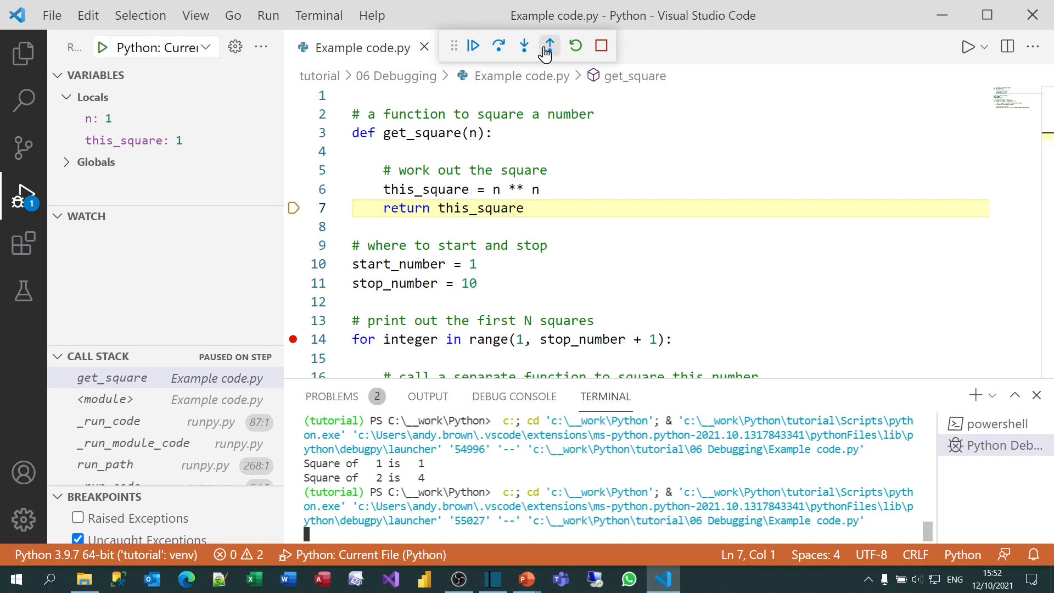
mouse_move(549, 45)
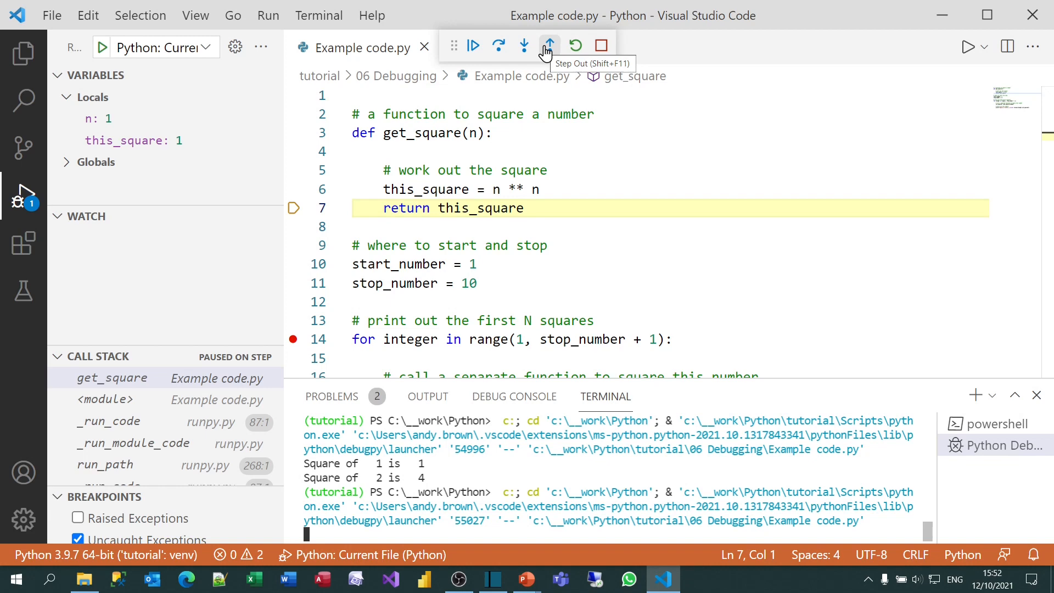
left_click(549, 45)
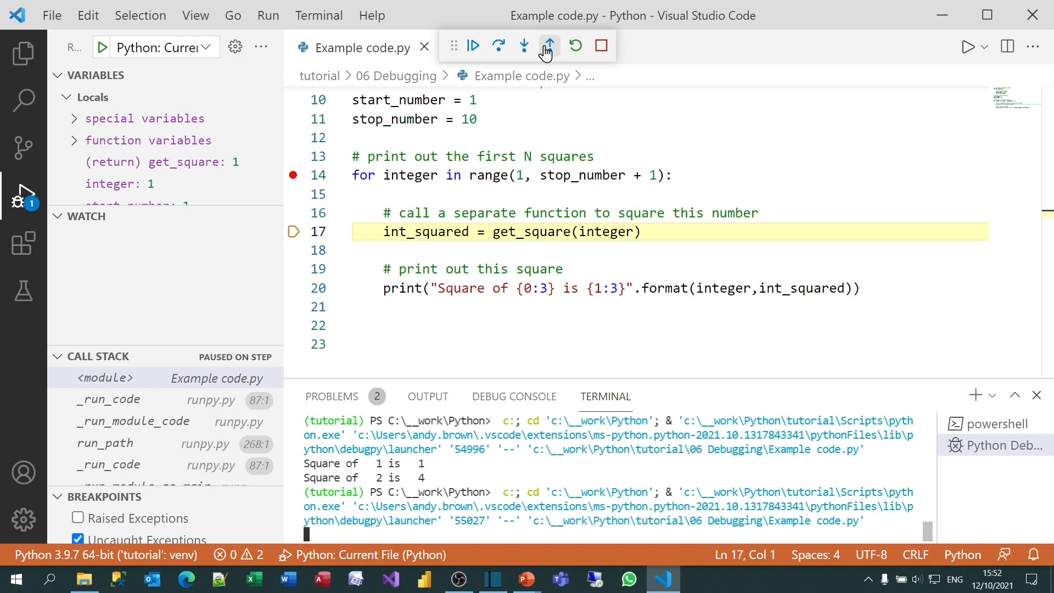
mouse_move(609, 232)
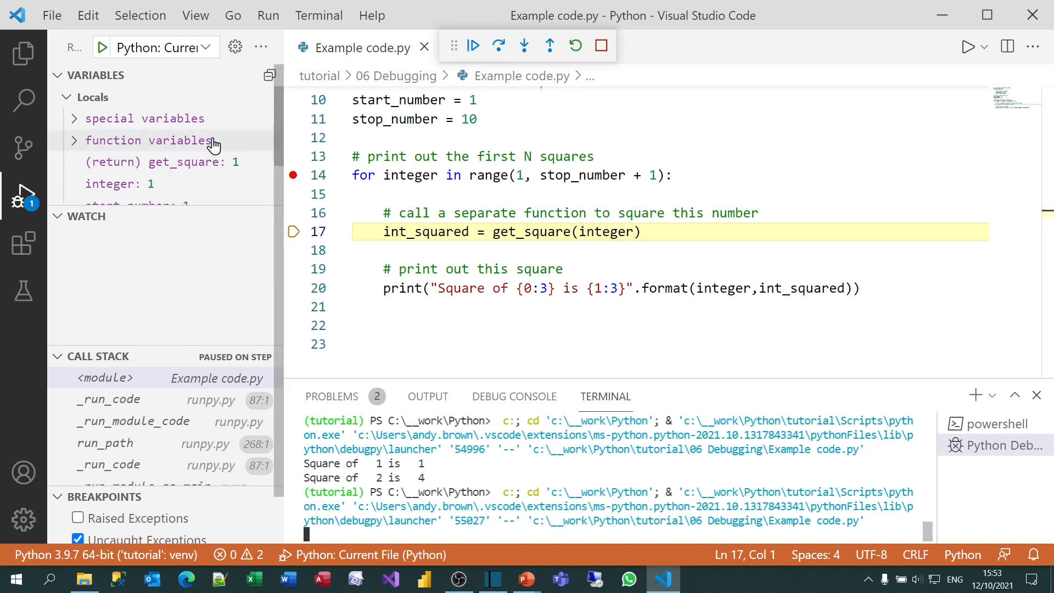
mouse_move(184, 184)
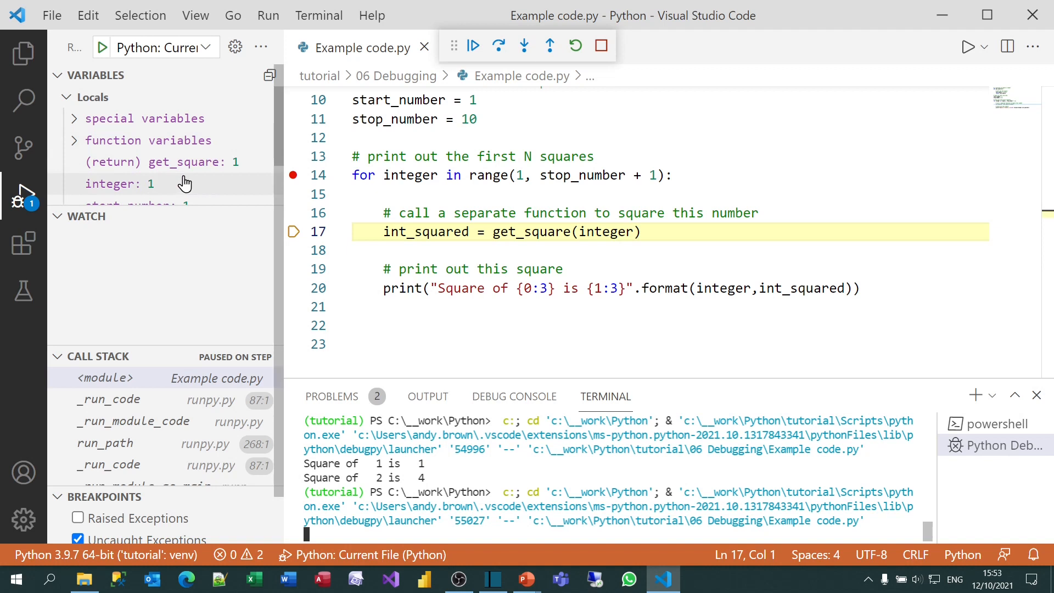
mouse_move(425, 197)
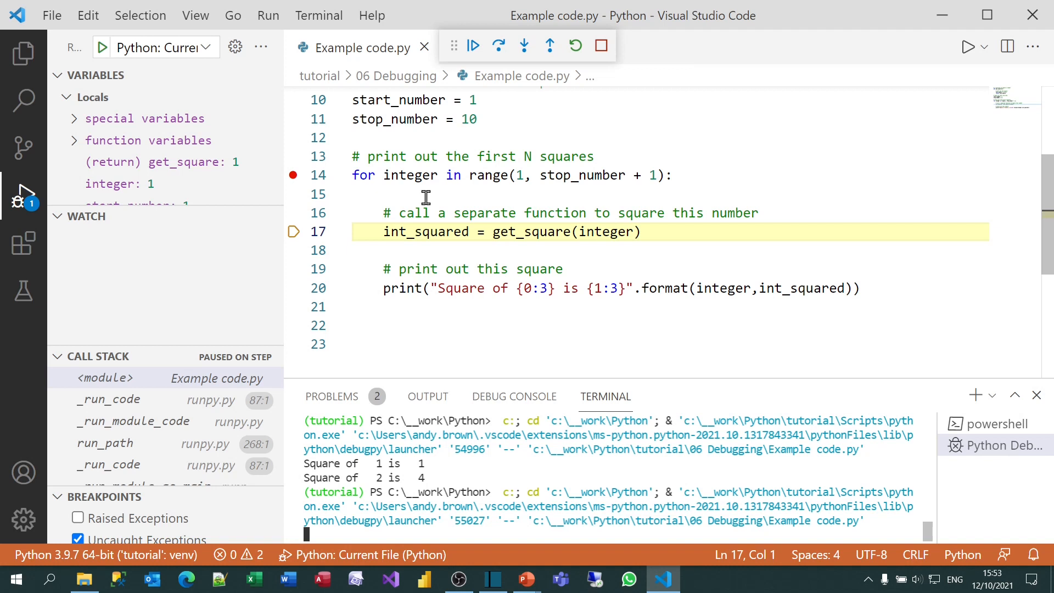
mouse_move(459, 188)
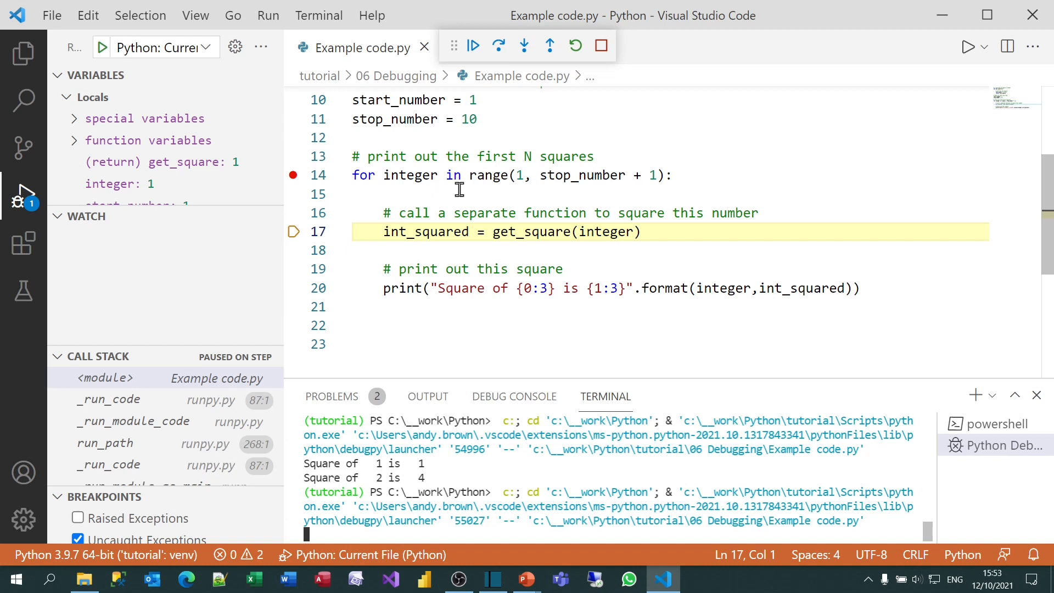
mouse_move(601, 46)
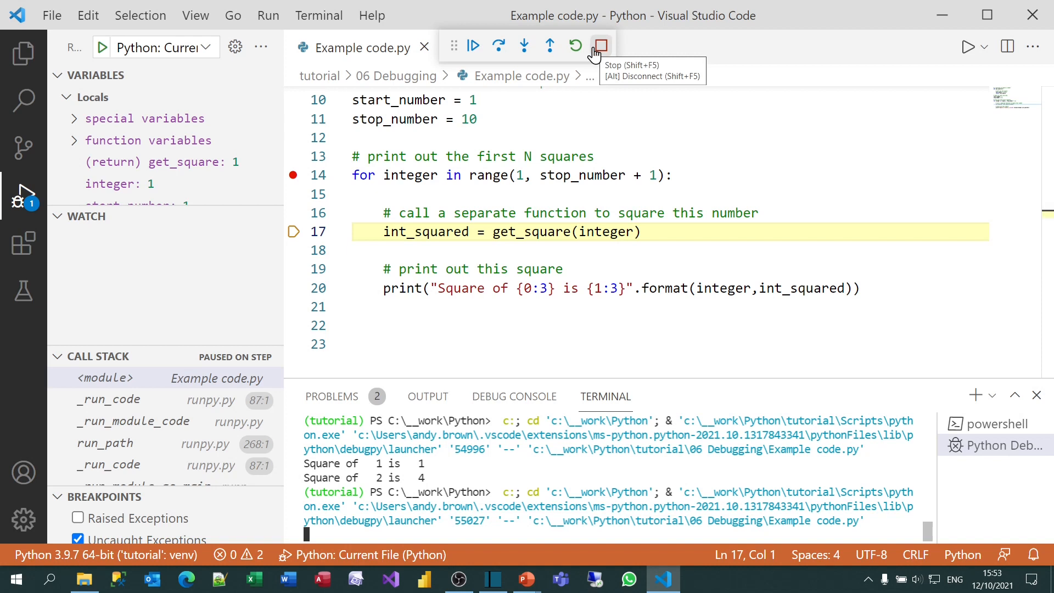
Step: End the current debug session so a fresh run can pause again at line 17
left_click(599, 46)
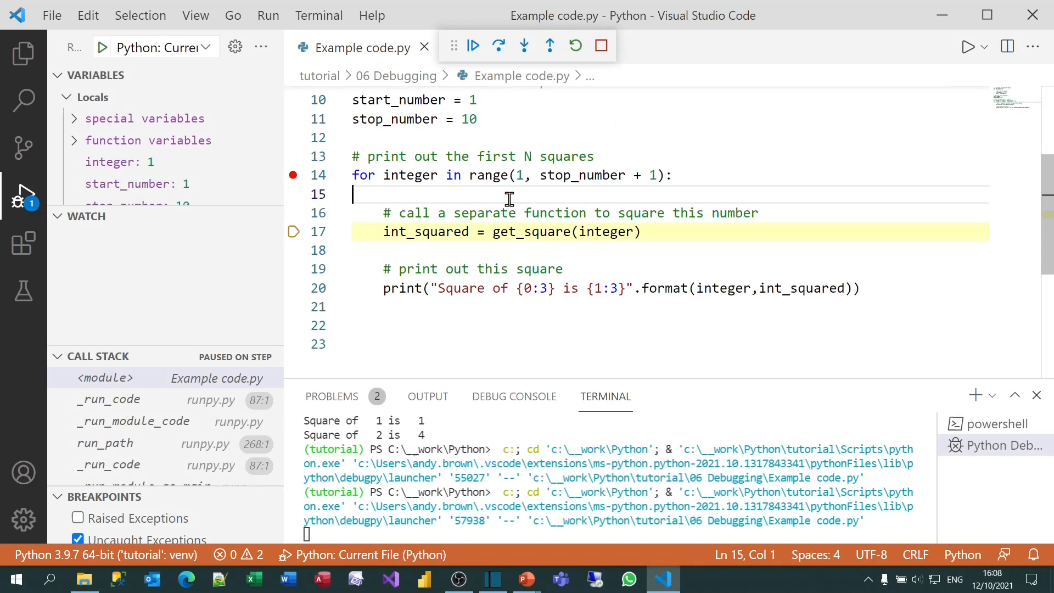
mouse_move(138, 165)
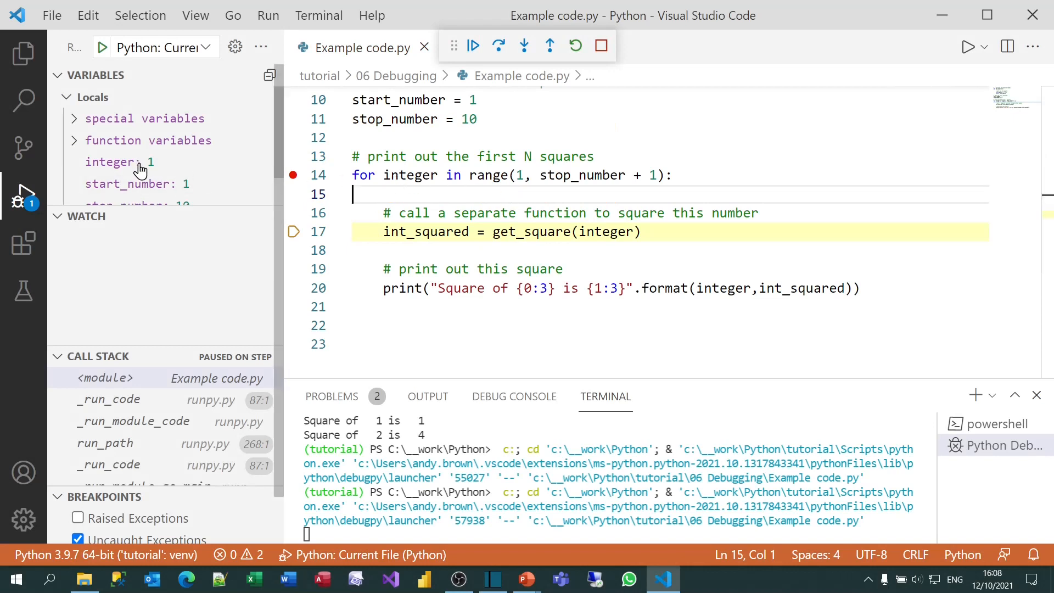
mouse_move(111, 162)
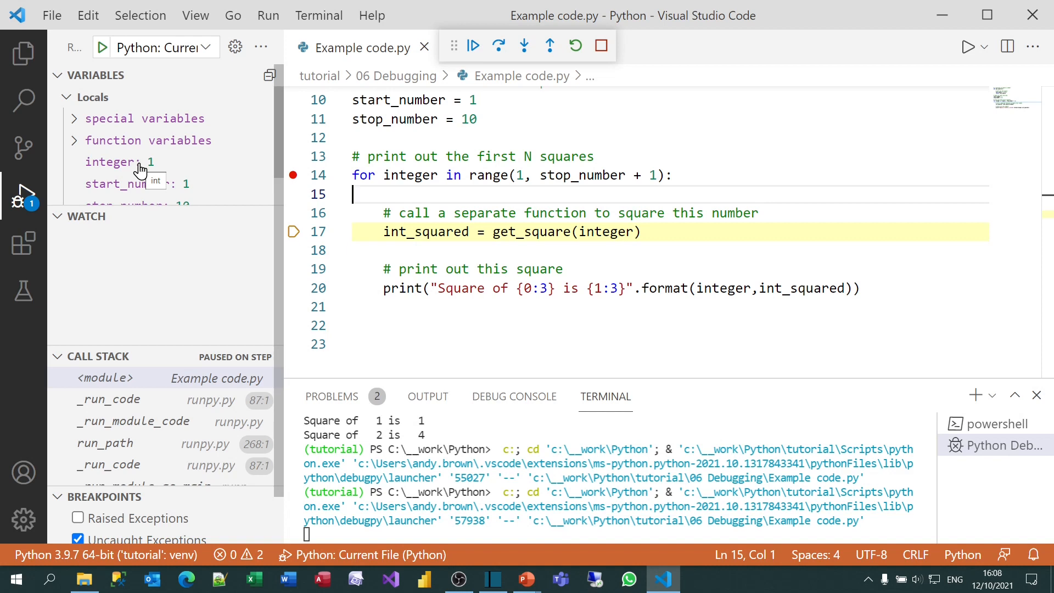
Step: Use Set Value on the integer variable to change it from 1 to 5
right_click(111, 162)
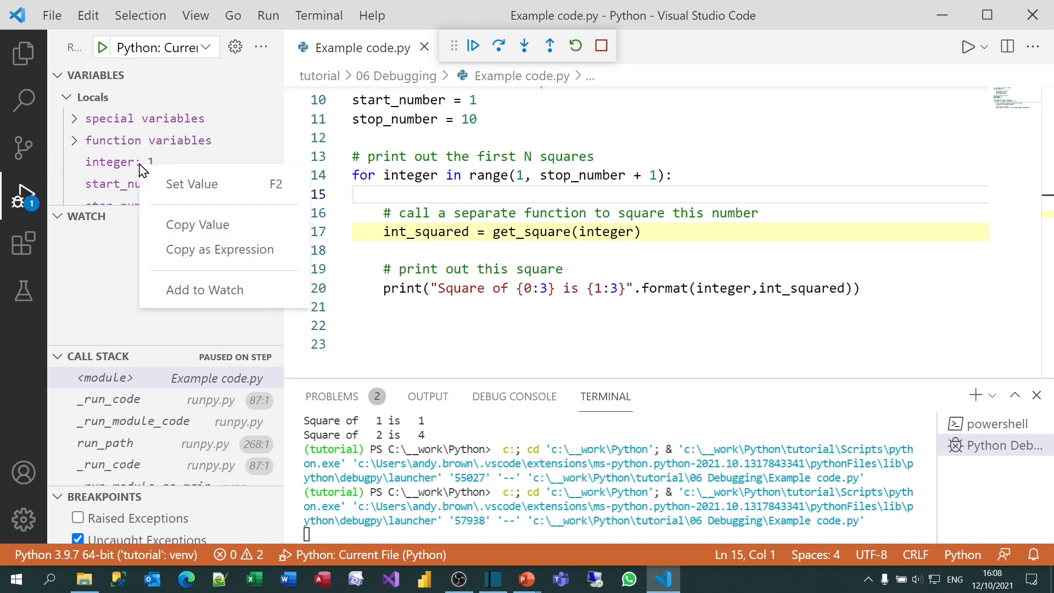
mouse_move(195, 184)
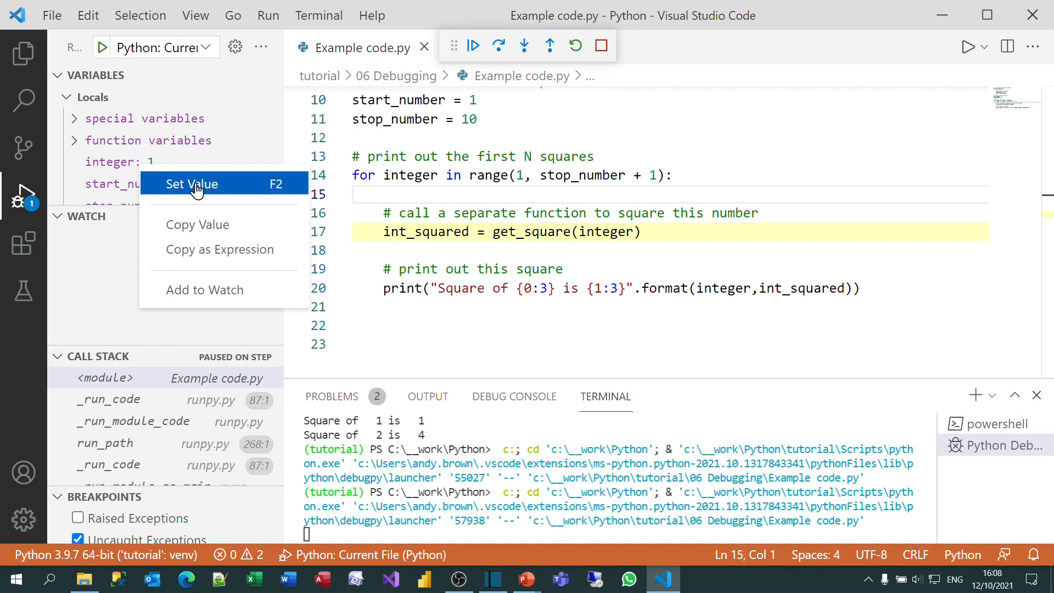
mouse_move(215, 193)
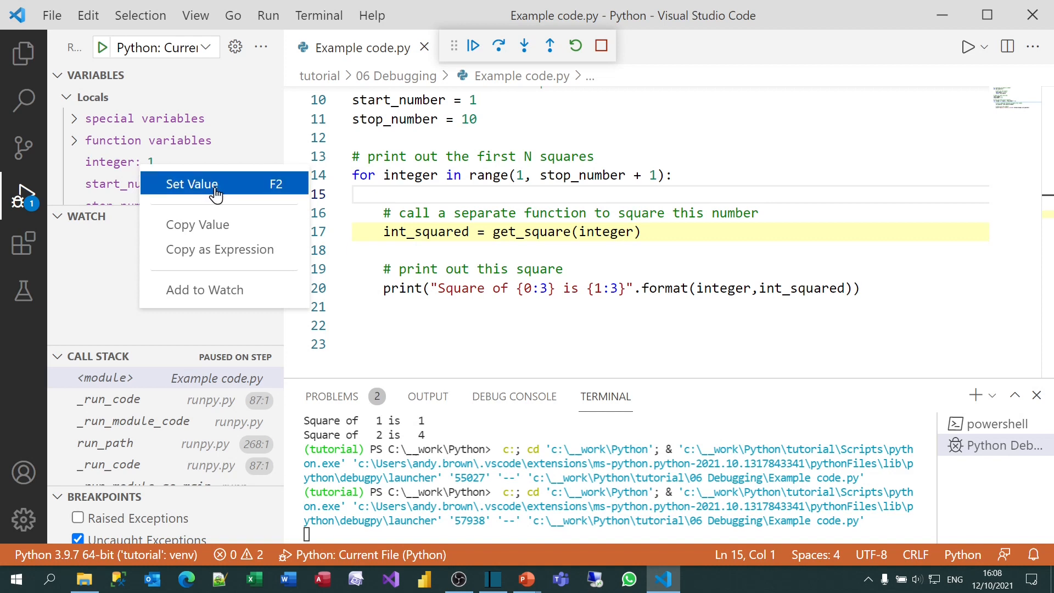
left_click(191, 183)
type("5")
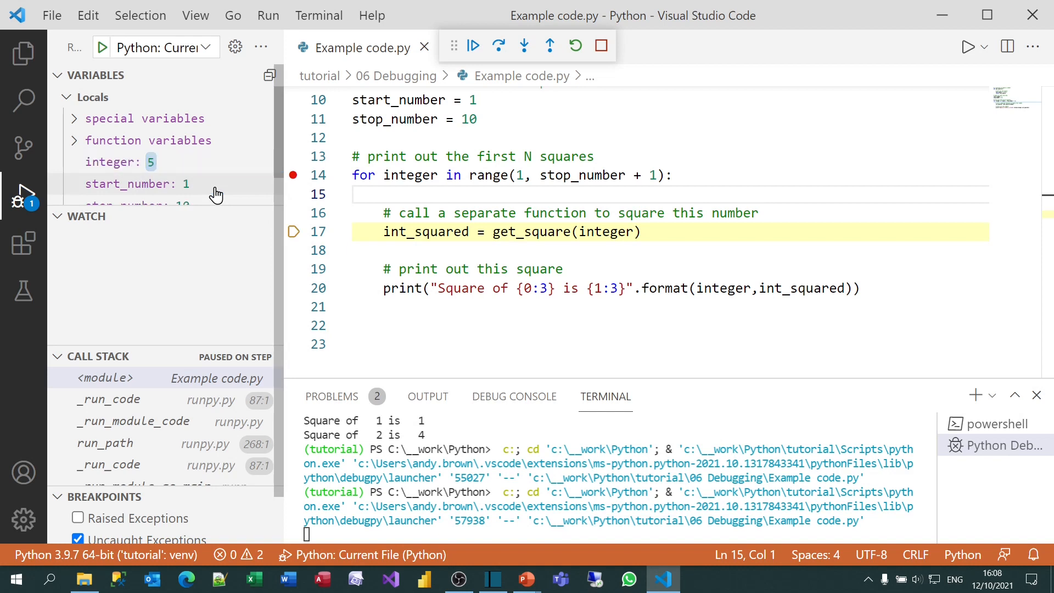
mouse_move(601, 231)
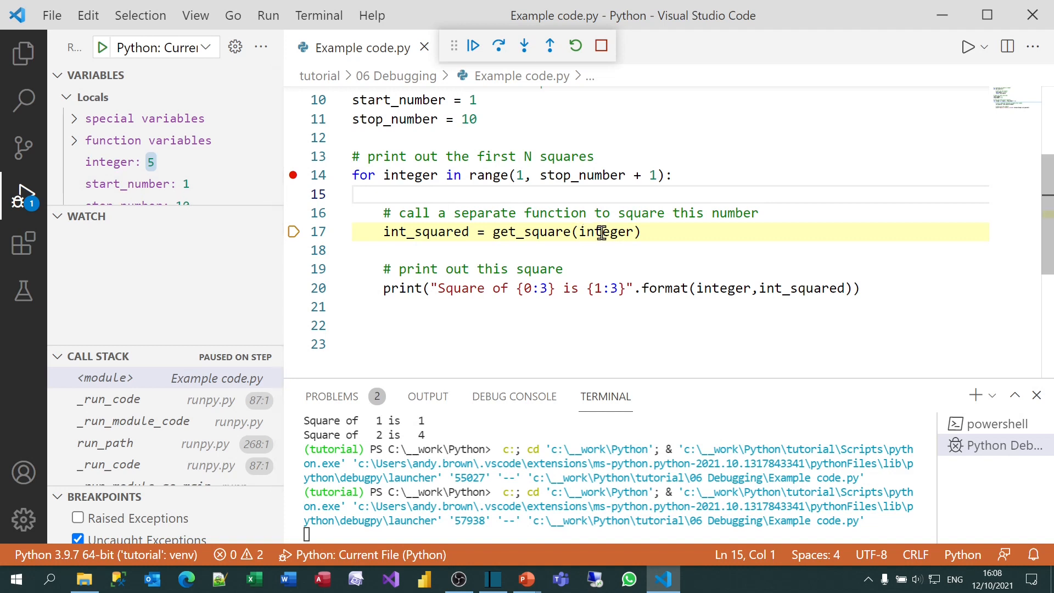
mouse_move(601, 231)
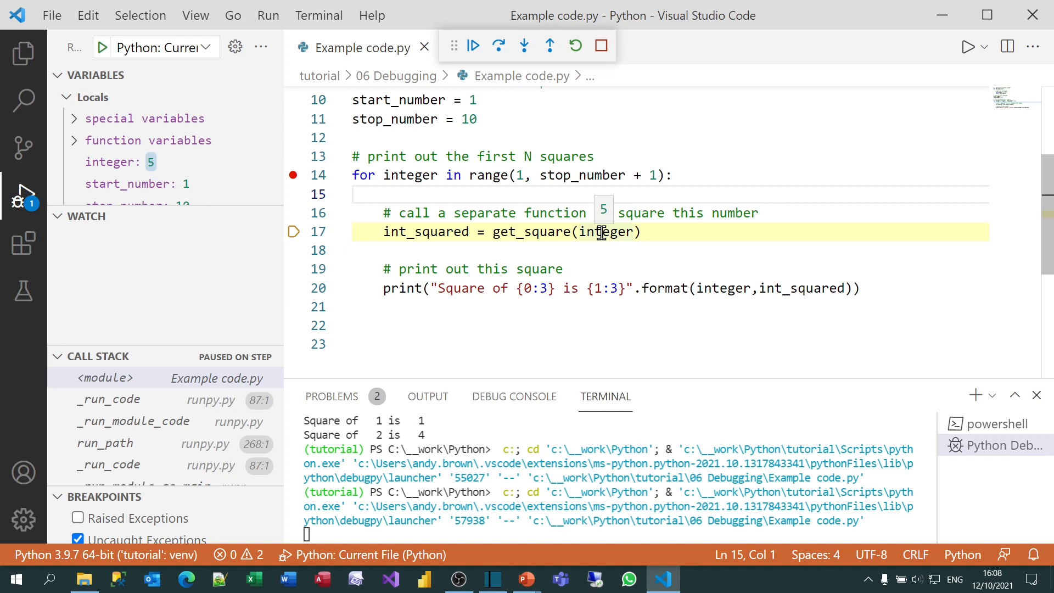
Step: Add the integer variable to the Watch list, where it shows 5
right_click(113, 161)
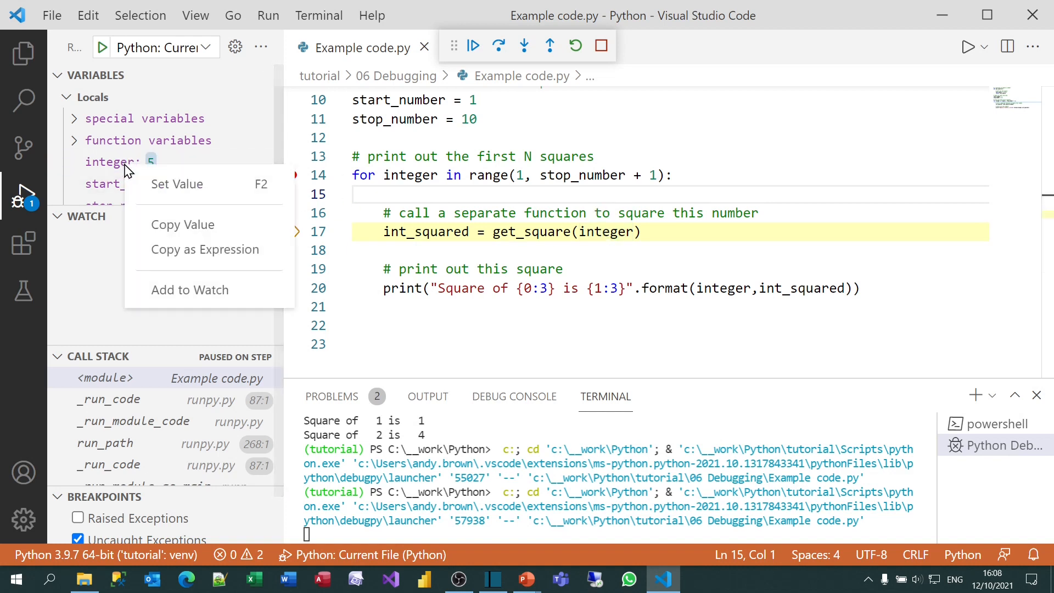
mouse_move(190, 290)
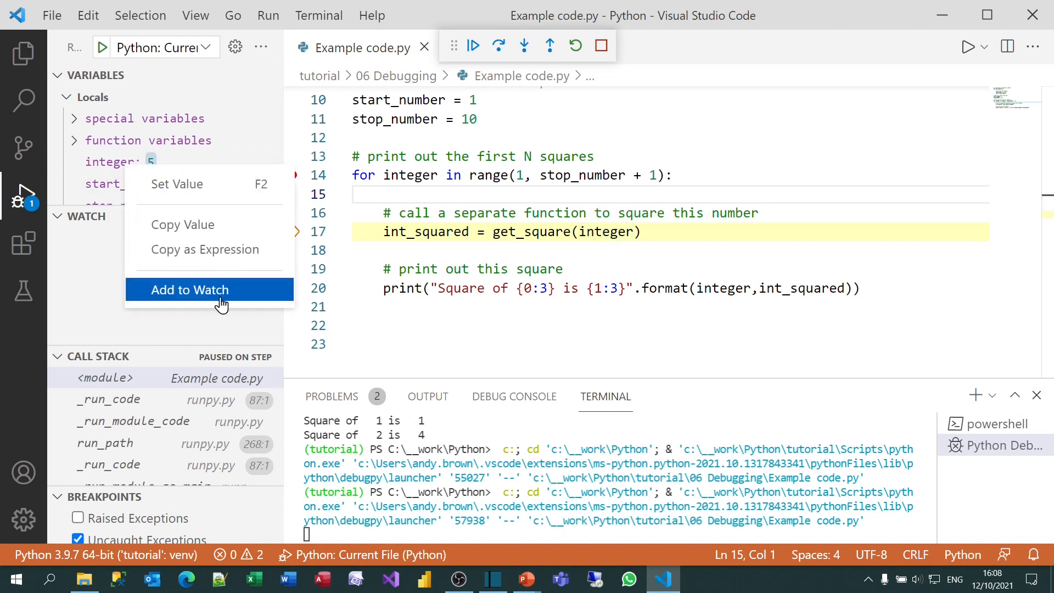
left_click(190, 290)
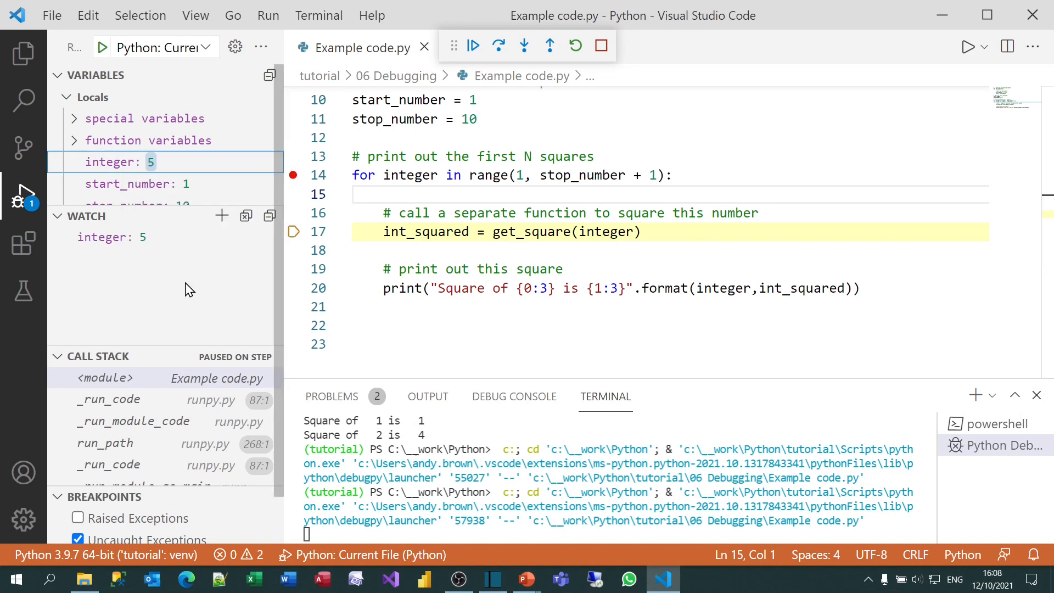
mouse_move(111, 238)
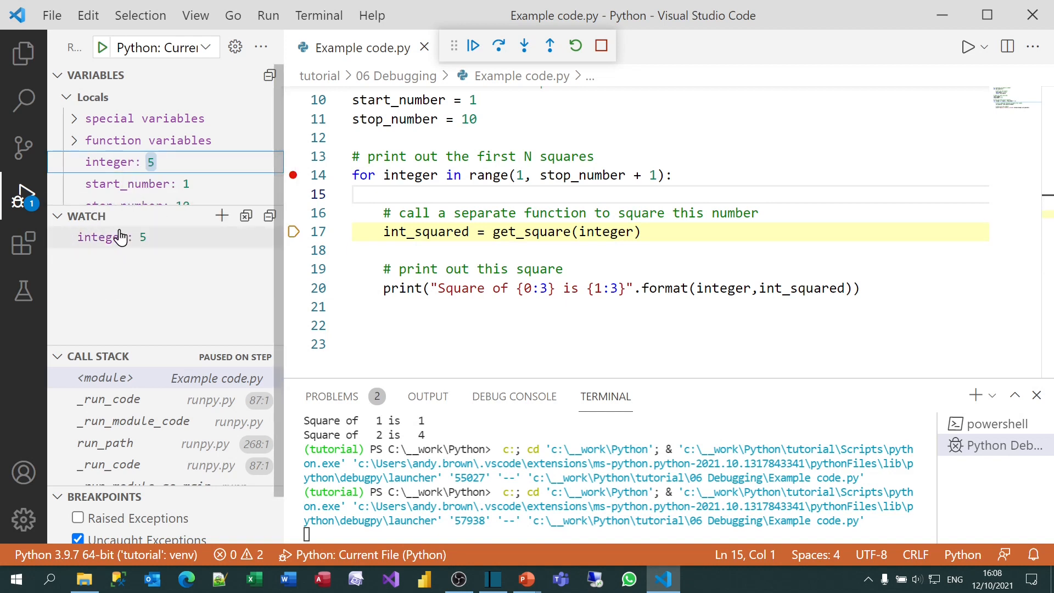
mouse_move(111, 271)
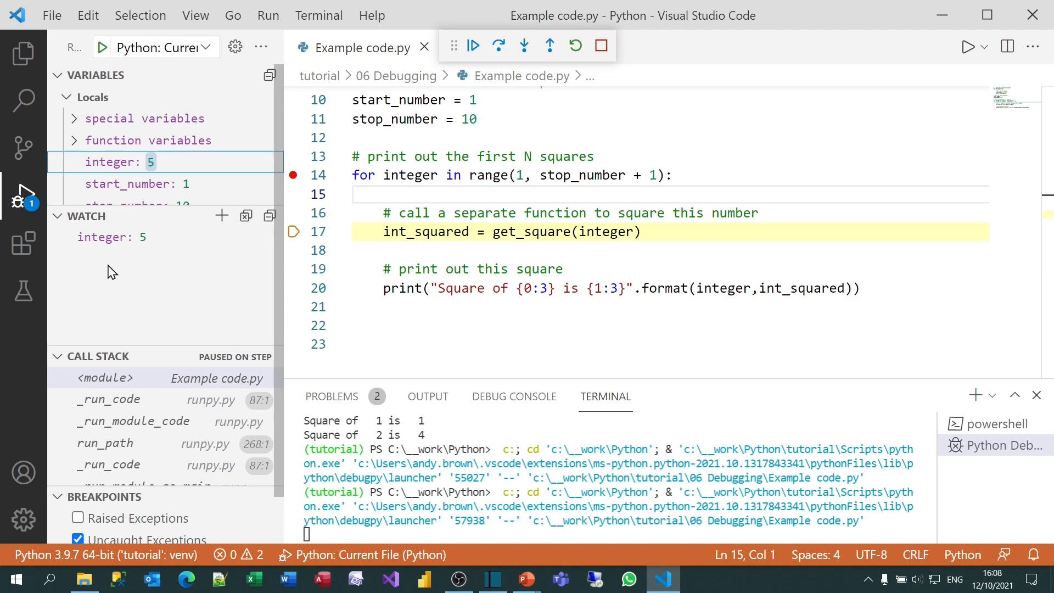
mouse_move(521, 224)
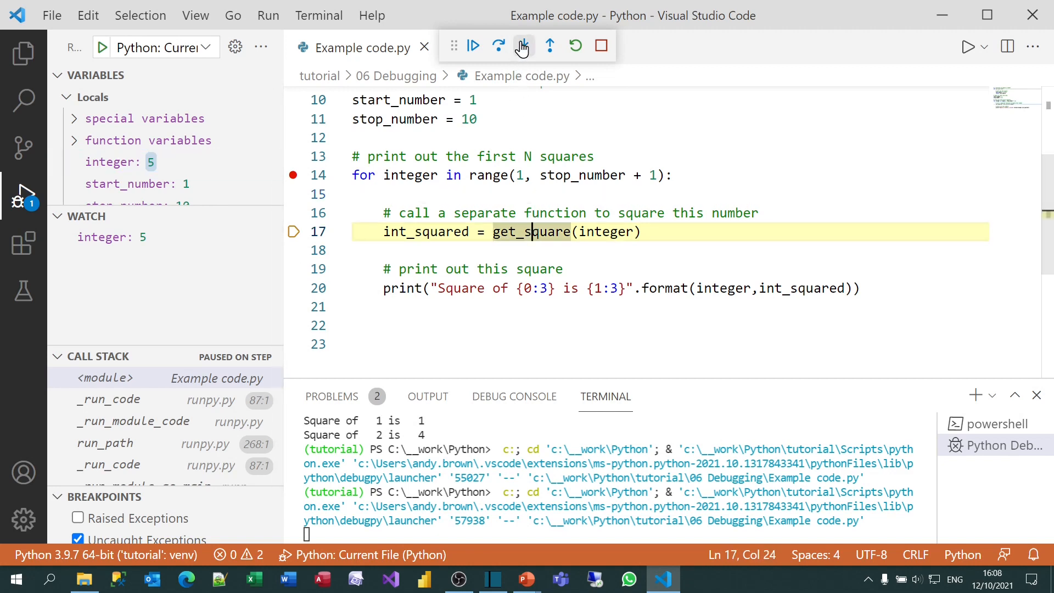
Step: Step into get_square to compute this_square as 3125 and watch this_square and n
left_click(523, 45)
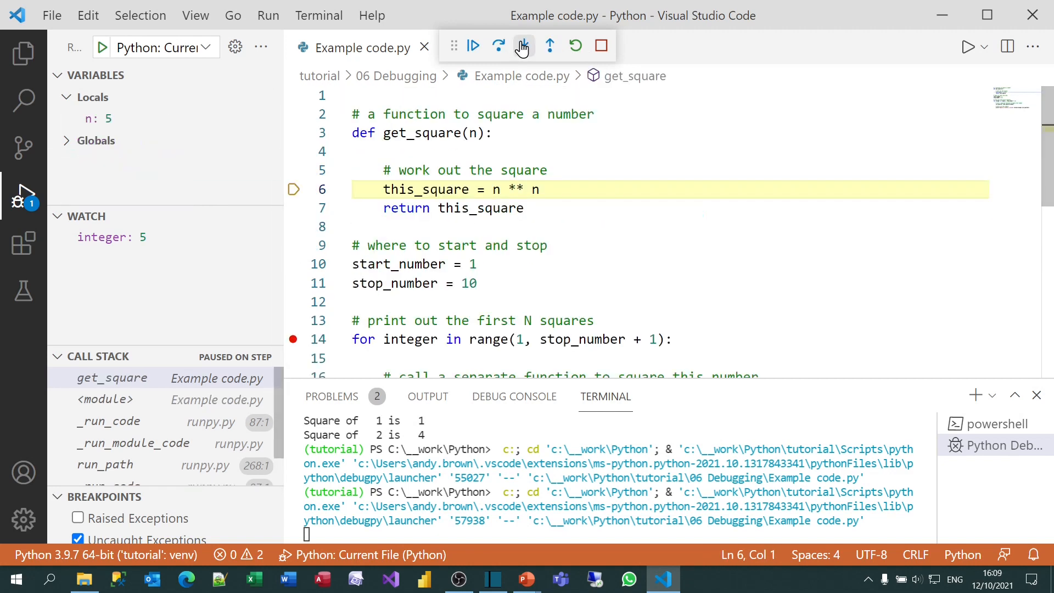
left_click(523, 45)
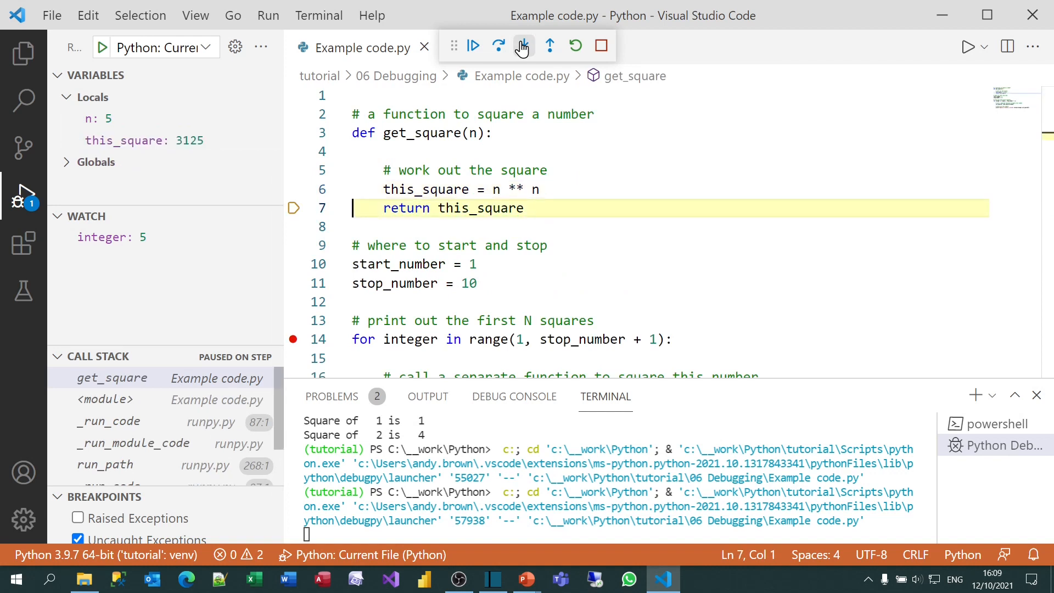
mouse_move(436, 189)
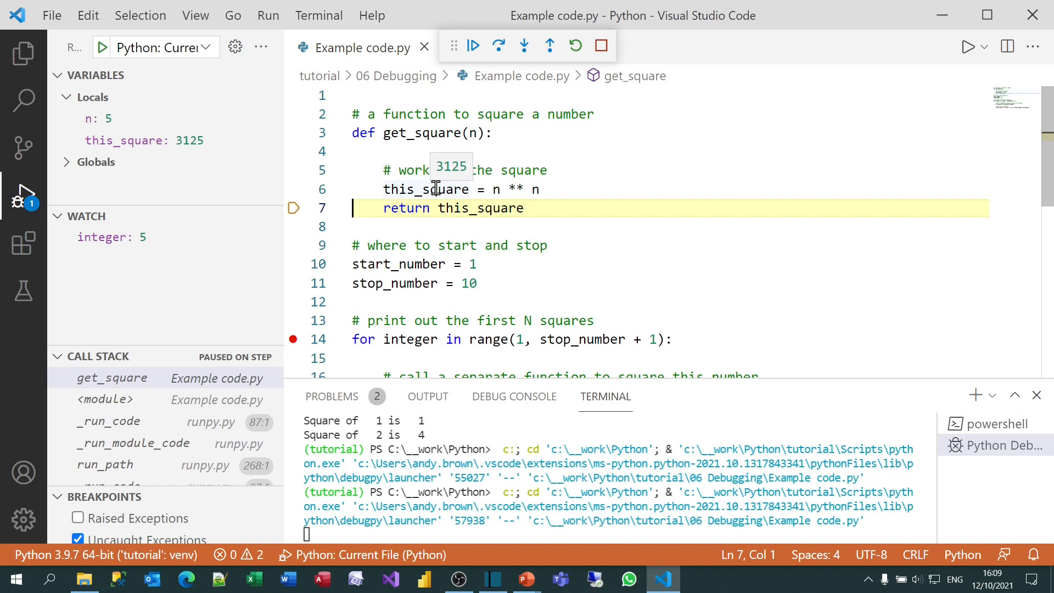
mouse_move(134, 141)
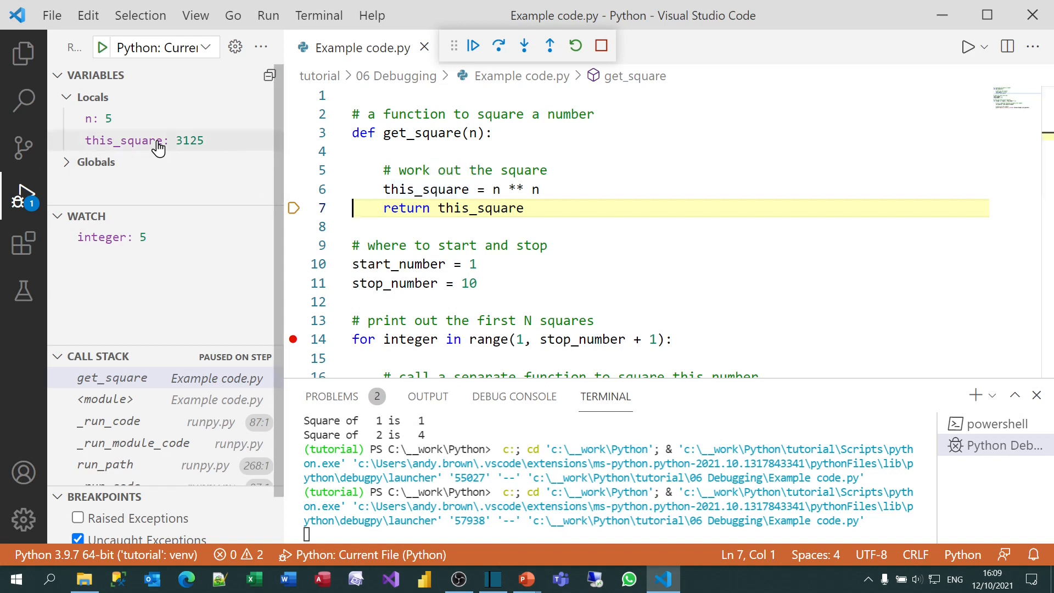
right_click(124, 140)
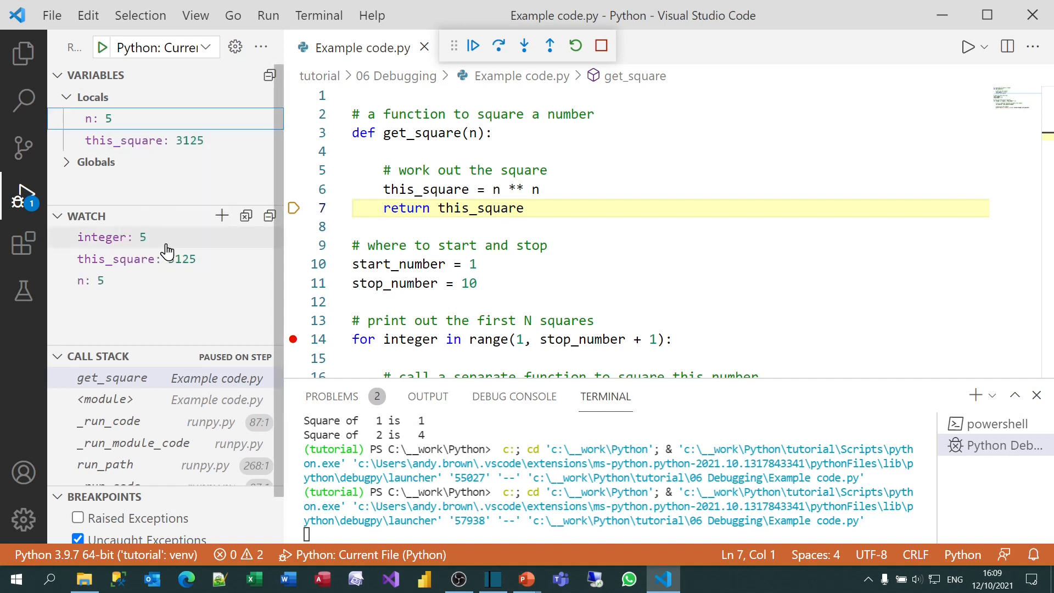
right_click(91, 280)
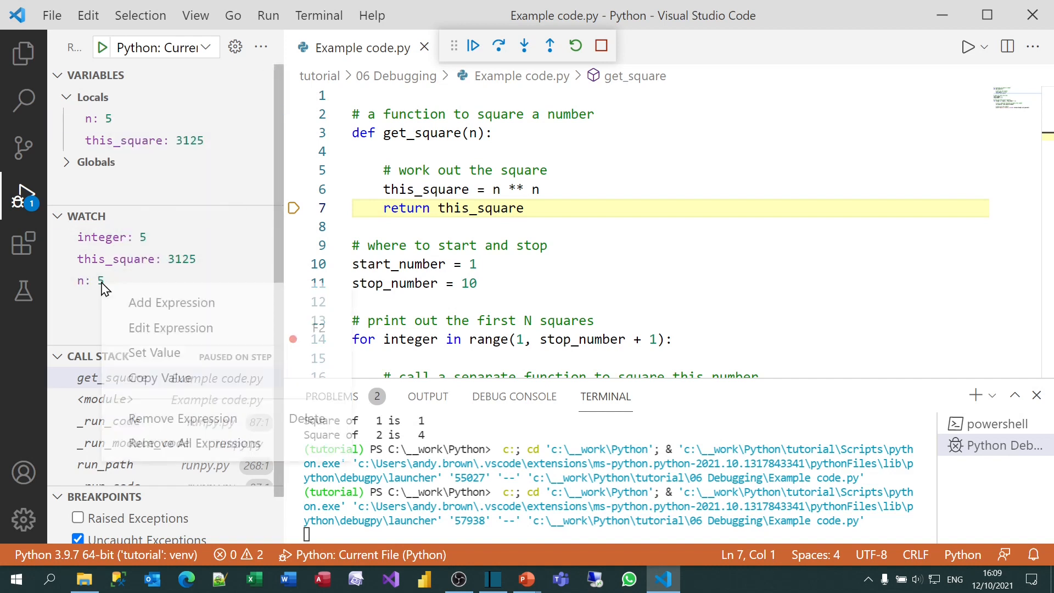
mouse_move(171, 328)
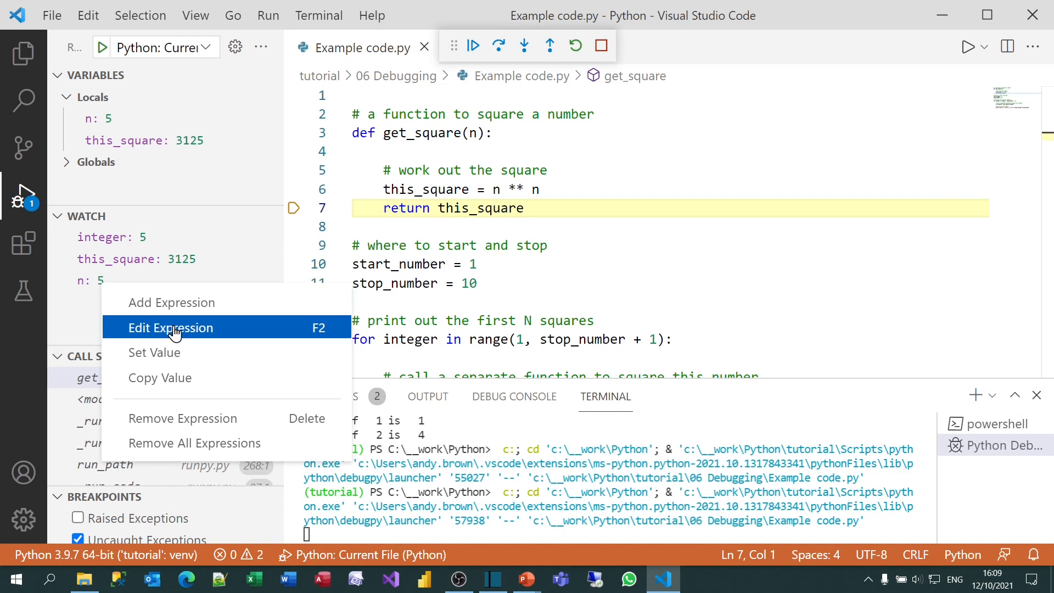
left_click(170, 328)
type(" * n")
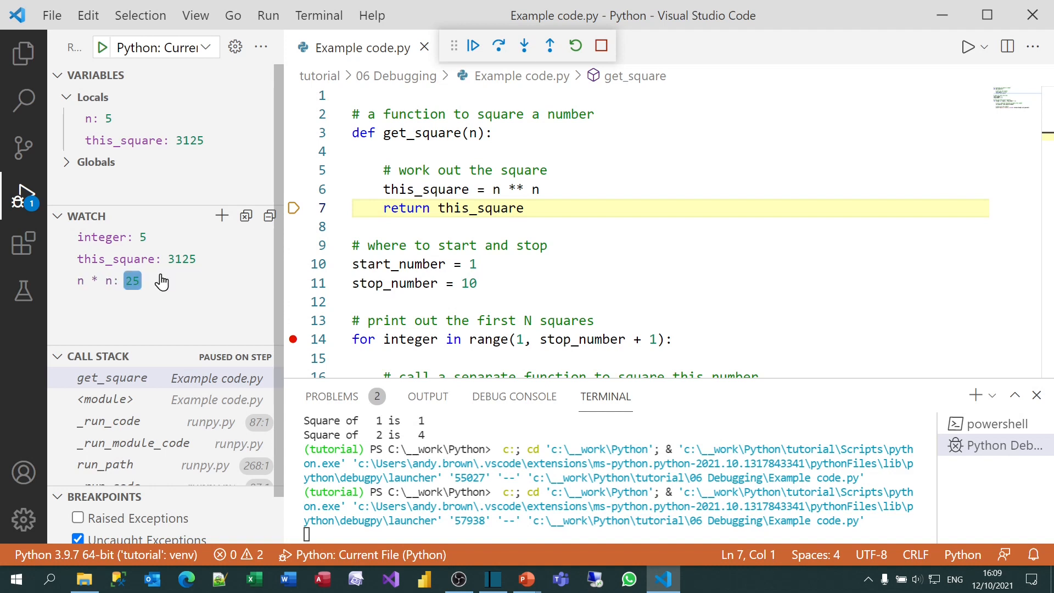
mouse_move(152, 282)
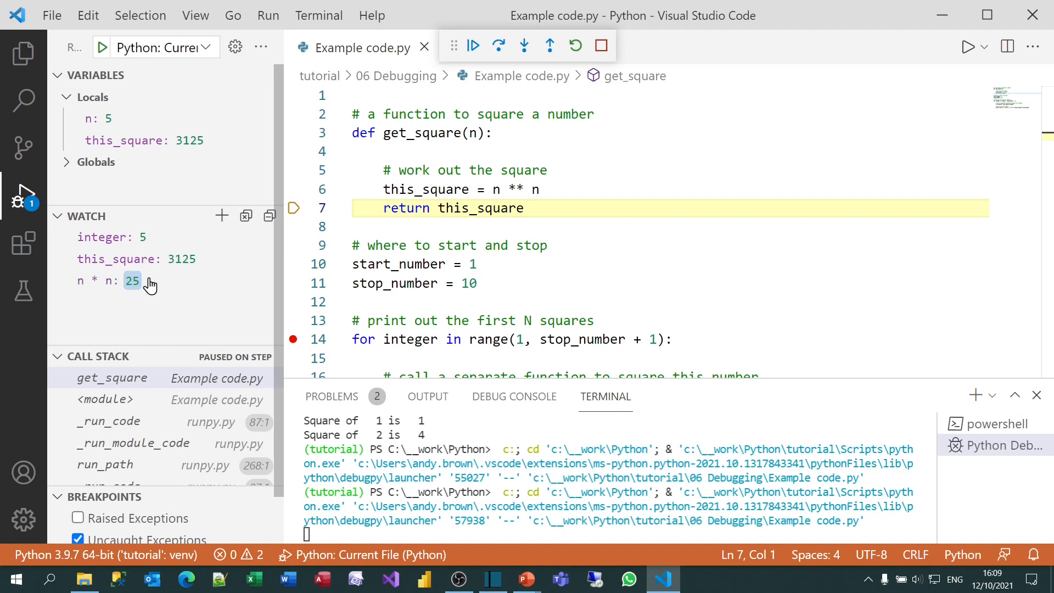
mouse_move(174, 281)
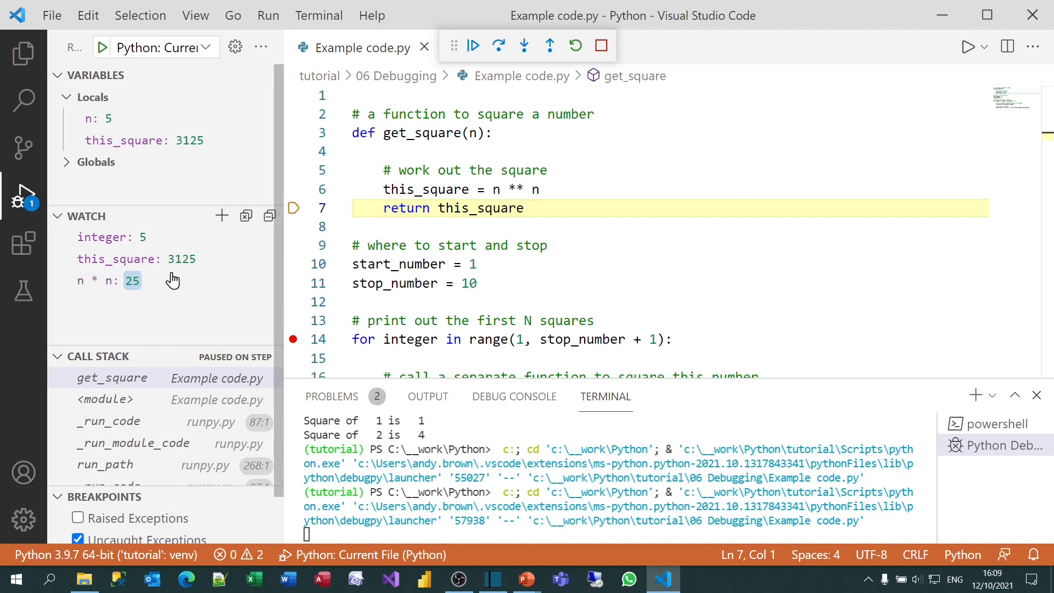
mouse_move(132, 280)
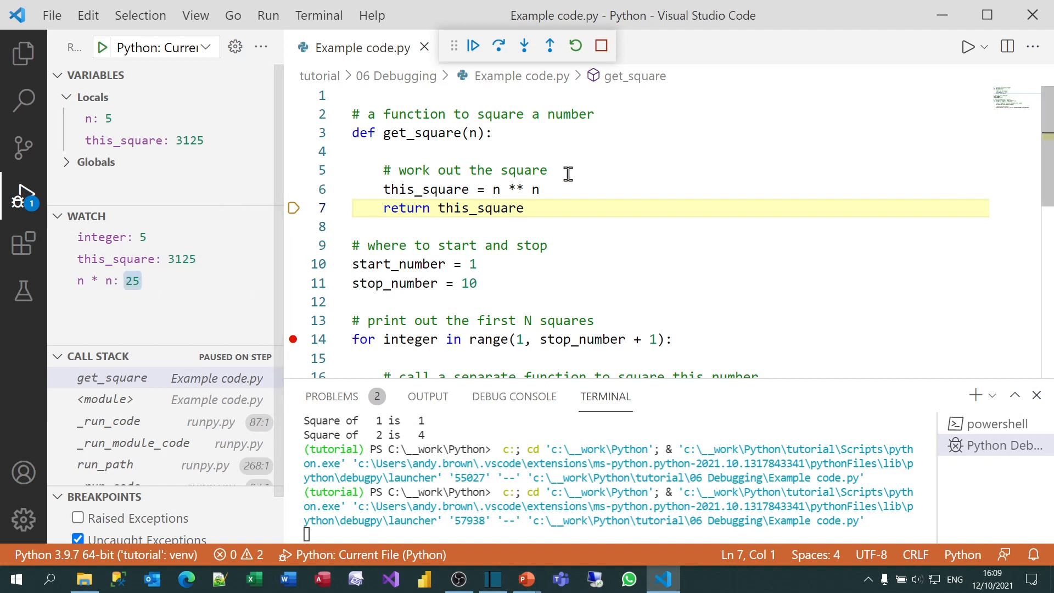
double_click(515, 189)
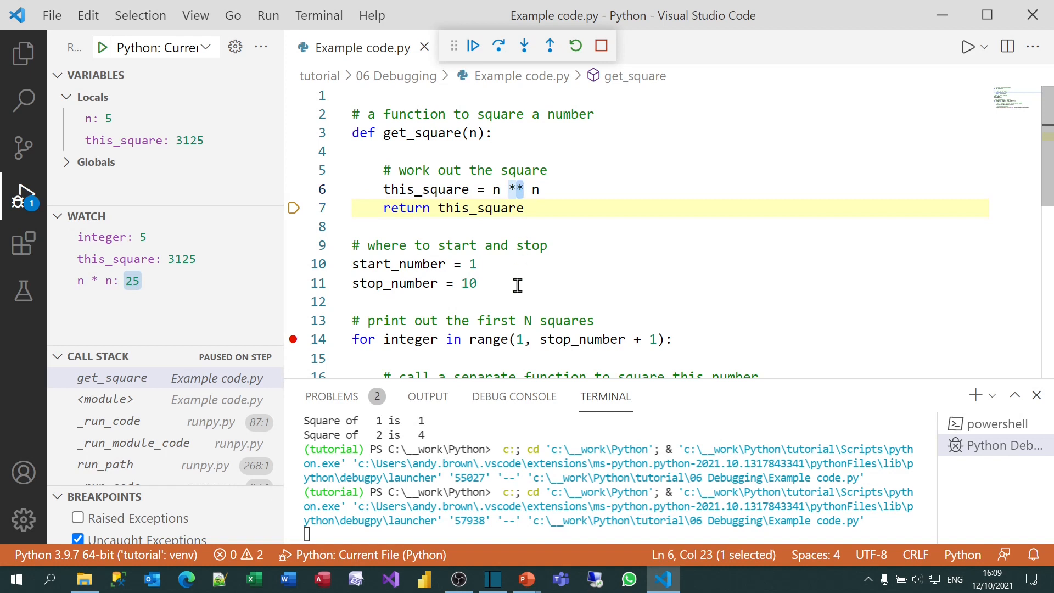
mouse_move(510, 292)
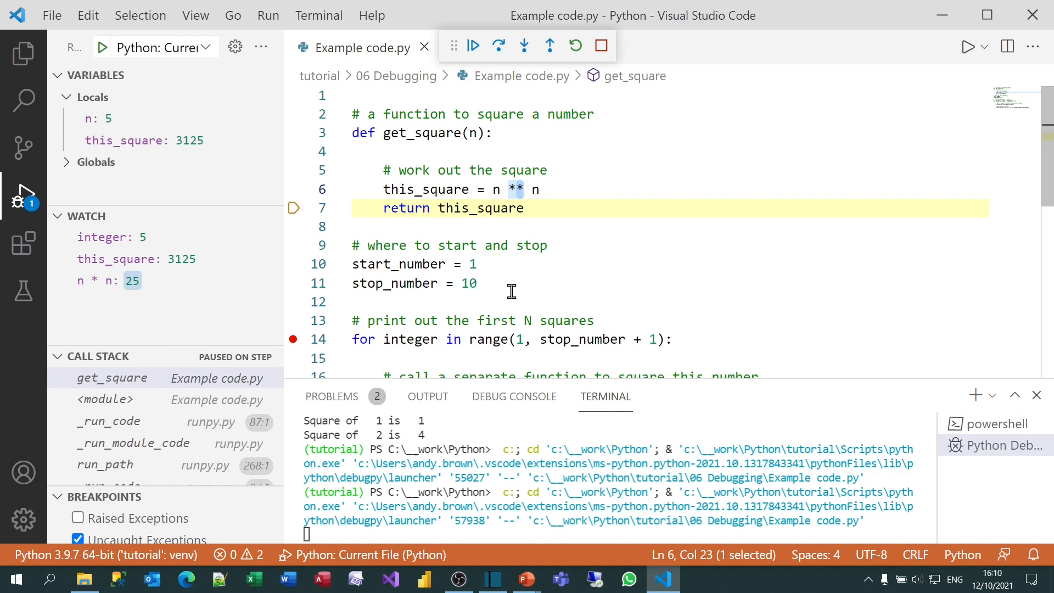
mouse_move(460, 408)
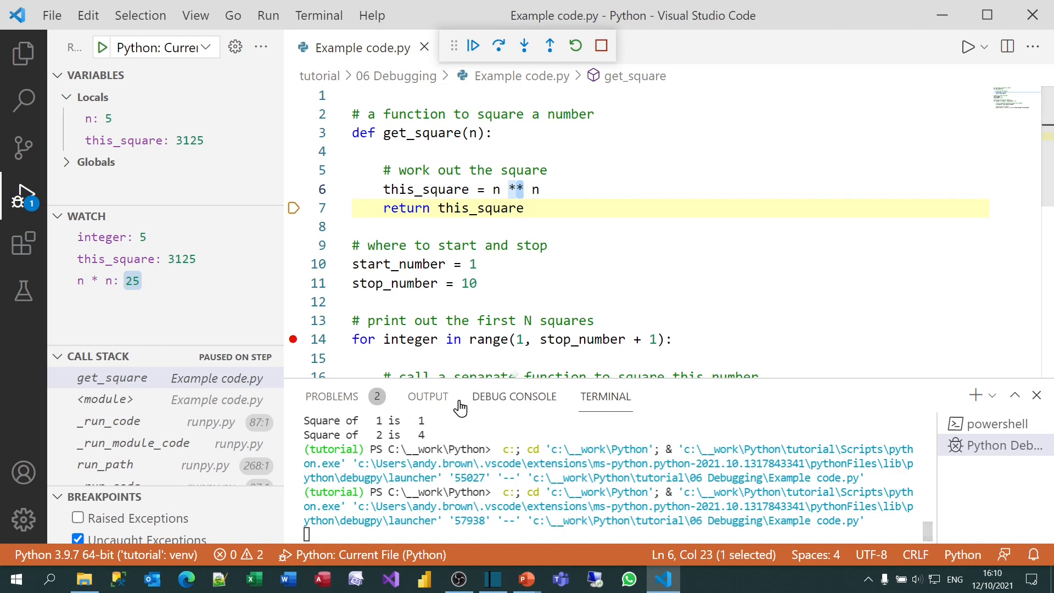
mouse_move(332, 397)
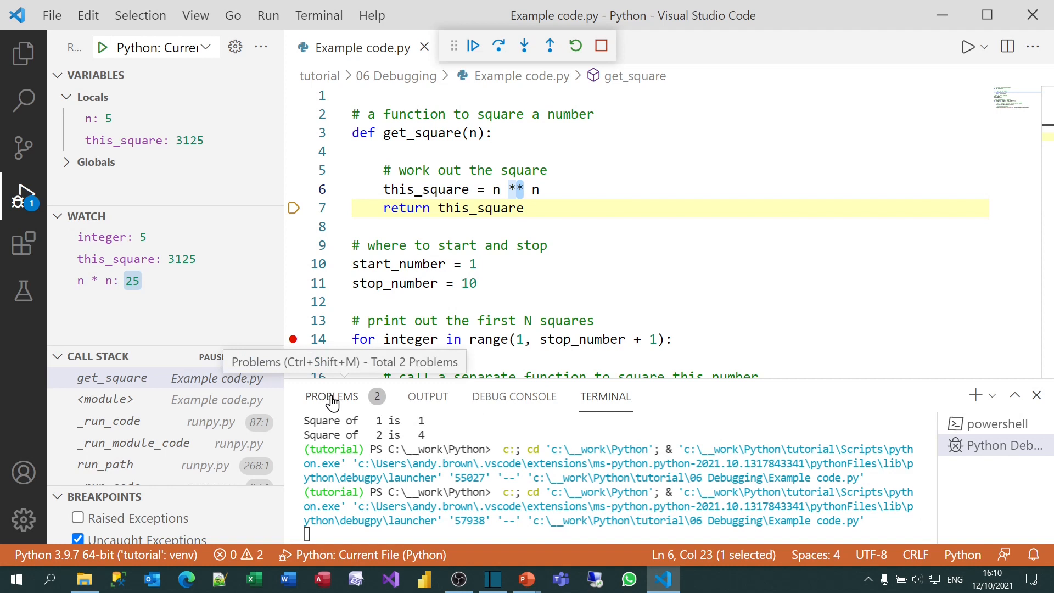
mouse_move(514, 397)
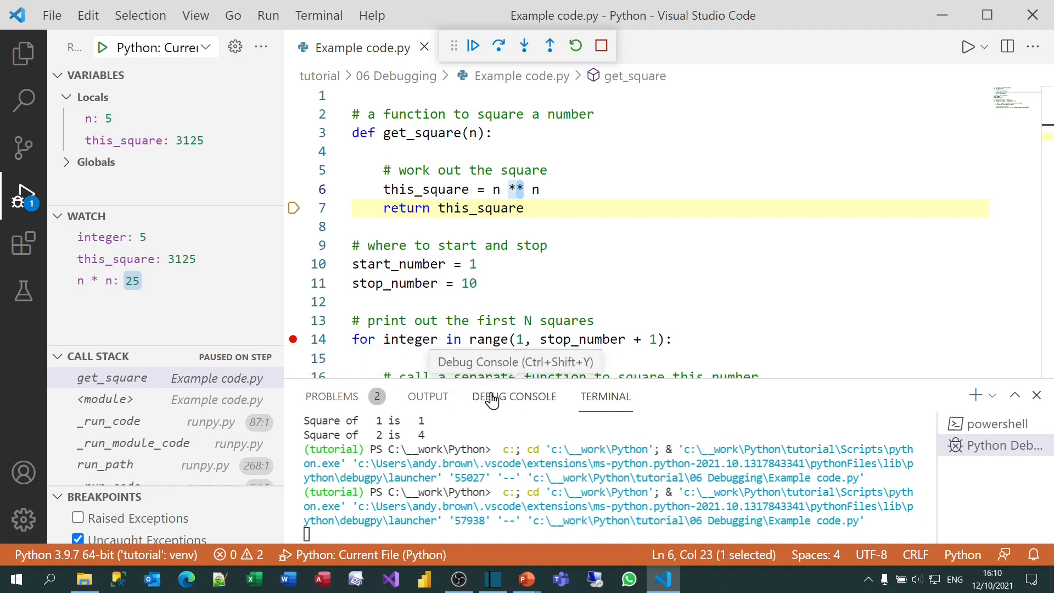
Step: Evaluate this_square in the Debug Console, reassign it to 25, then stop debugging
left_click(514, 396)
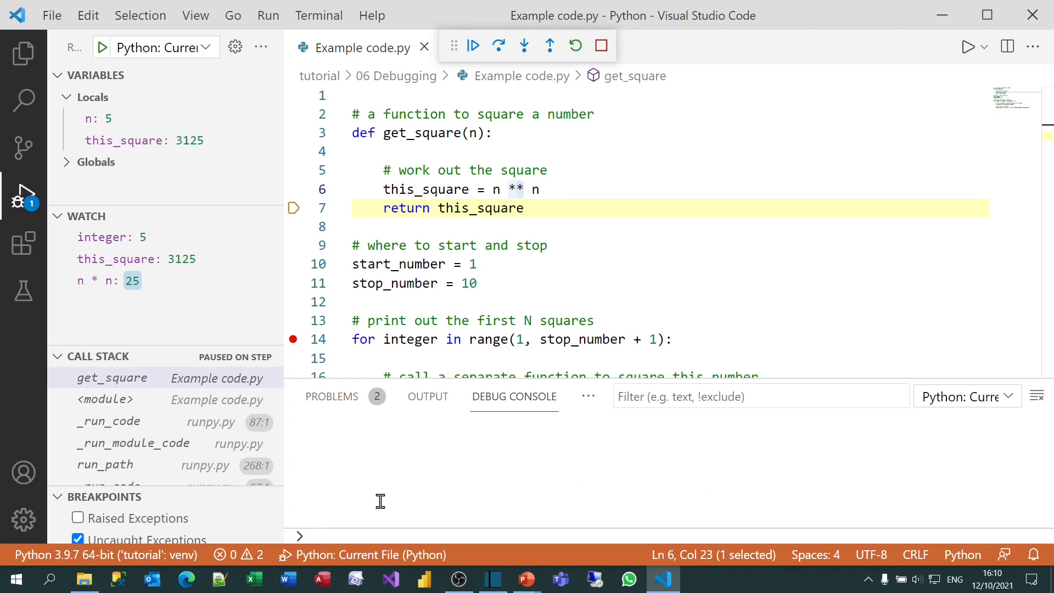
type("this_square")
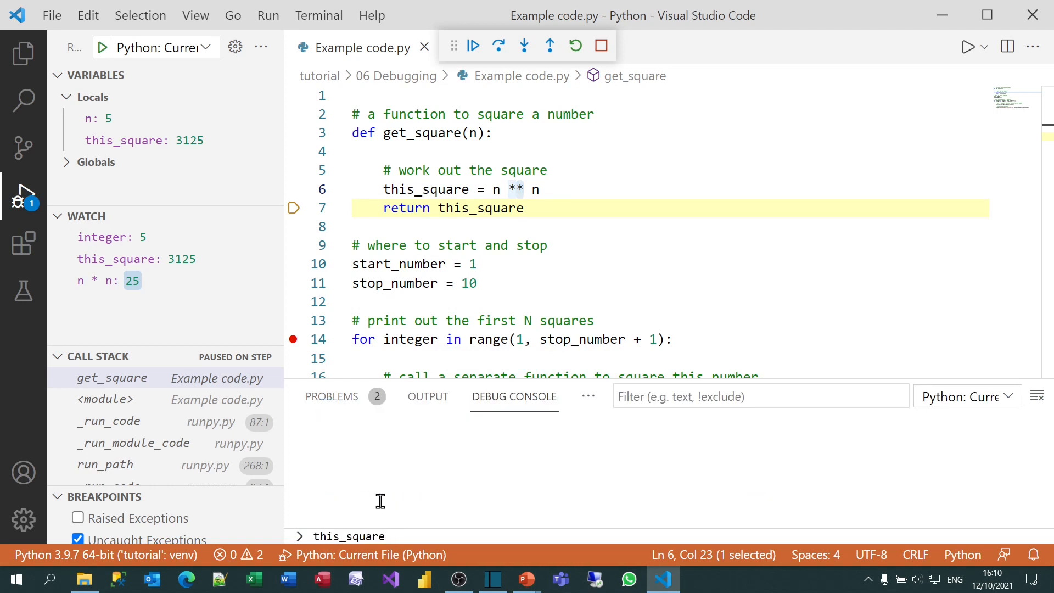
key("Return")
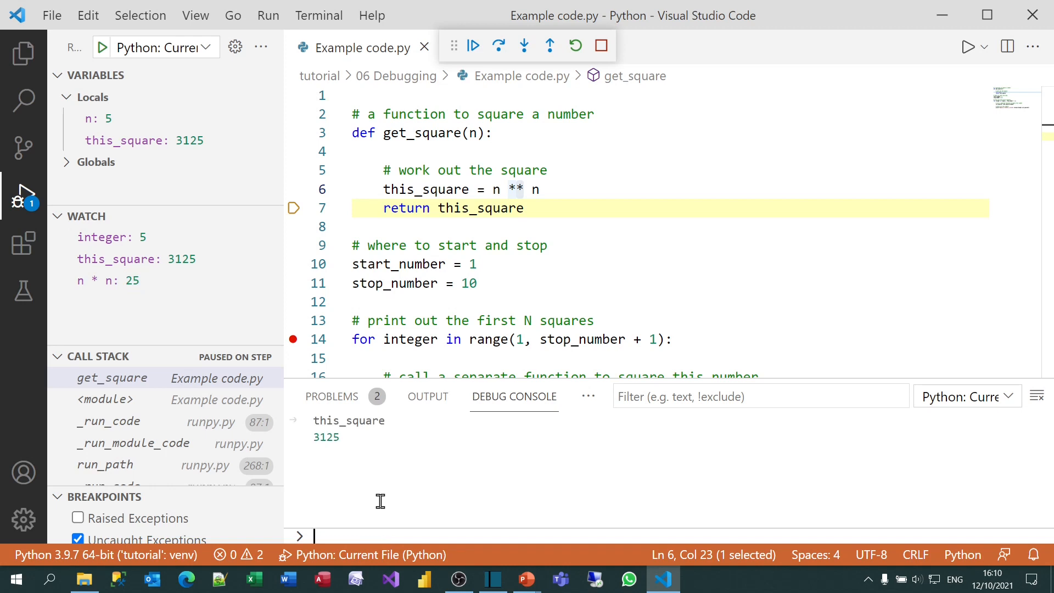
type("this_square =")
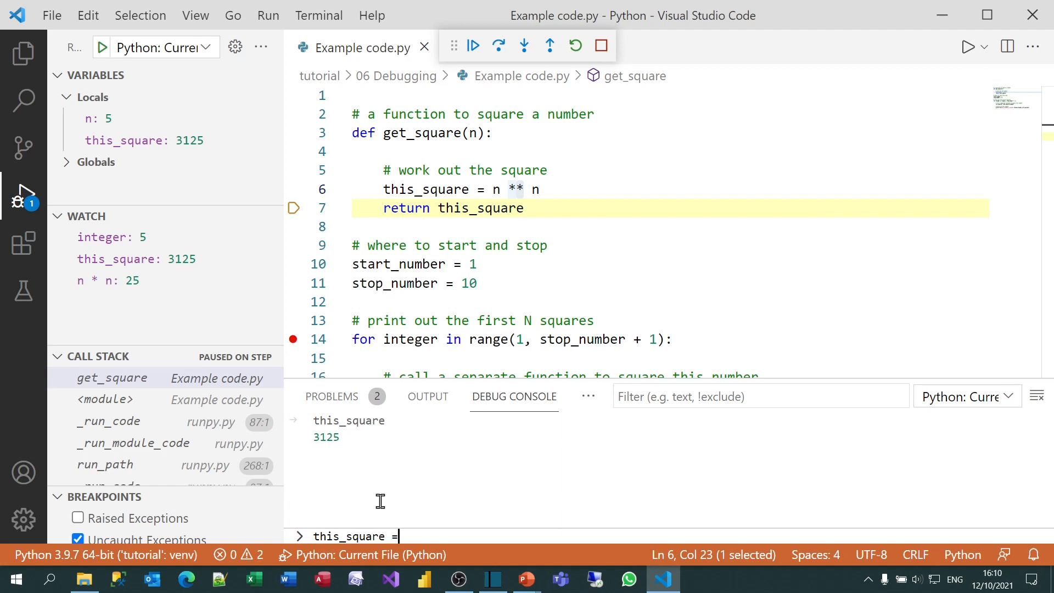
type("25")
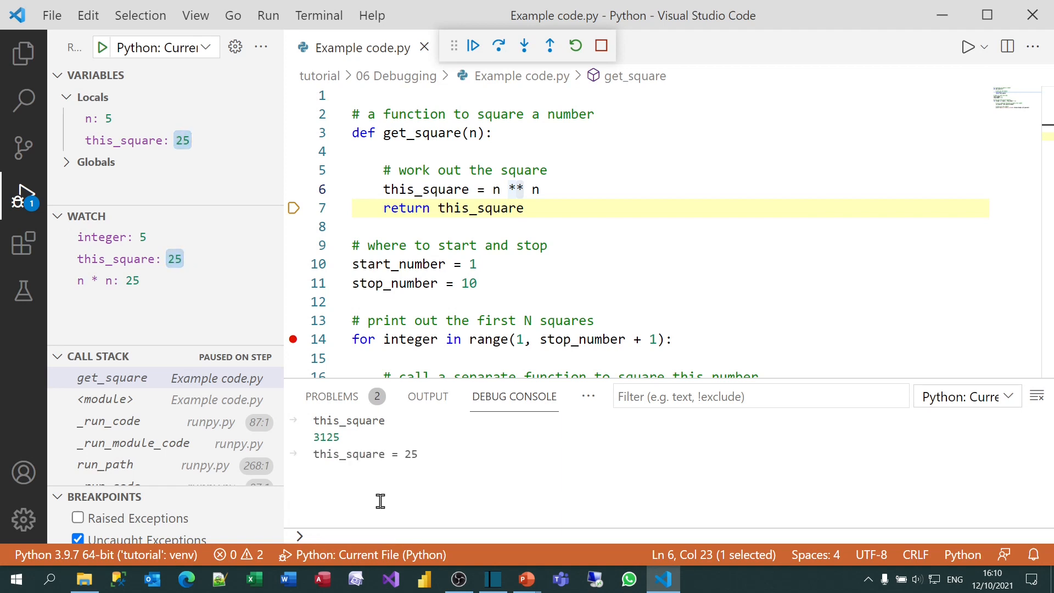
mouse_move(183, 141)
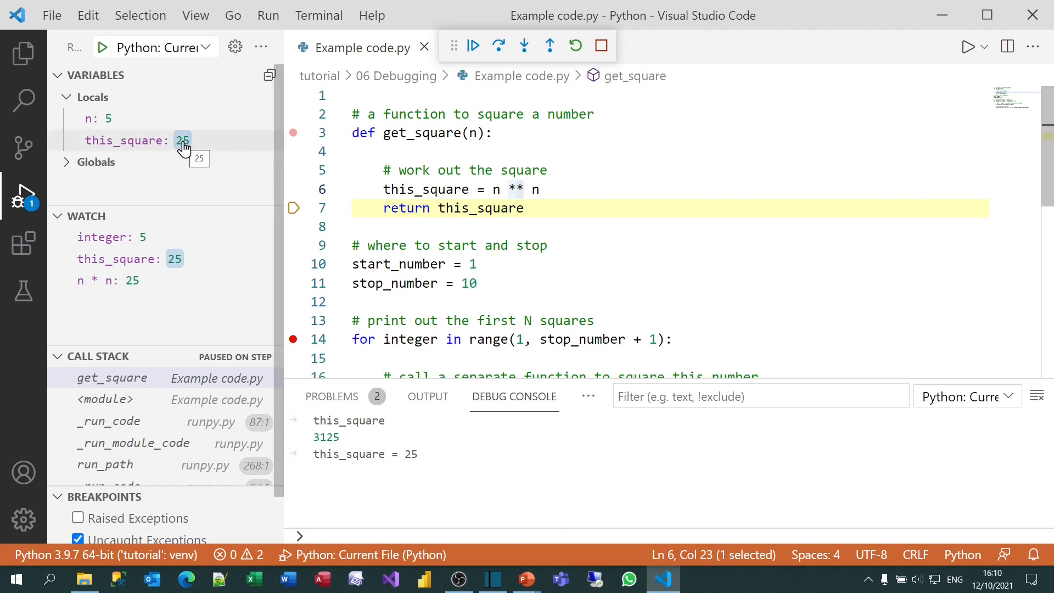
mouse_move(181, 259)
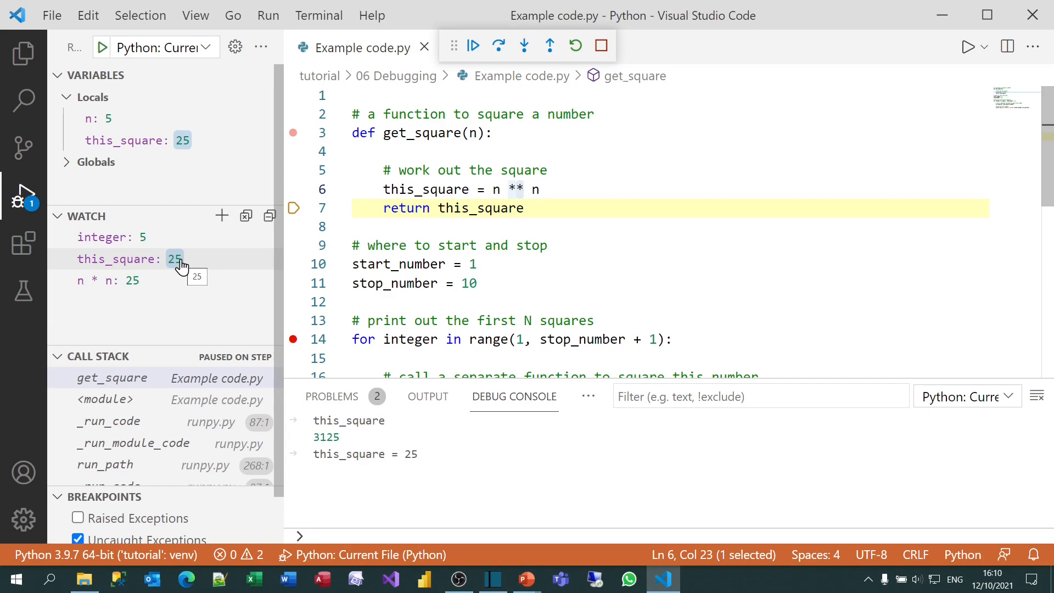
left_click(601, 46)
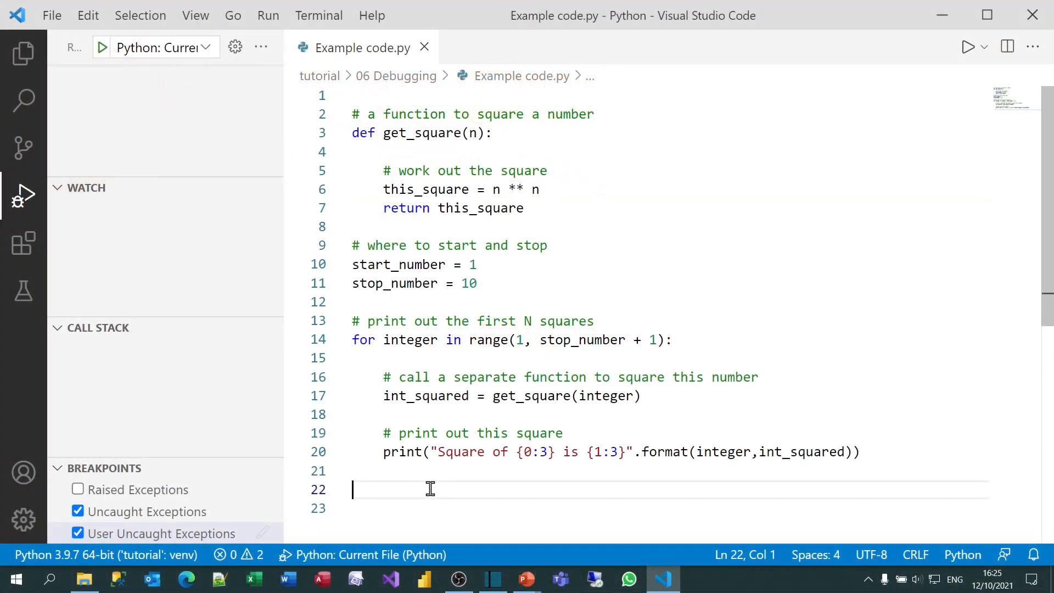
mouse_move(292, 340)
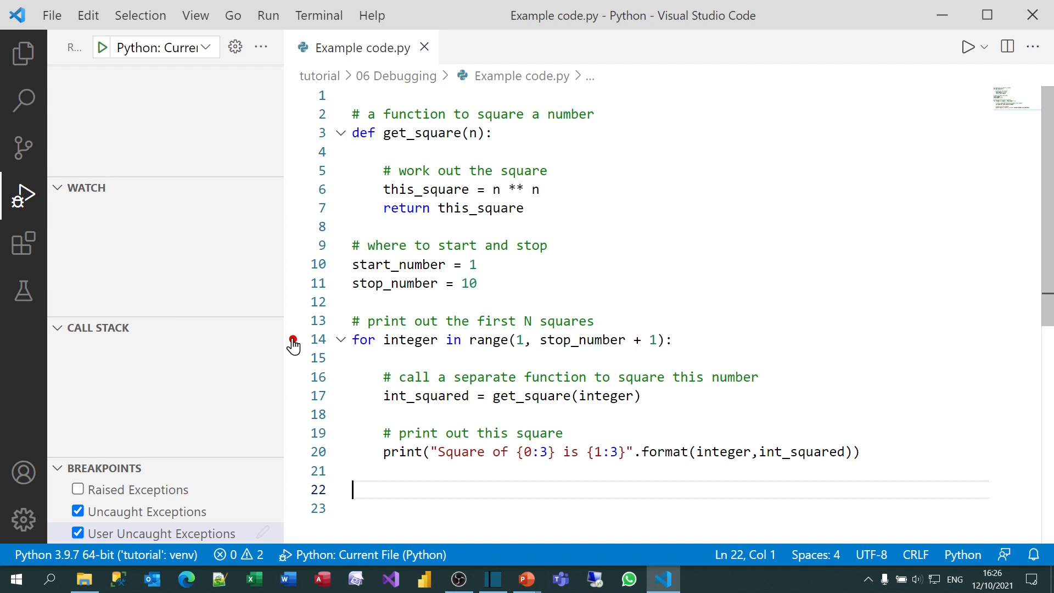
Step: Edit the line 14 breakpoint to add an int_squared condition expression
right_click(293, 339)
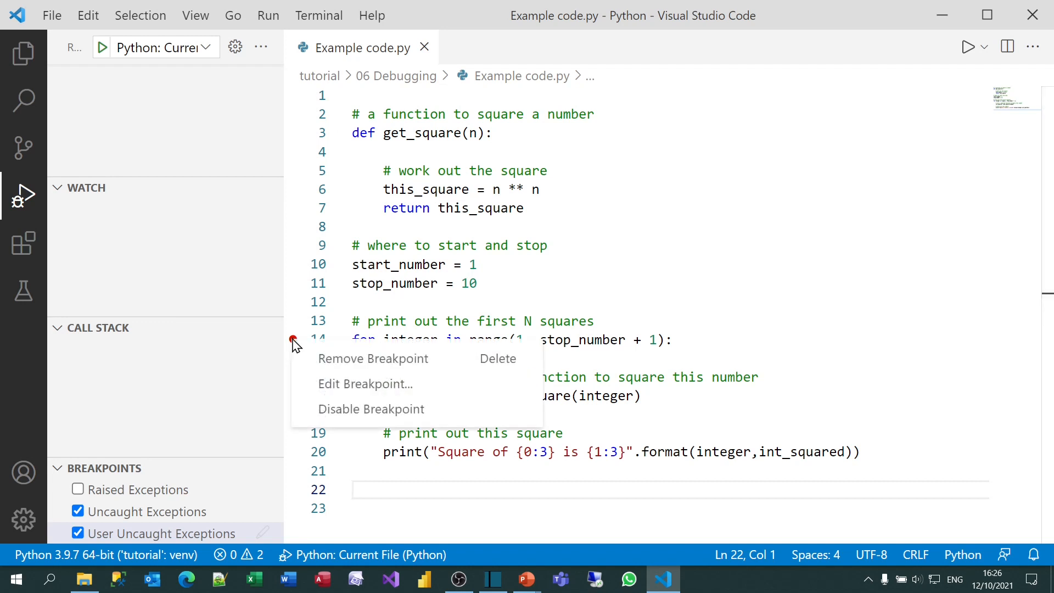
mouse_move(364, 385)
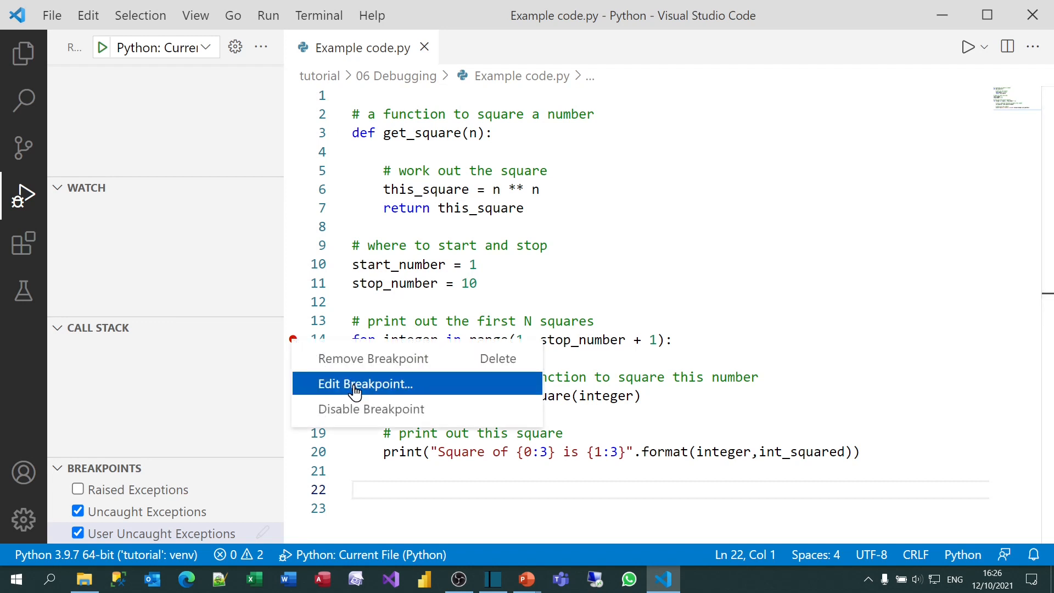
left_click(363, 385)
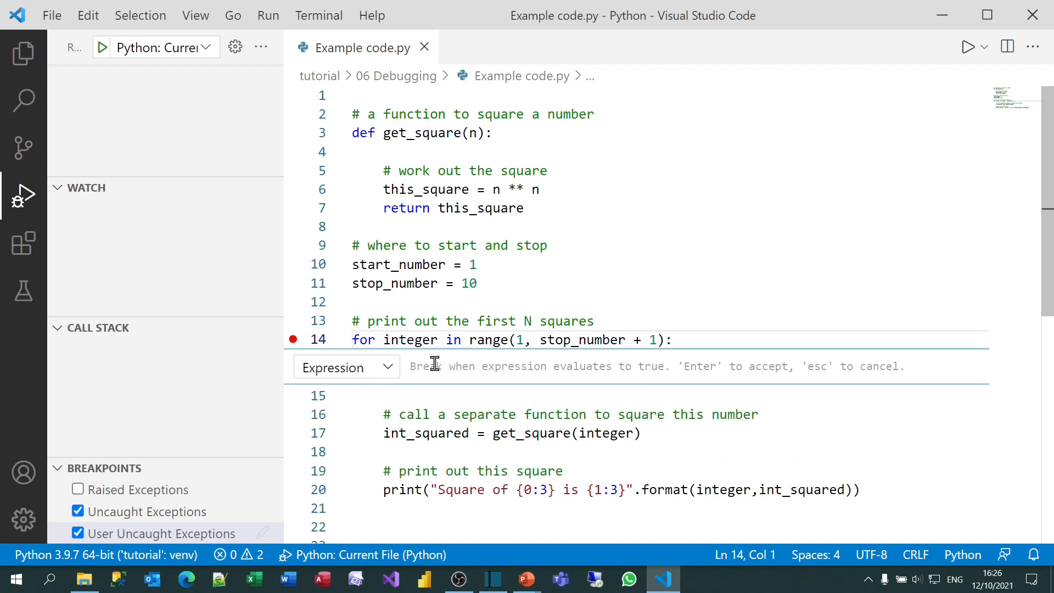
type("int")
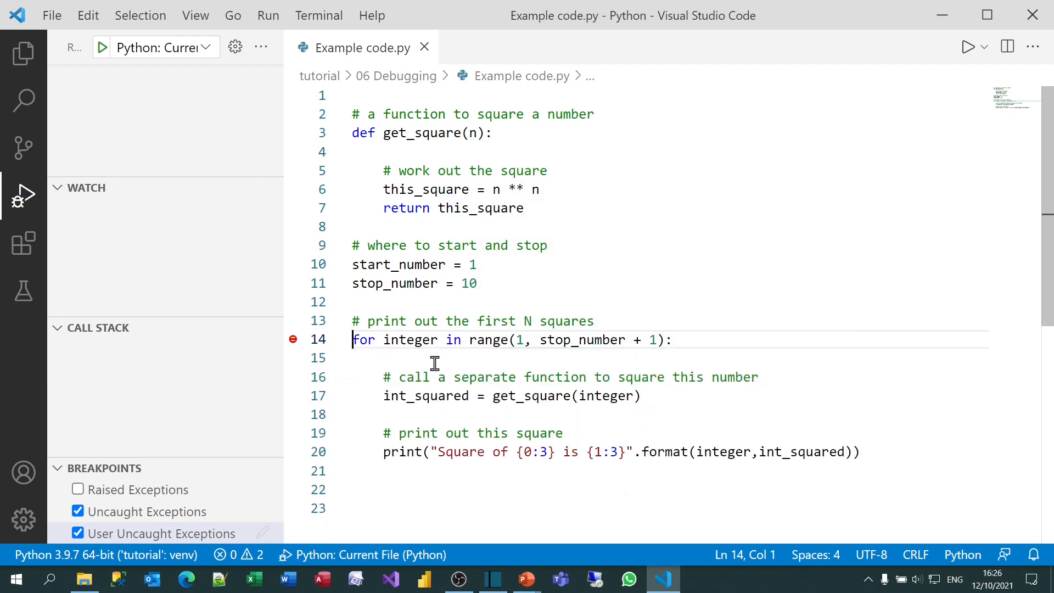
mouse_move(389, 363)
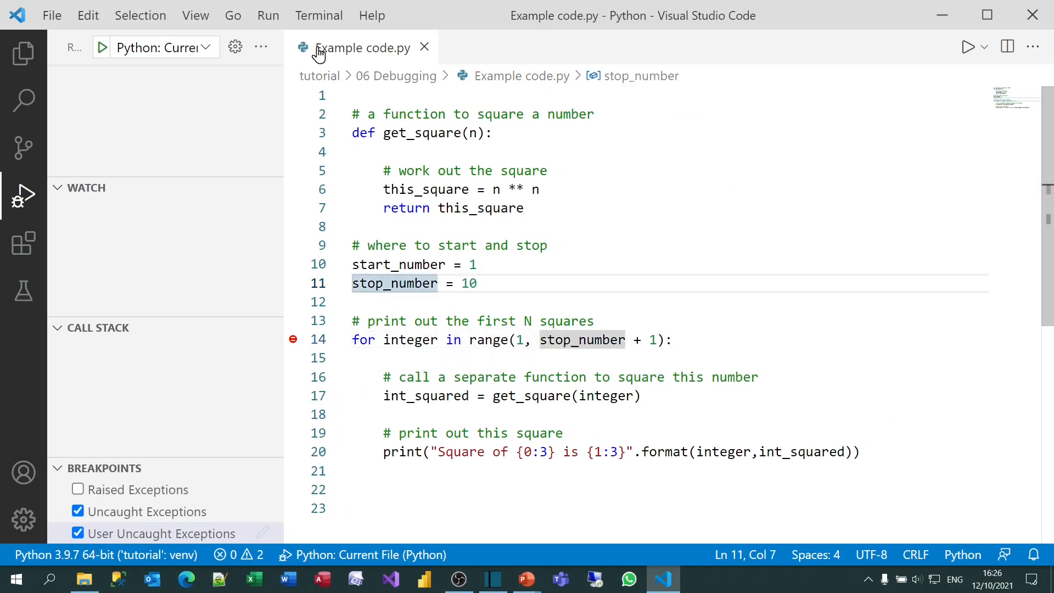
Step: Start debugging so the run pauses at the conditional line 14 breakpoint
left_click(268, 14)
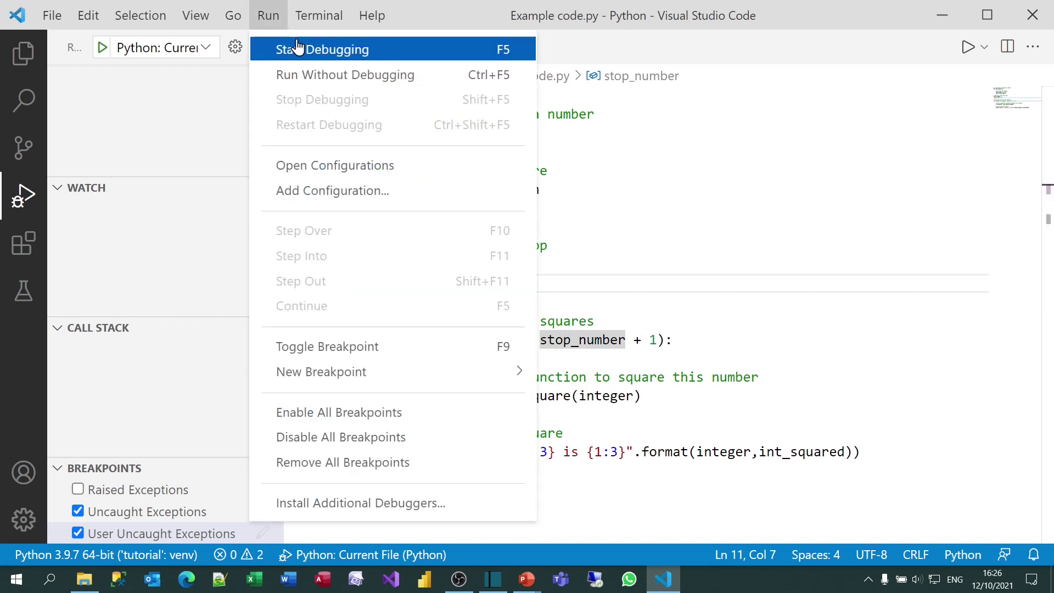
left_click(326, 49)
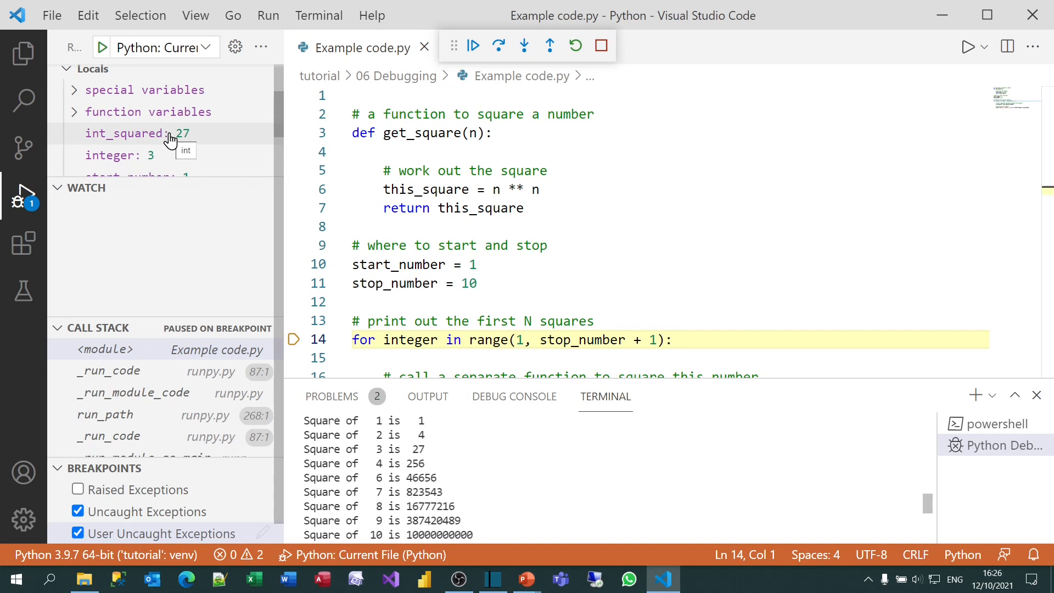
mouse_move(573, 80)
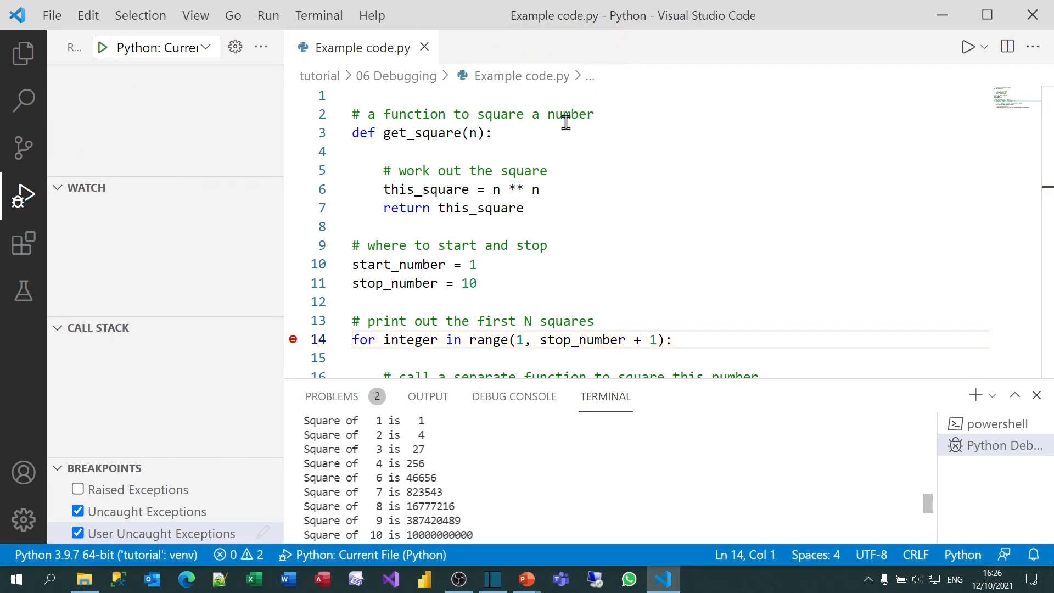
Step: Switch the line 14 breakpoint editor to Hit Count and set it to 4
scroll("down", 3)
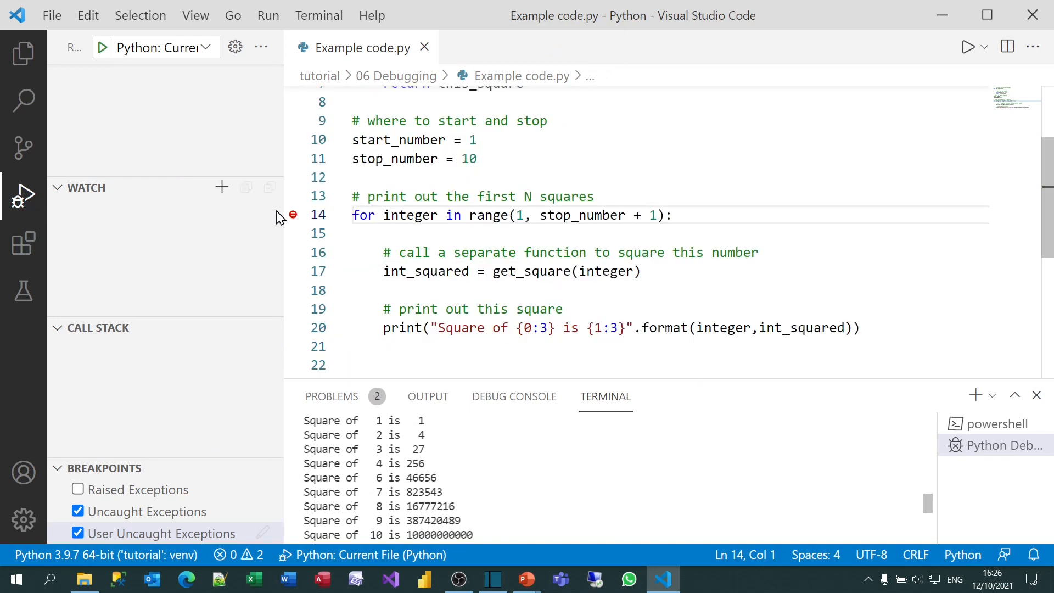
right_click(292, 214)
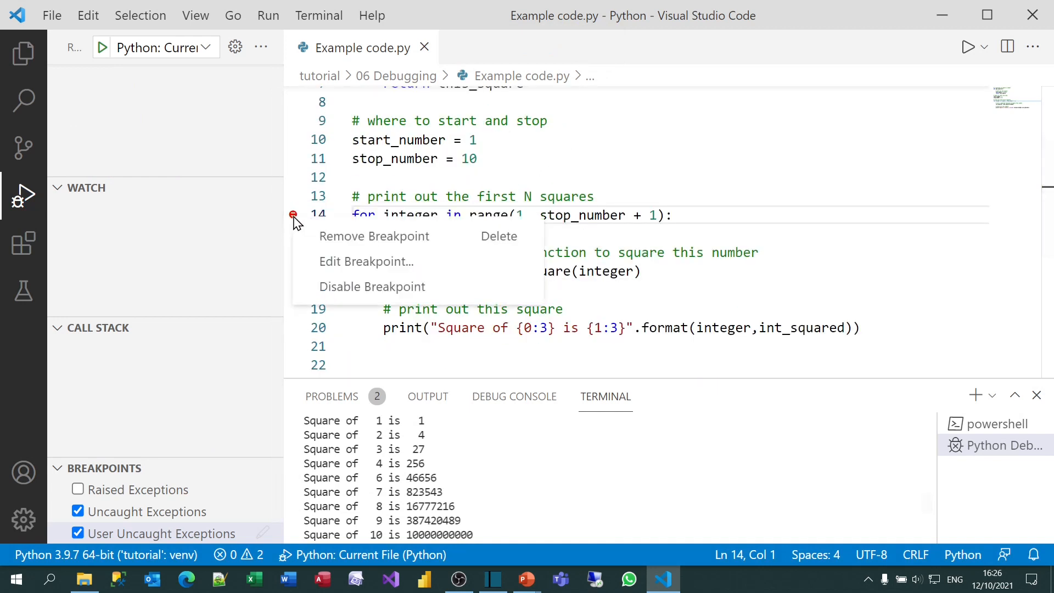
left_click(367, 261)
type("int_squared > 20")
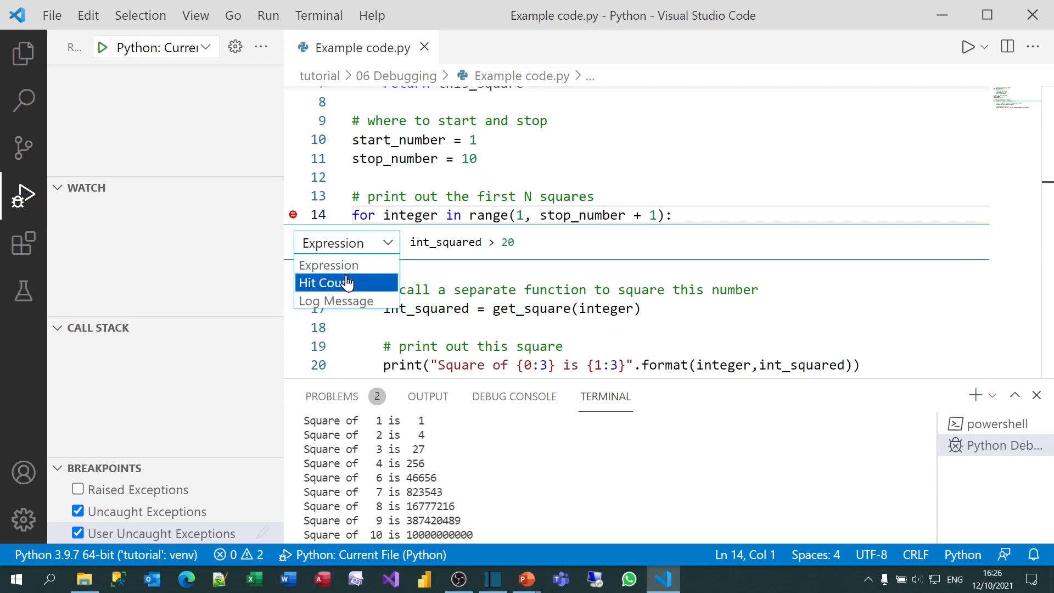
left_click(324, 282)
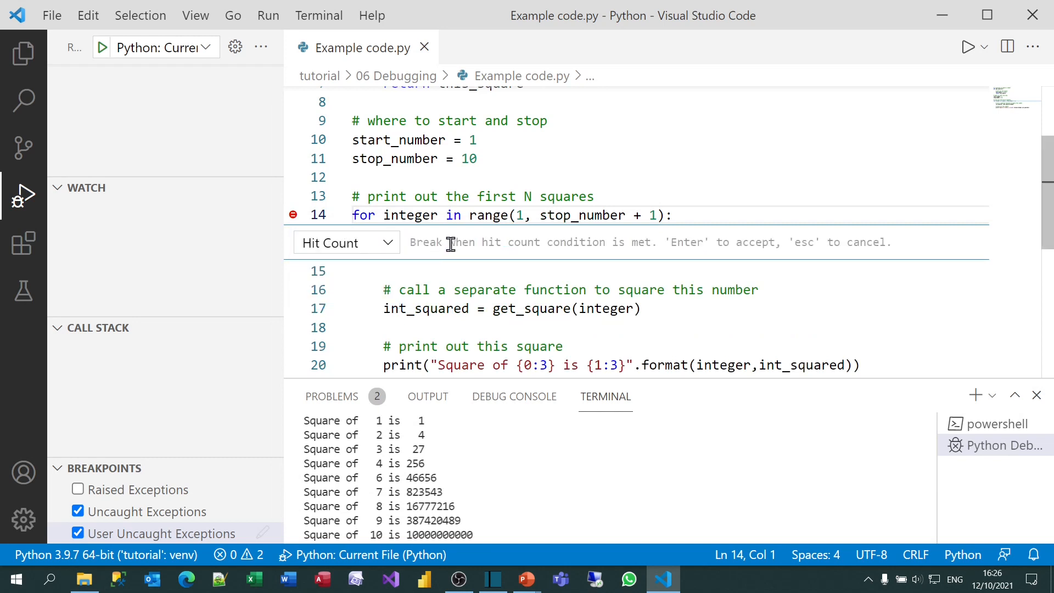
key("Escape")
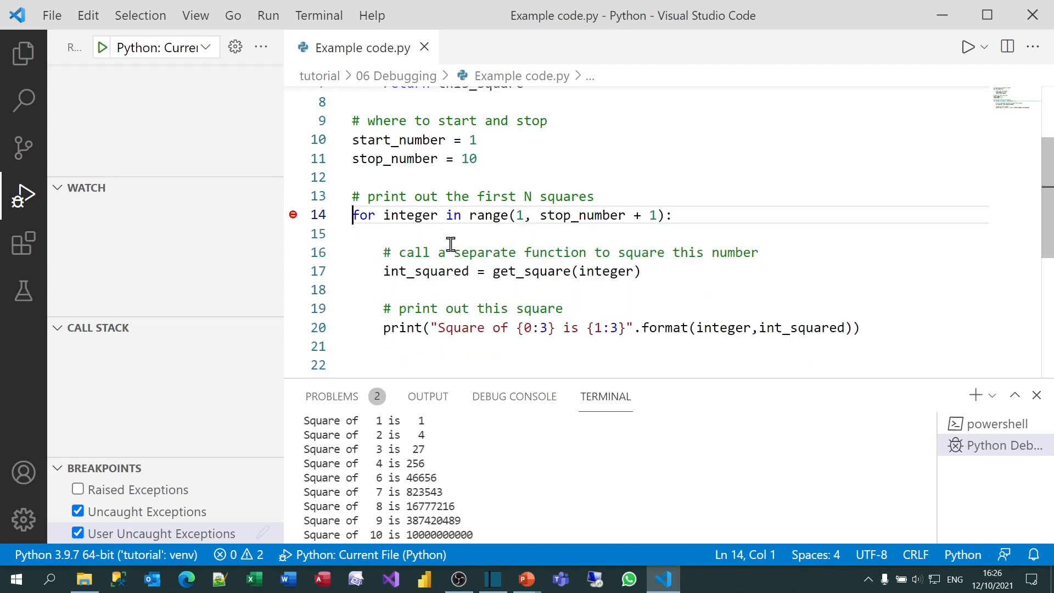
mouse_move(413, 227)
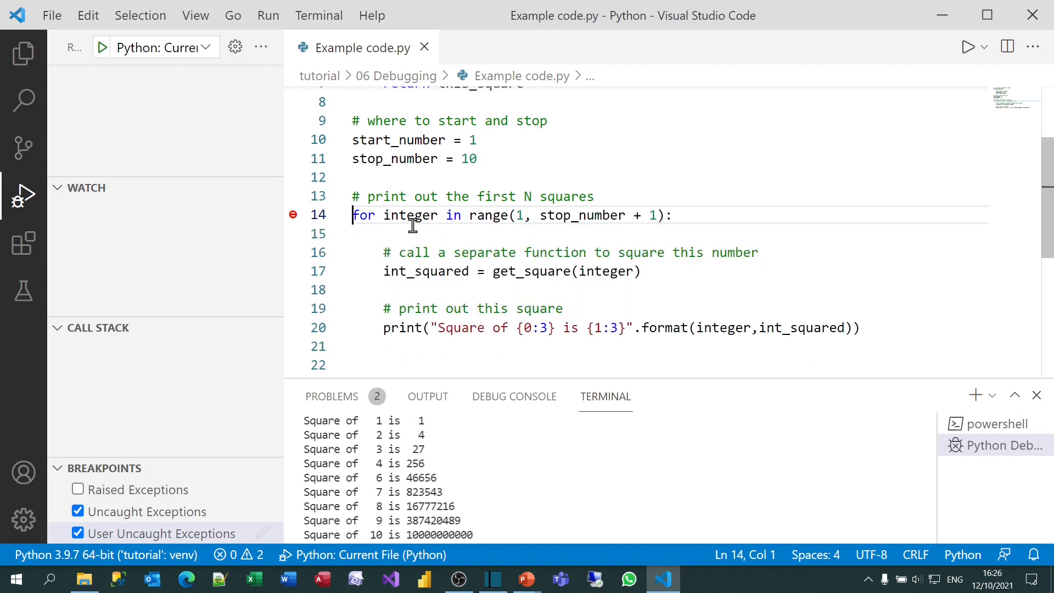
mouse_move(409, 216)
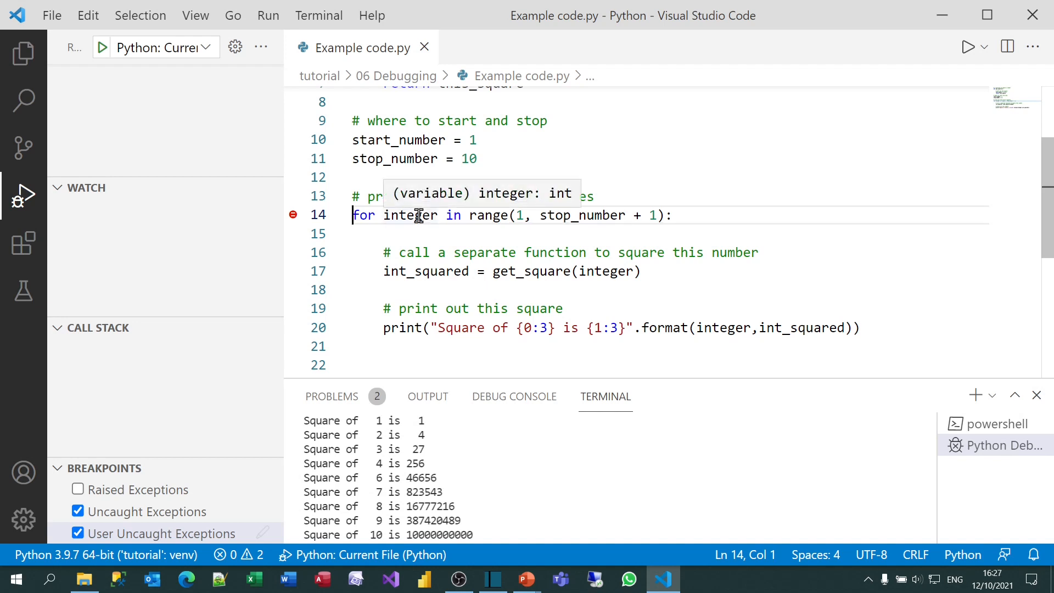
mouse_move(293, 216)
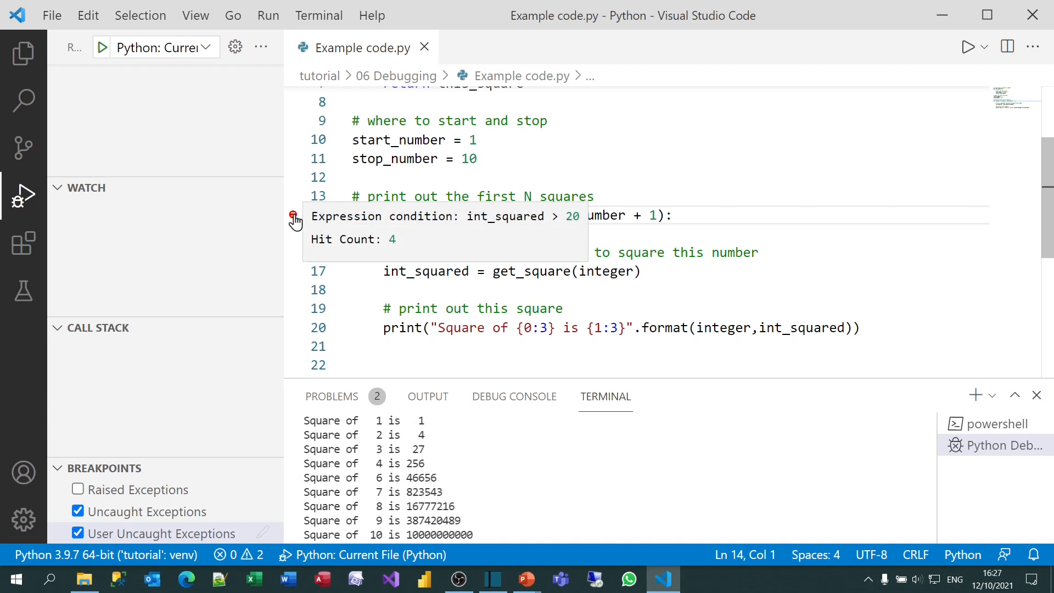
Step: Clear the int_squared expression condition from the line 14 breakpoint
right_click(294, 215)
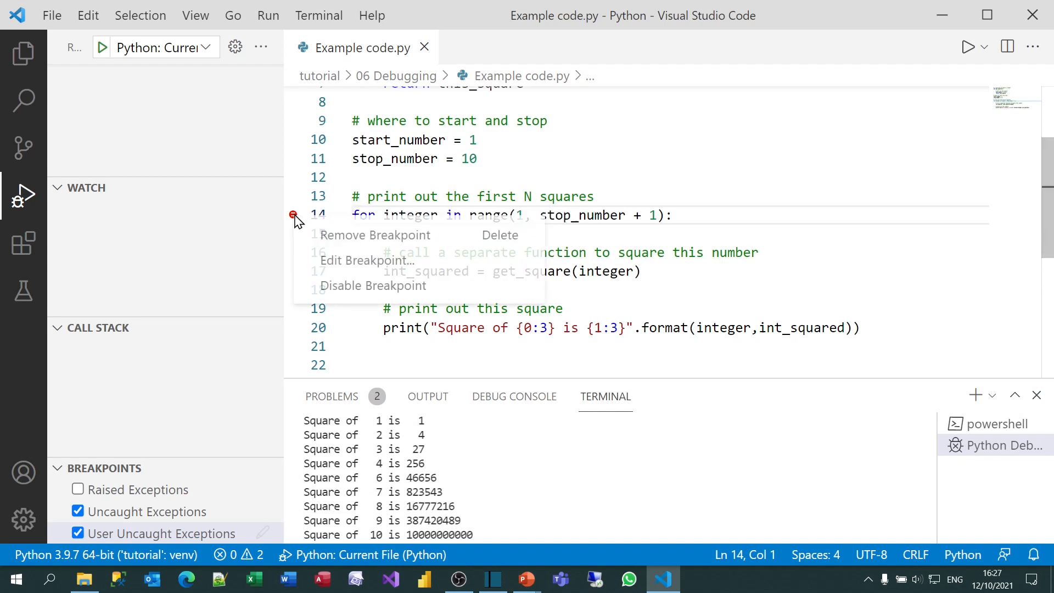
left_click(366, 262)
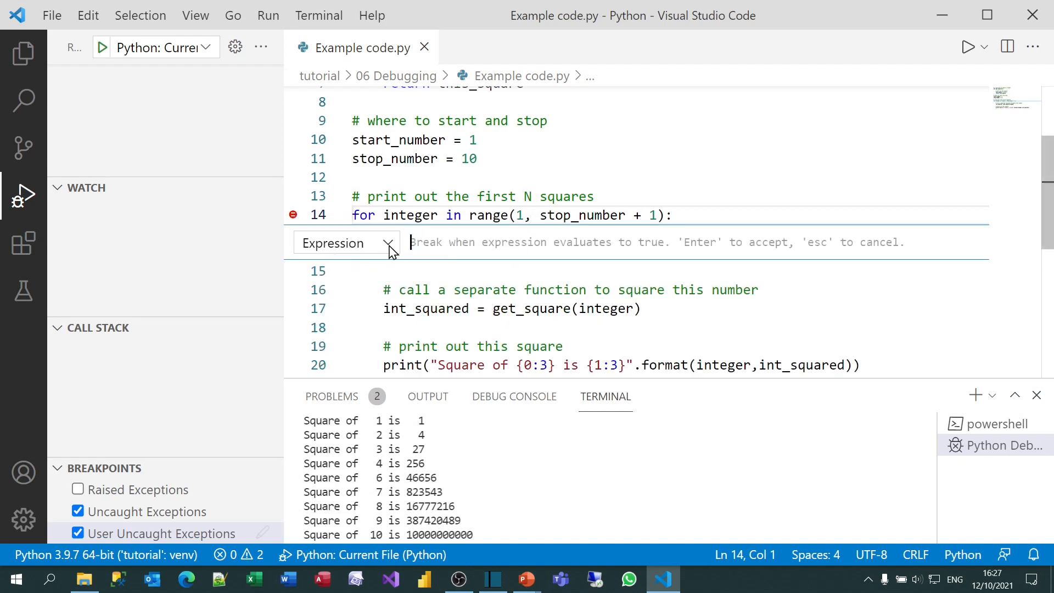
key("Escape")
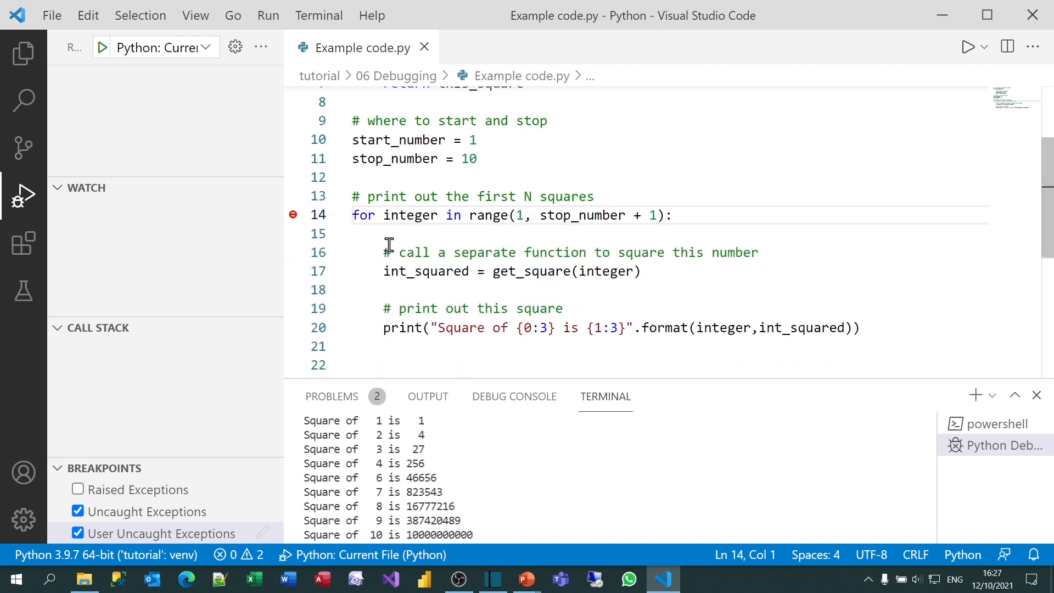
mouse_move(292, 215)
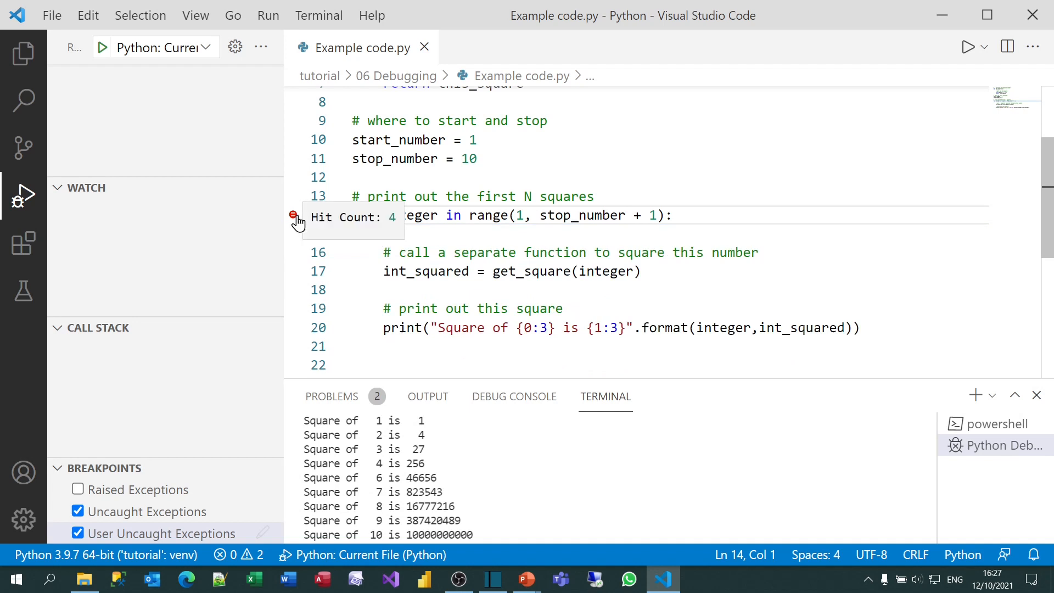
mouse_move(449, 215)
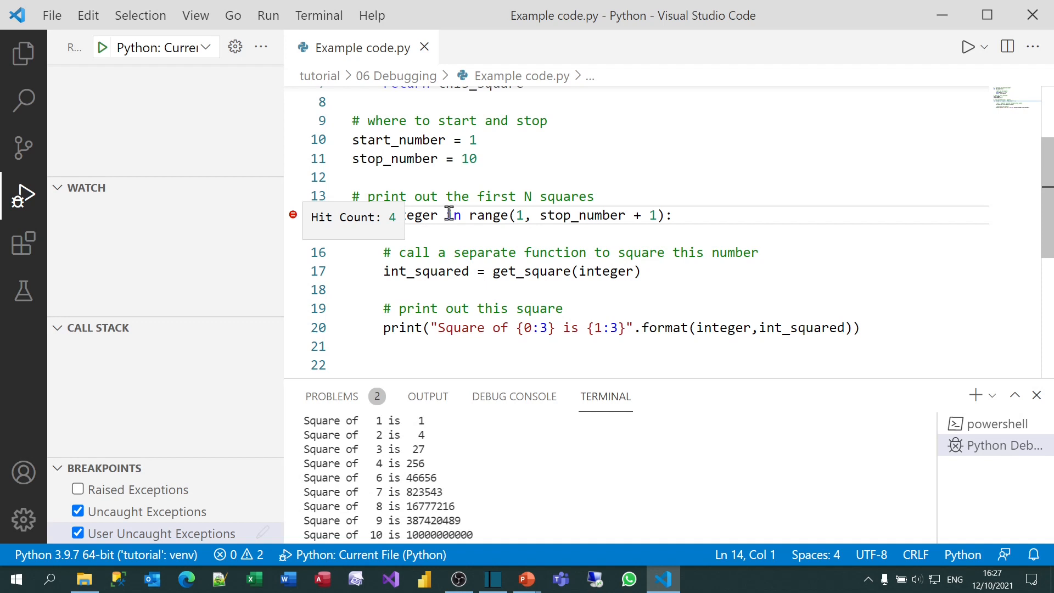
mouse_move(268, 15)
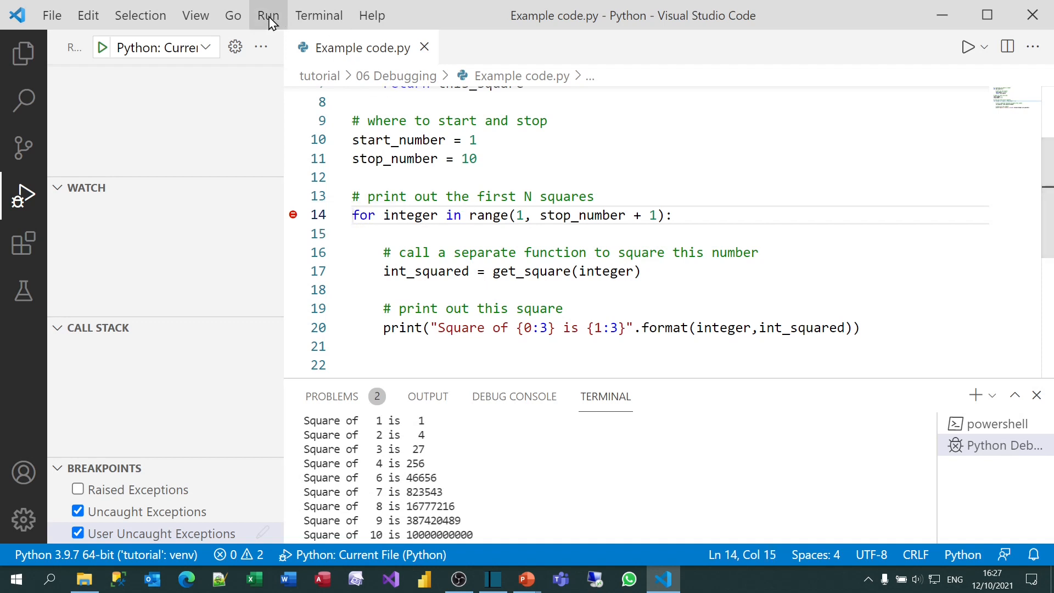
Step: Start debugging, pausing at line 14 with integer 3 and int_squared 27
left_click(268, 14)
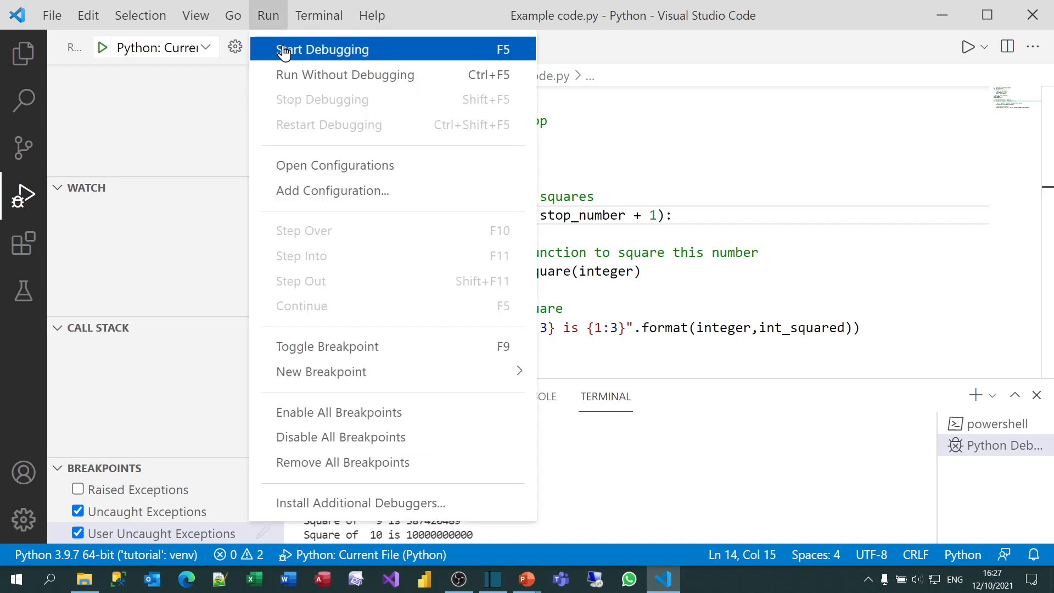
left_click(322, 50)
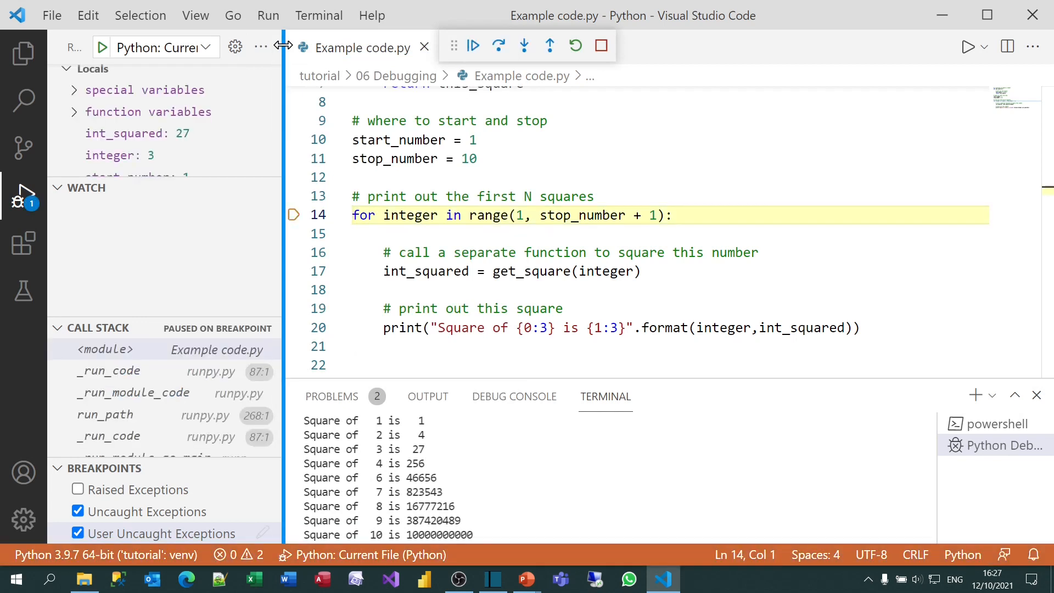
mouse_move(355, 88)
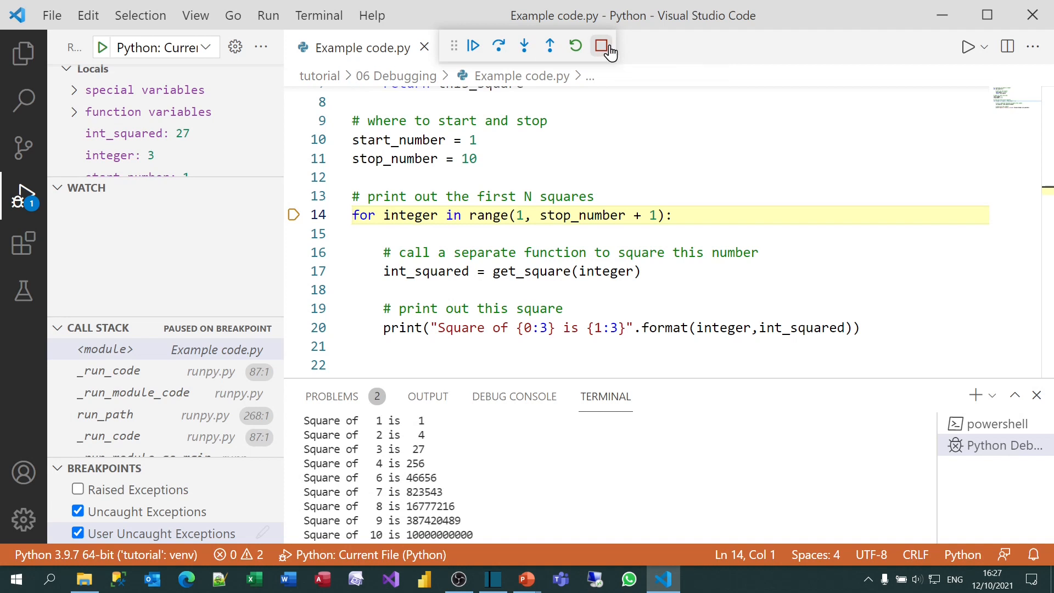
Step: Stop the debug session and disable the line 14 breakpoint
left_click(604, 46)
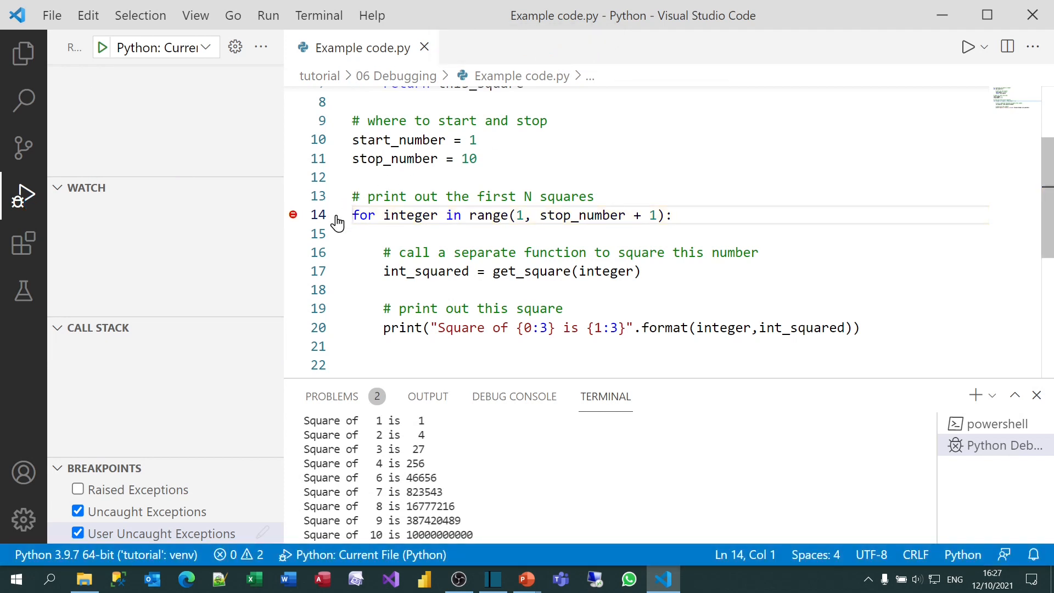
mouse_move(292, 216)
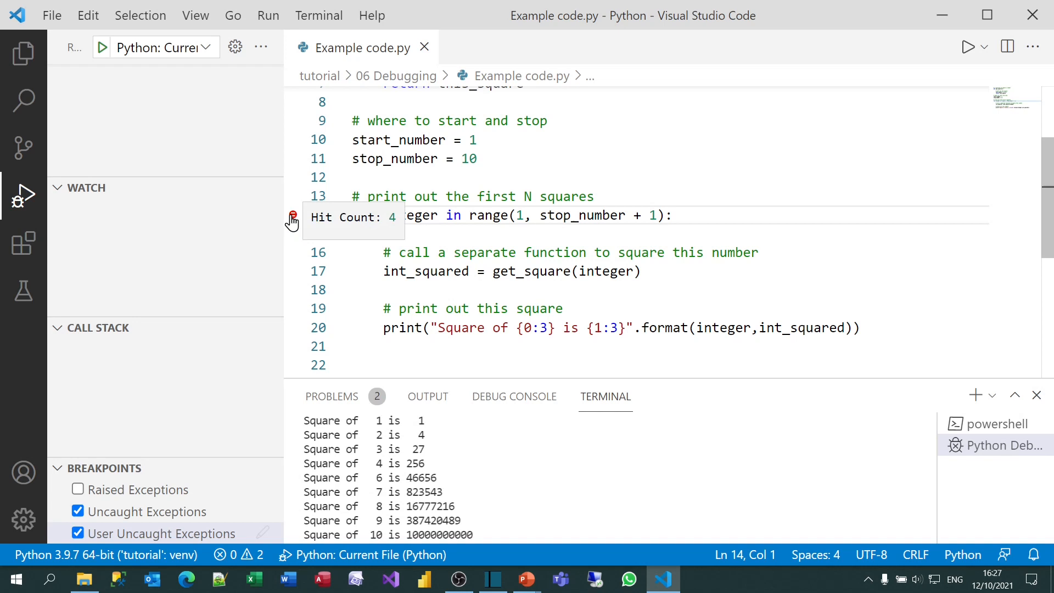
right_click(292, 215)
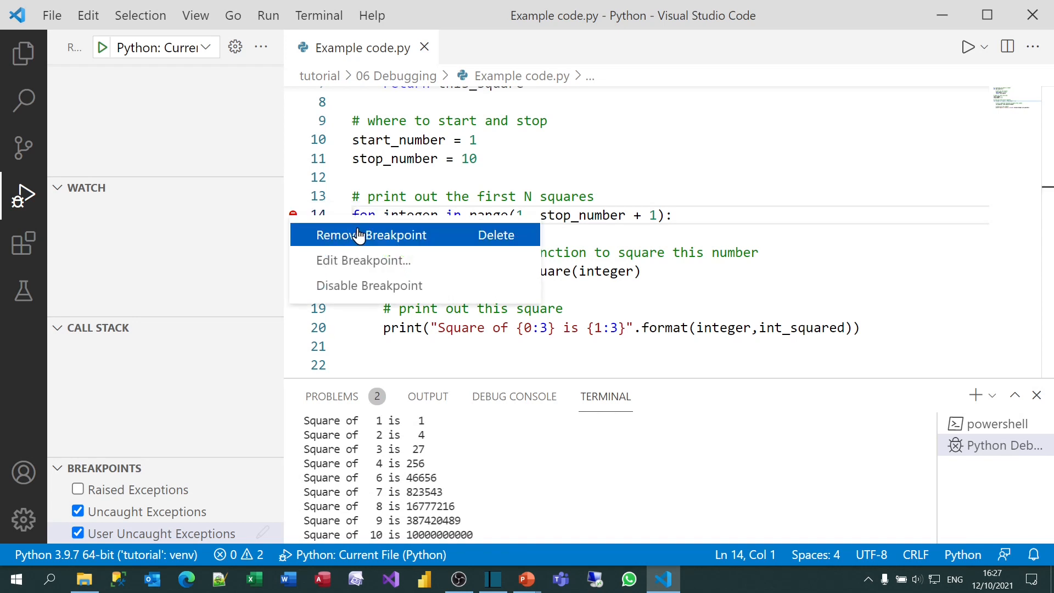
mouse_move(369, 286)
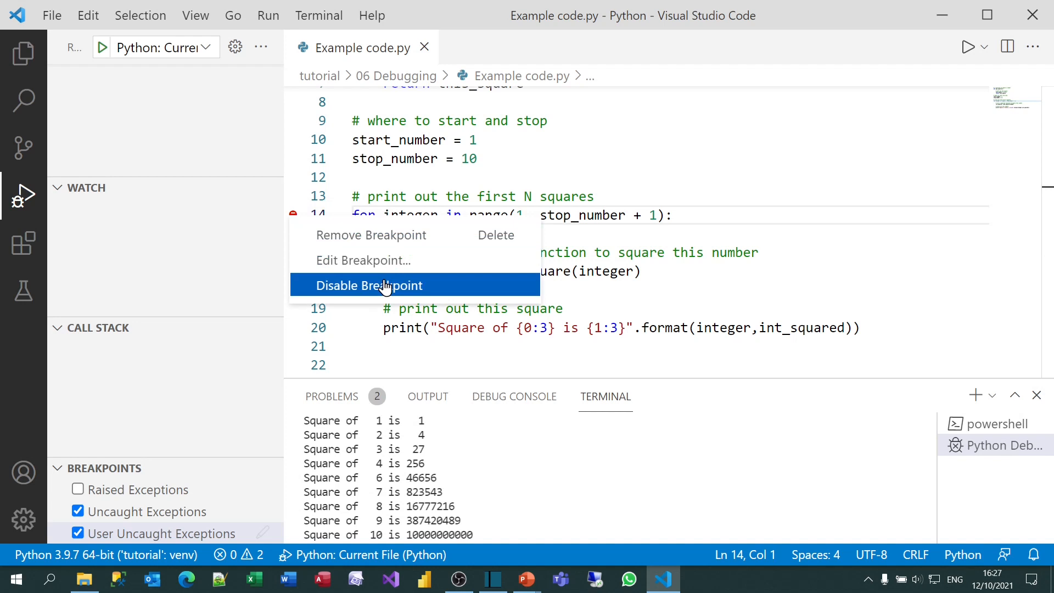
left_click(368, 286)
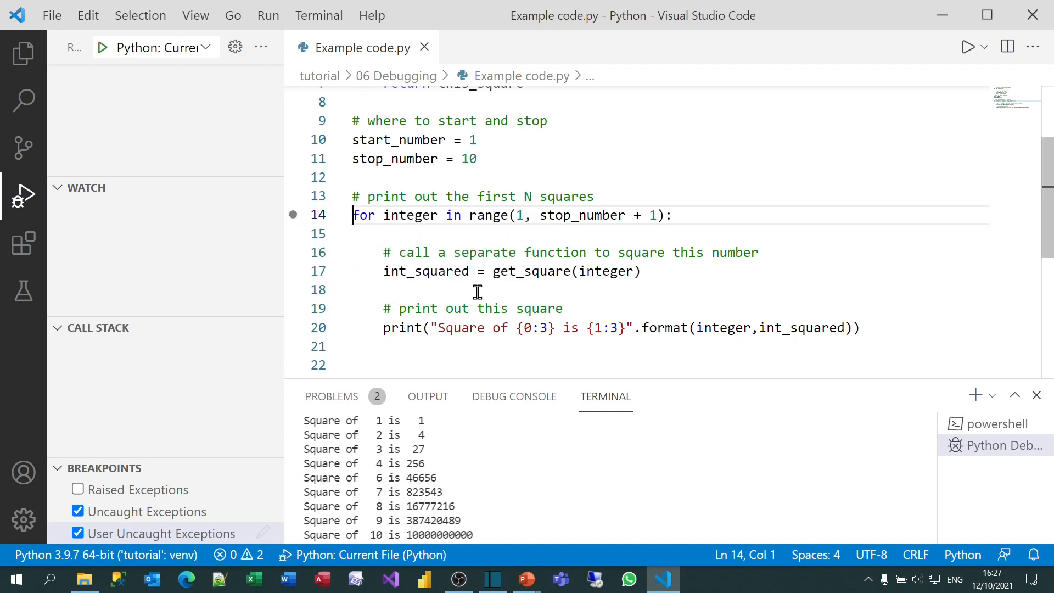
mouse_move(294, 215)
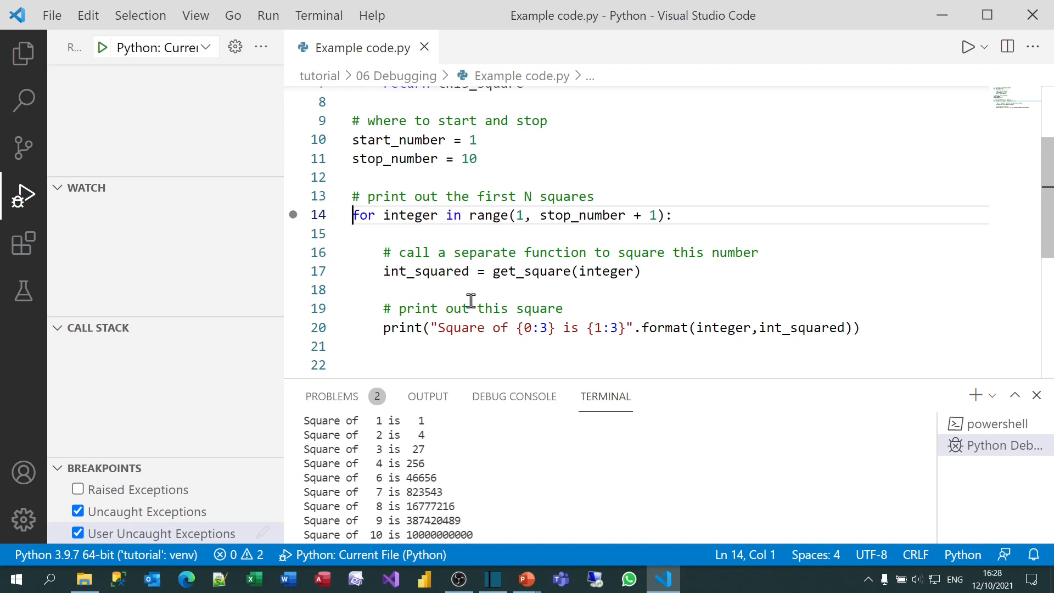
Step: Scroll up to bring the get_square function definition into view
scroll("up", 3)
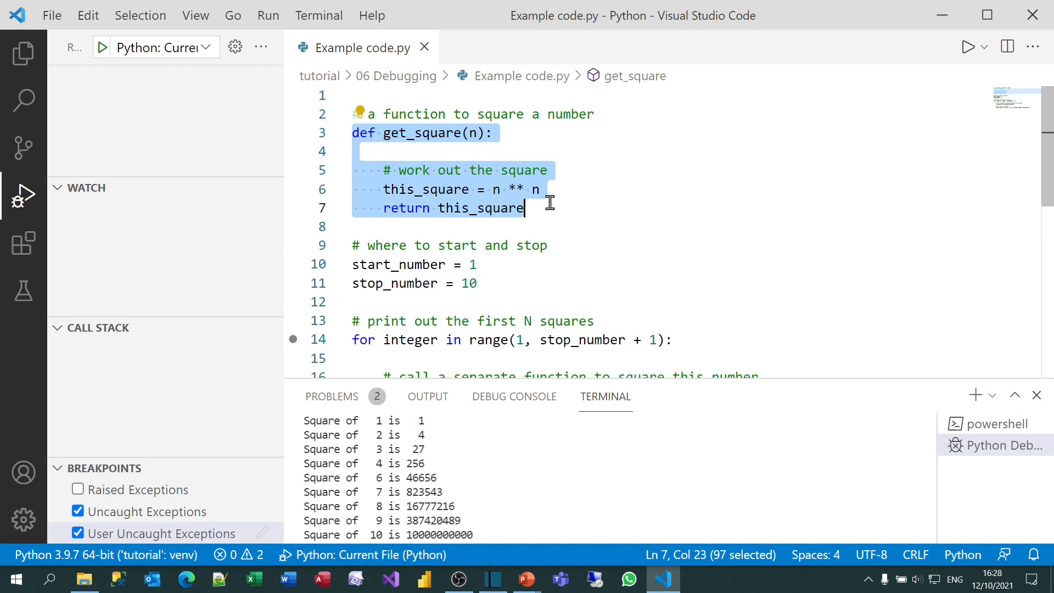
mouse_move(234, 496)
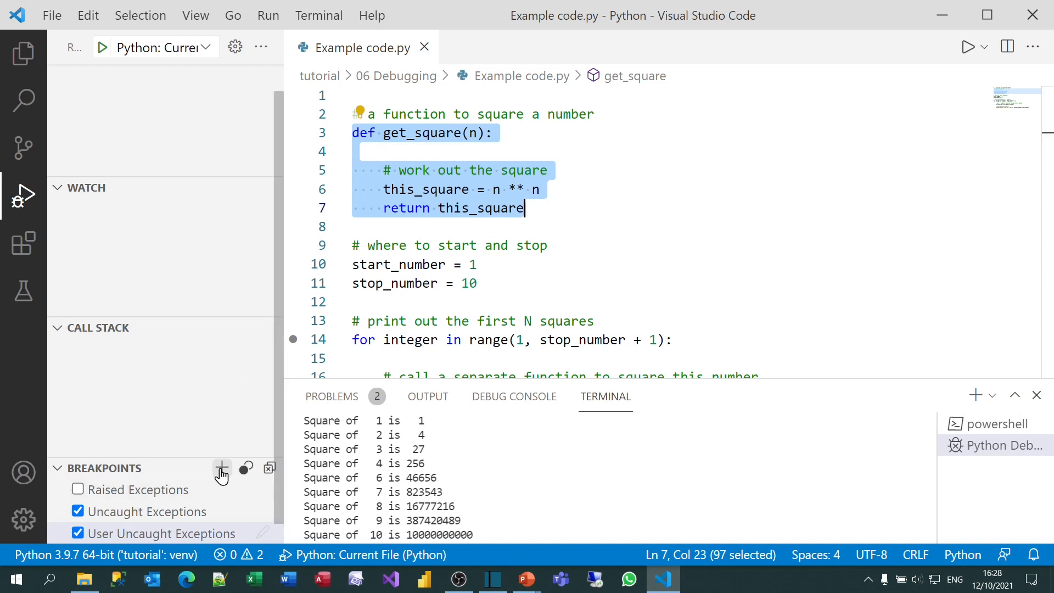
mouse_move(220, 469)
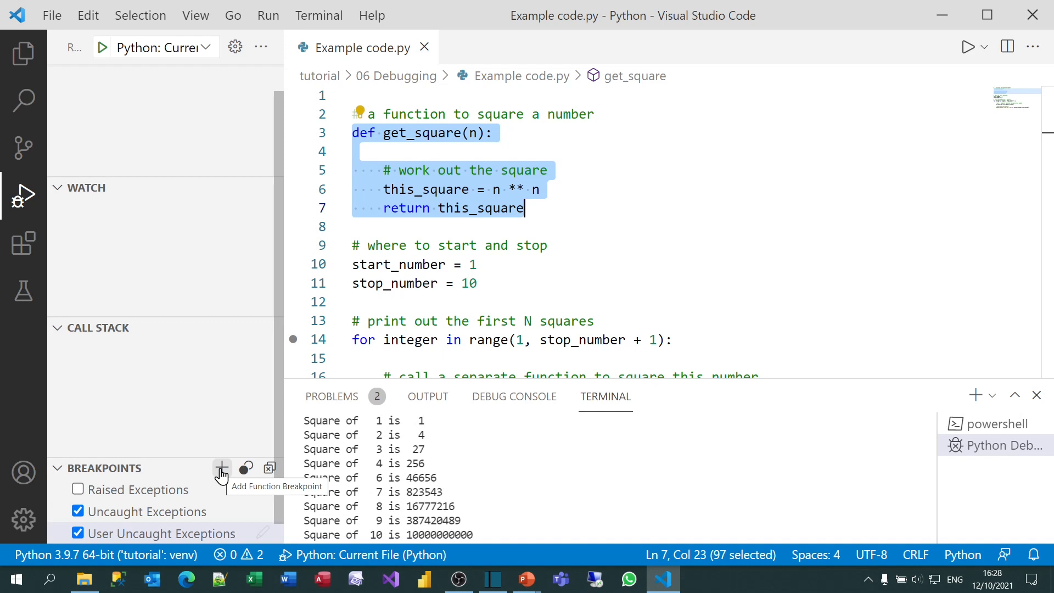
Step: Add a function breakpoint on get_square and give it a hit count of 4
left_click(221, 467)
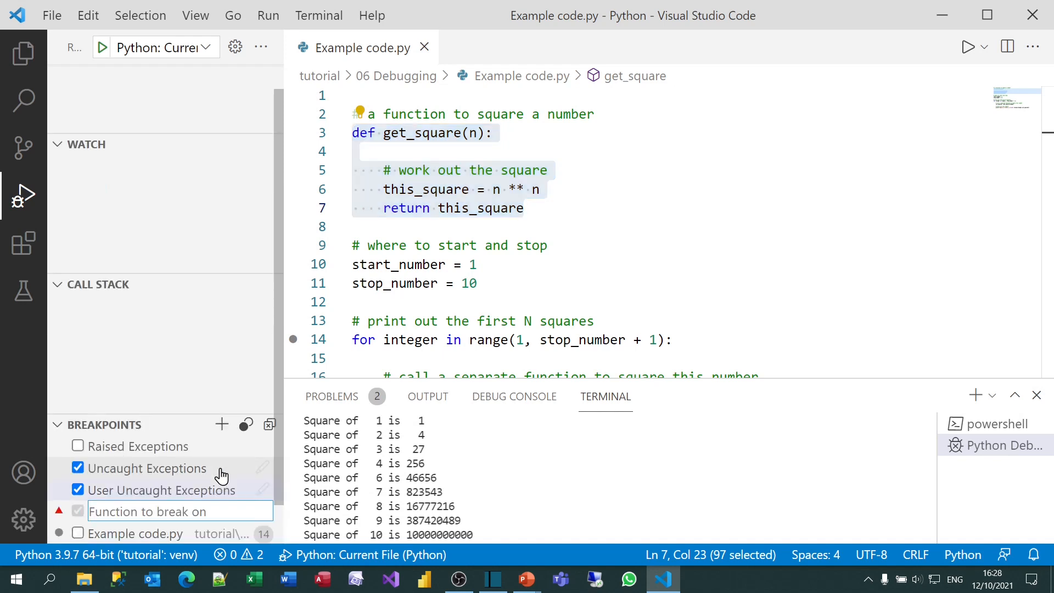
type("g")
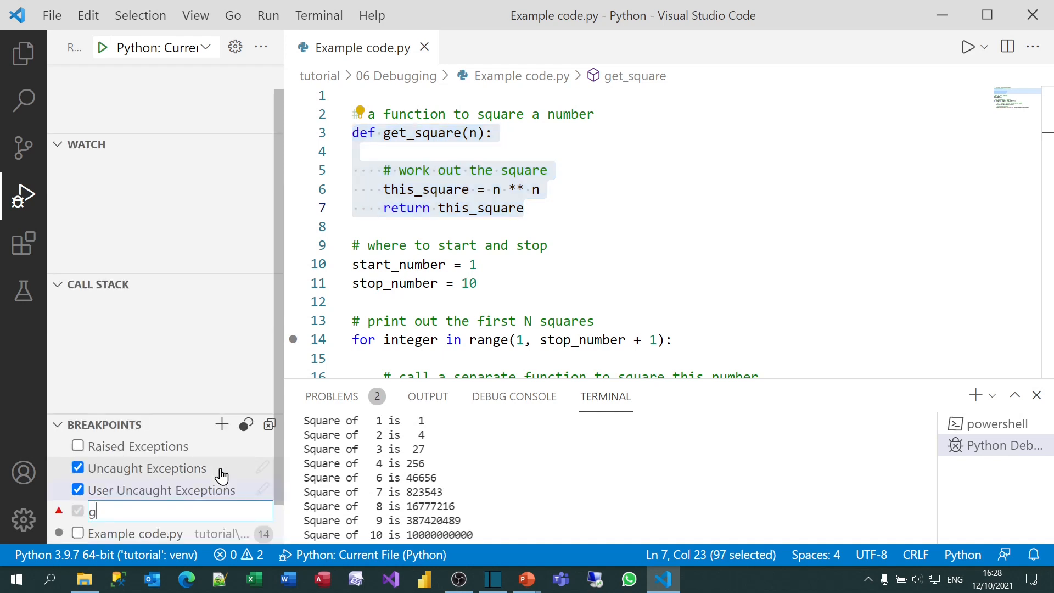
type("et_square")
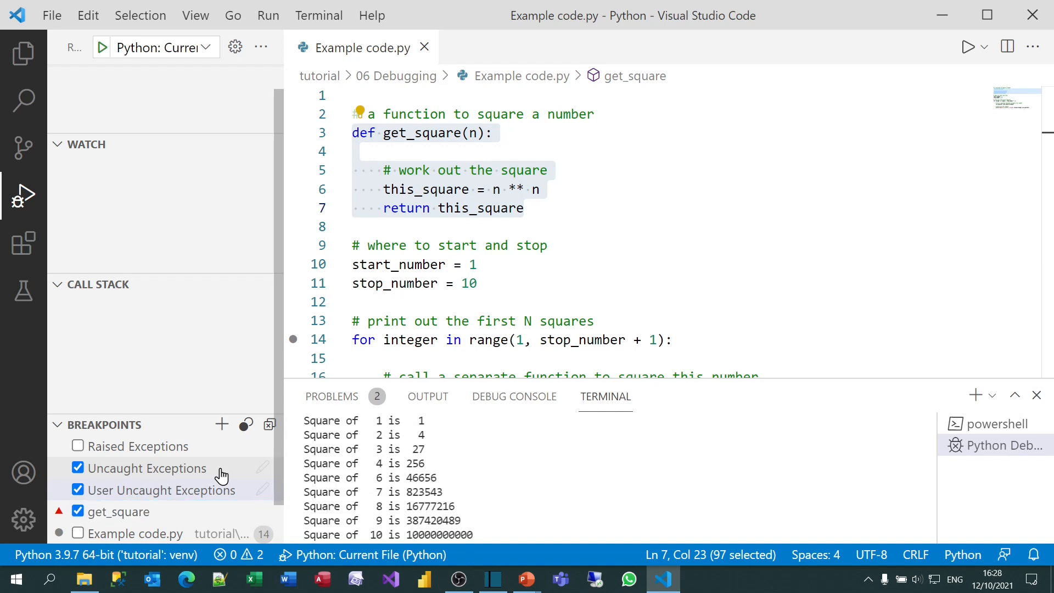
mouse_move(120, 512)
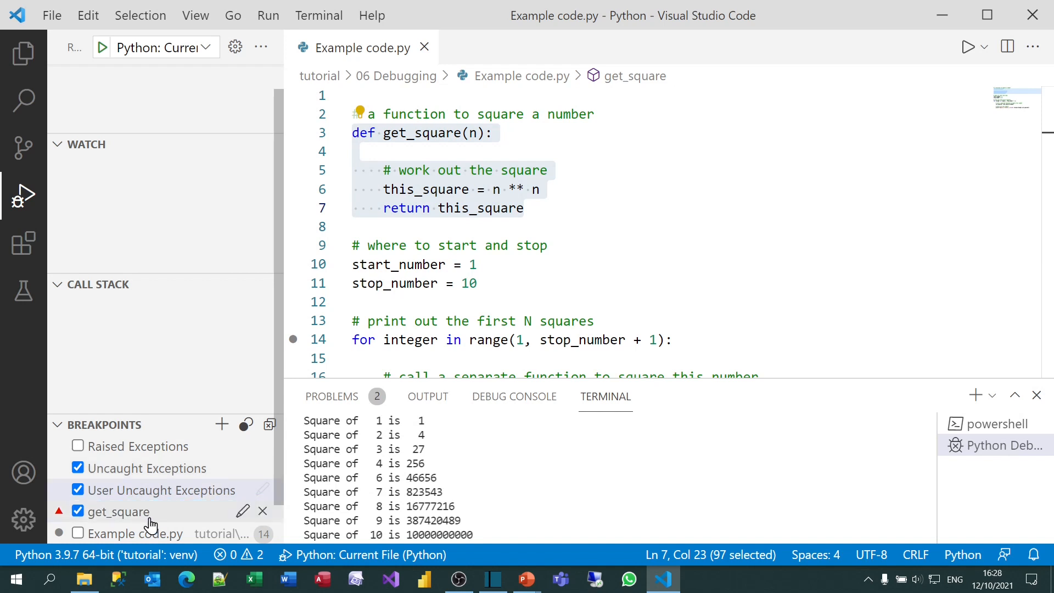
right_click(119, 512)
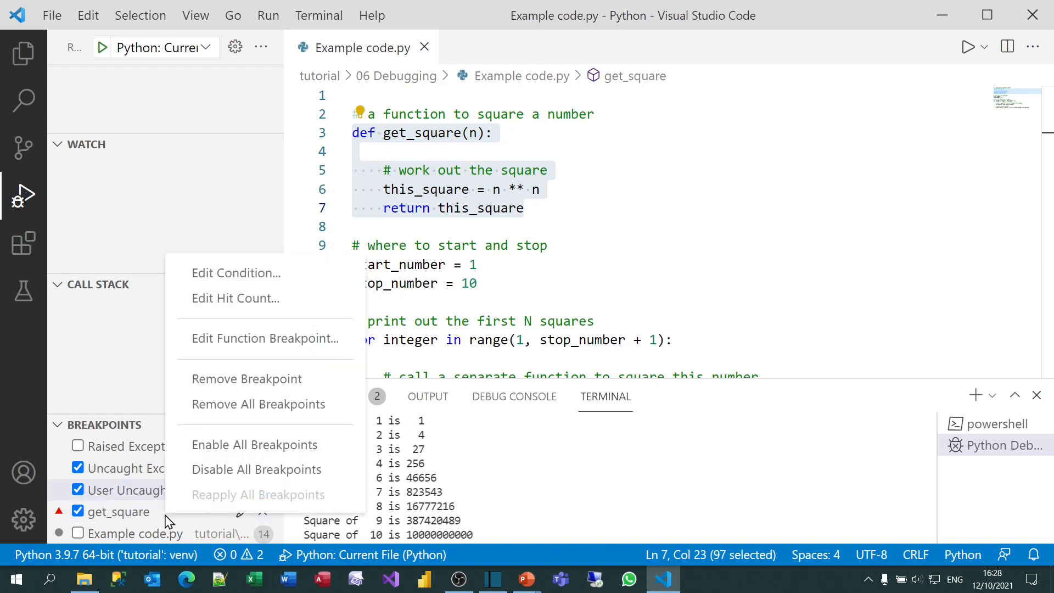
mouse_move(303, 273)
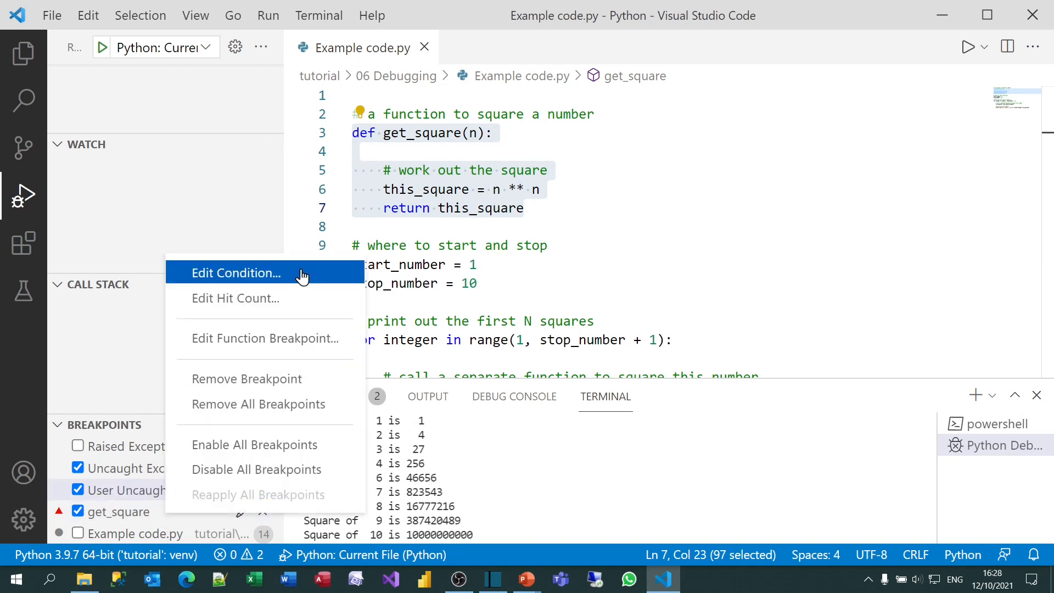
mouse_move(289, 297)
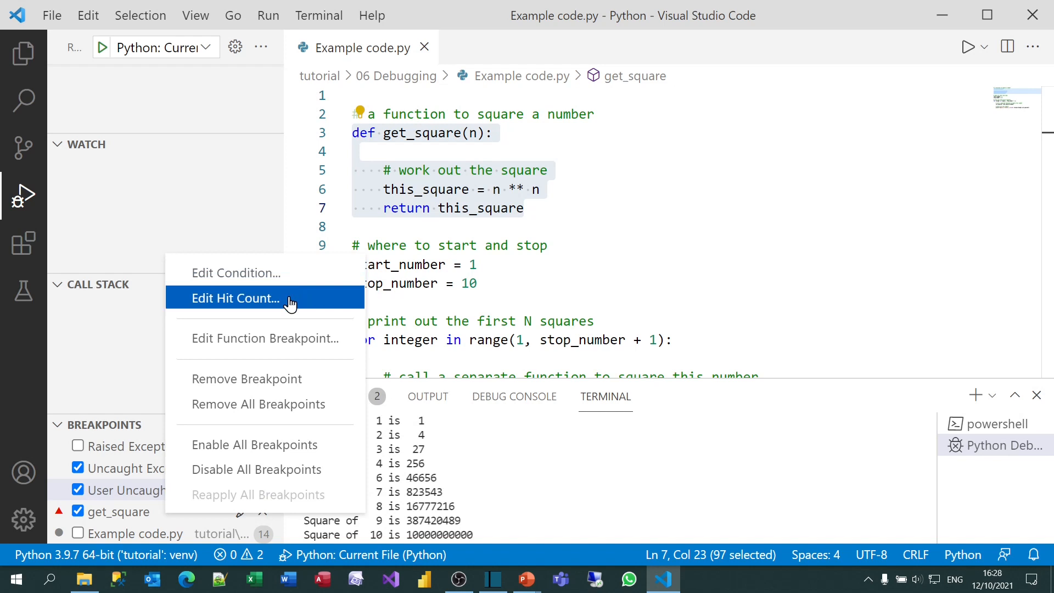
left_click(235, 298)
type("4")
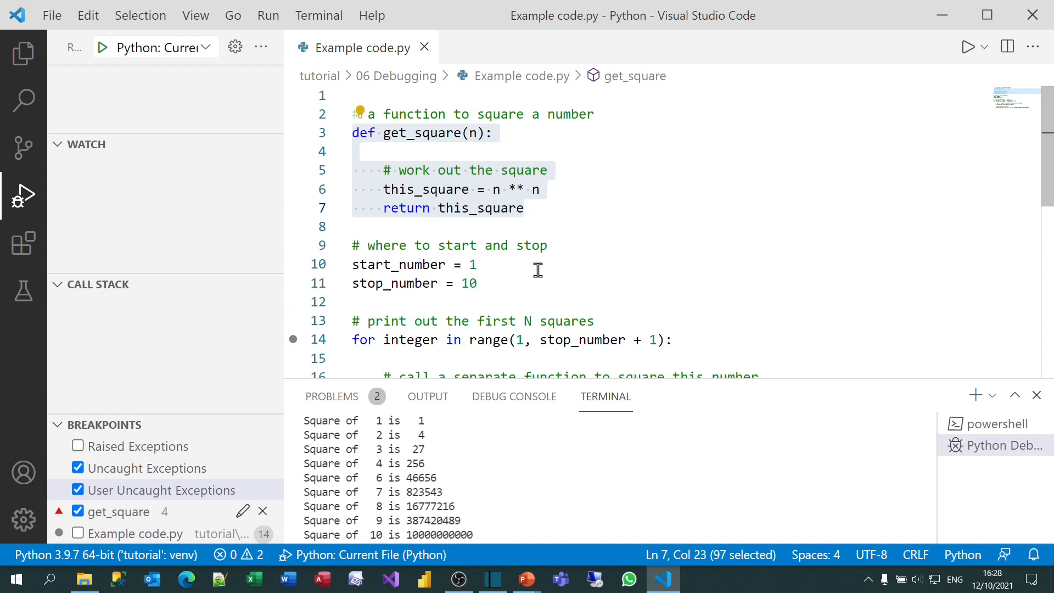
Step: Continue to the get_square breakpoint and step into its return line, seeing n = 4 and this_square = 256
left_click(268, 14)
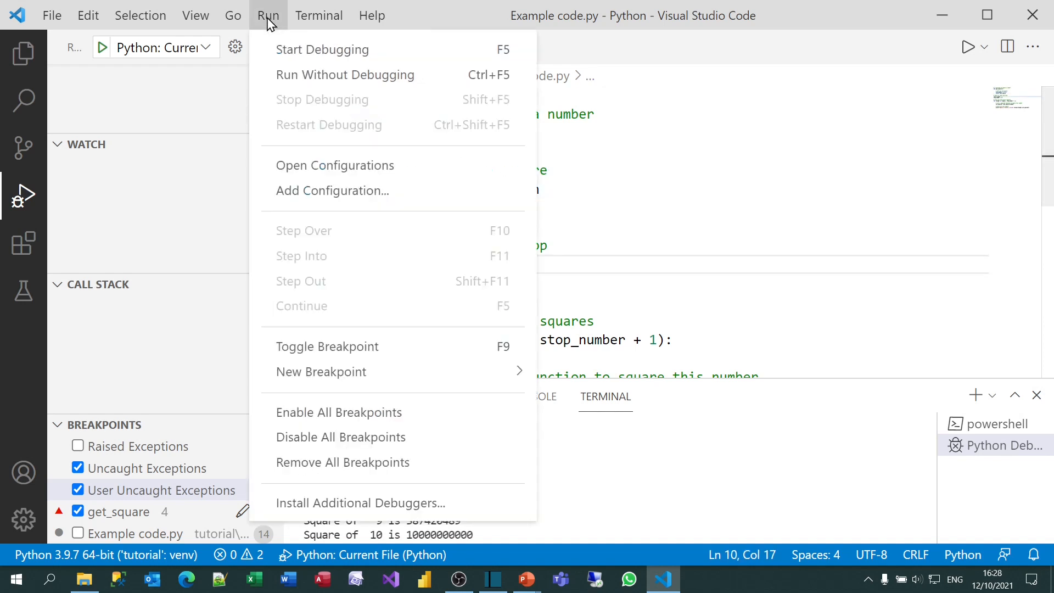
left_click(322, 49)
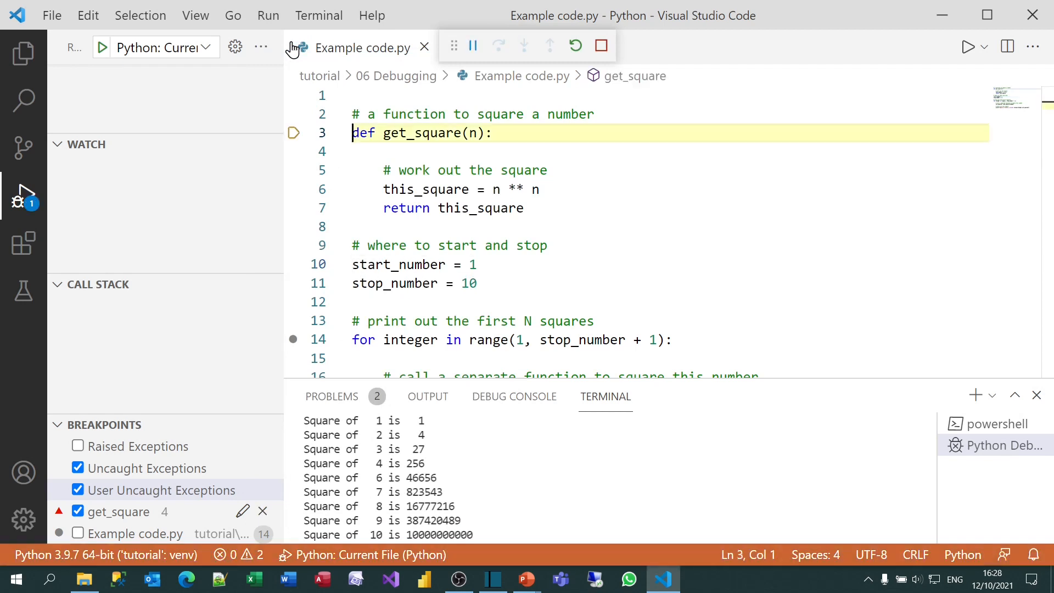
left_click(472, 45)
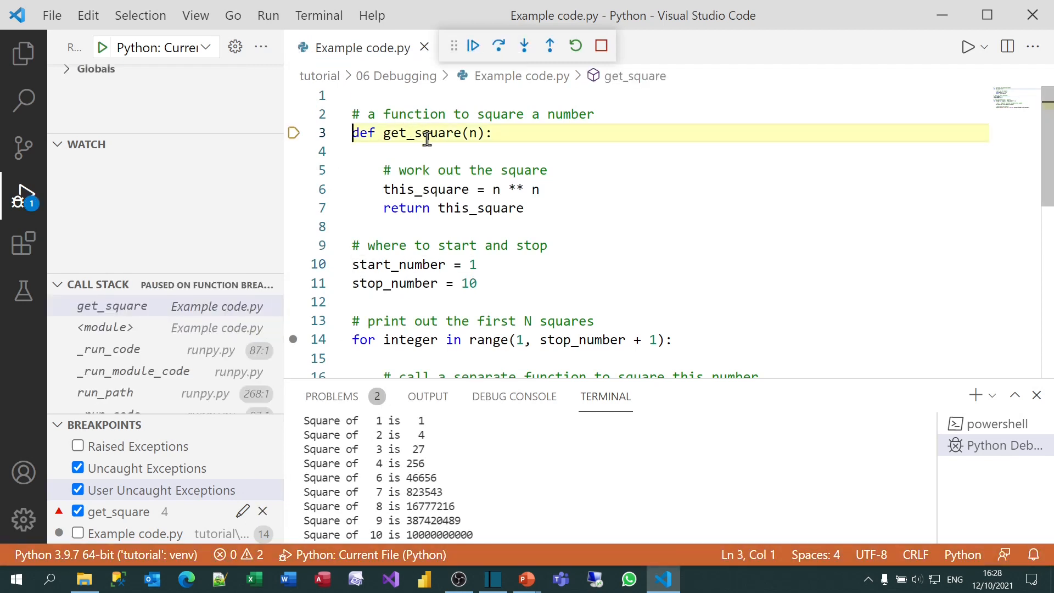
mouse_move(427, 133)
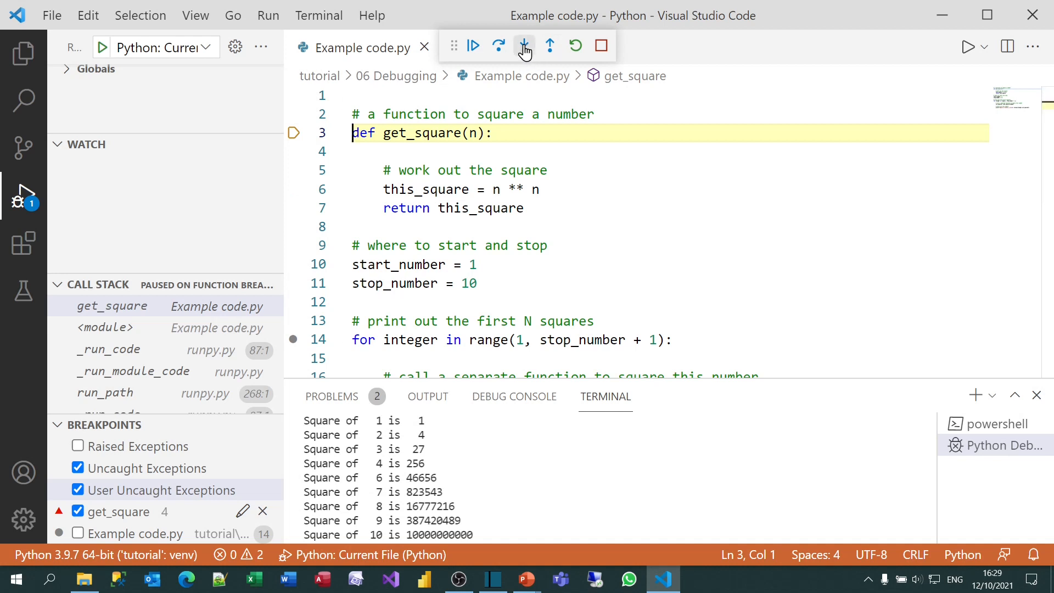
left_click(524, 45)
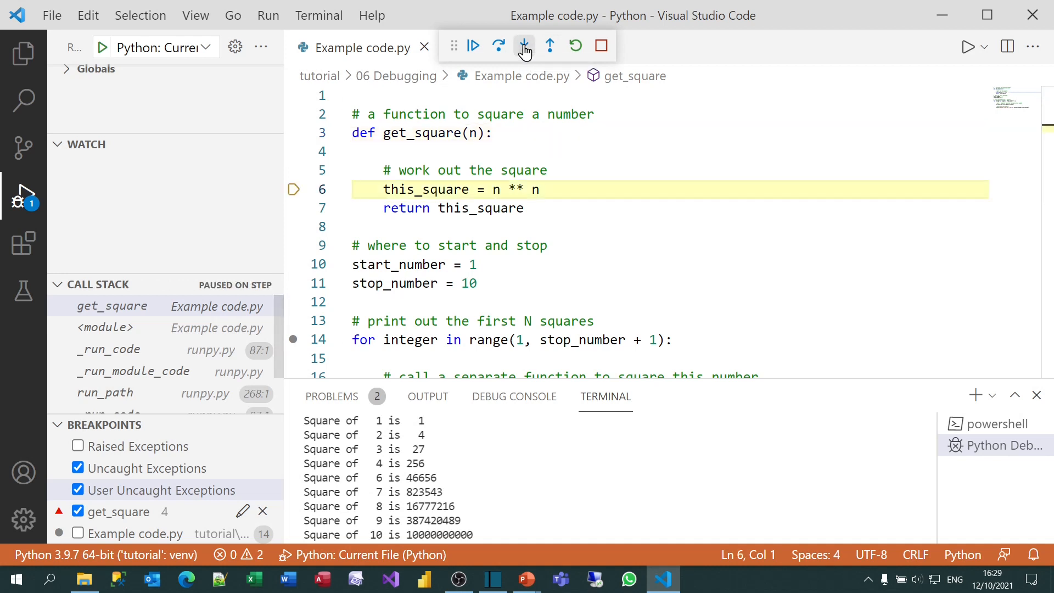
left_click(499, 45)
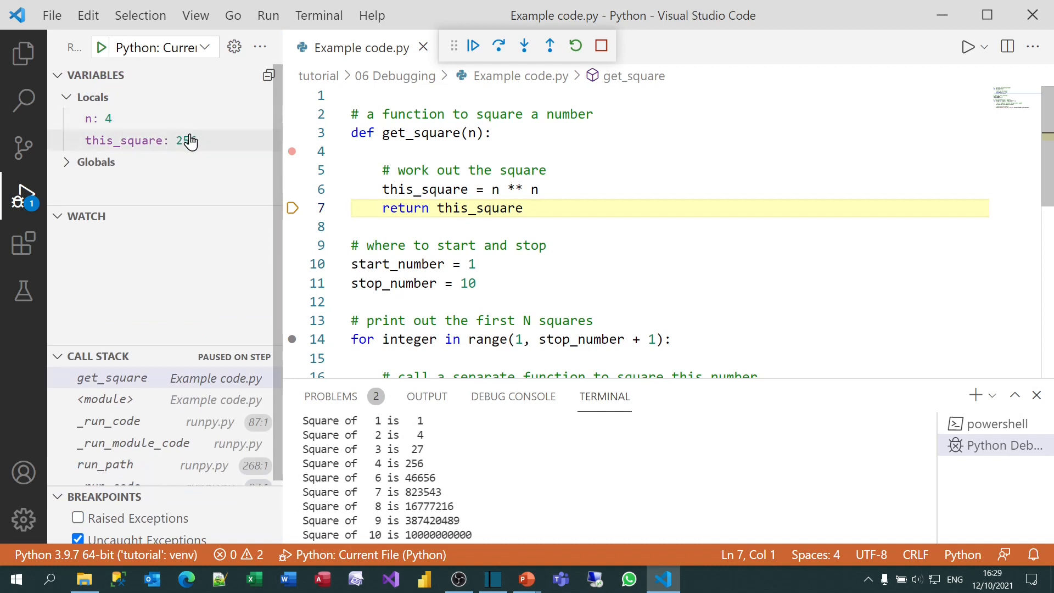
mouse_move(191, 140)
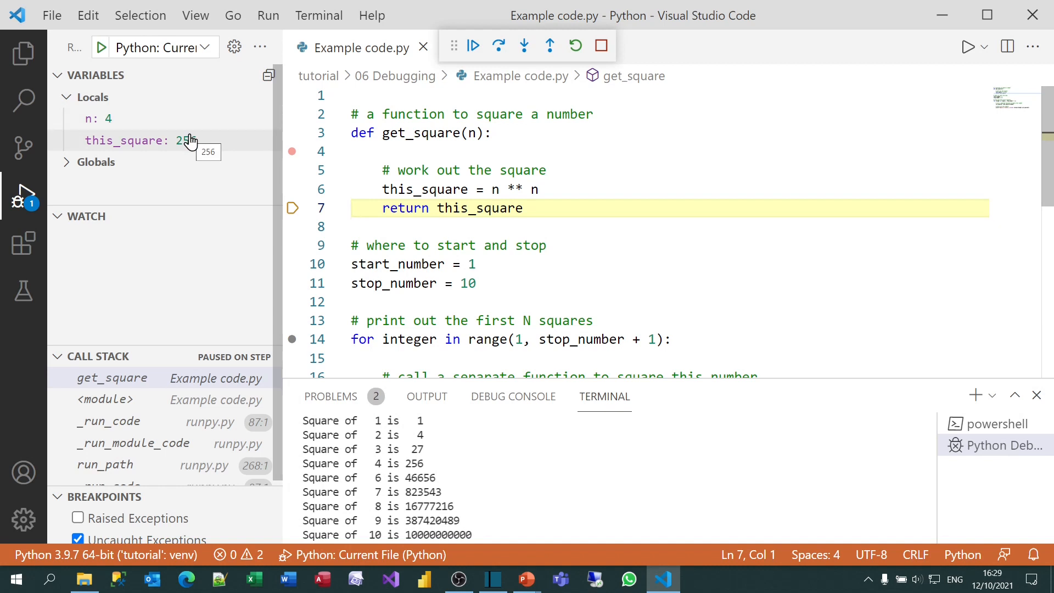
mouse_move(274, 179)
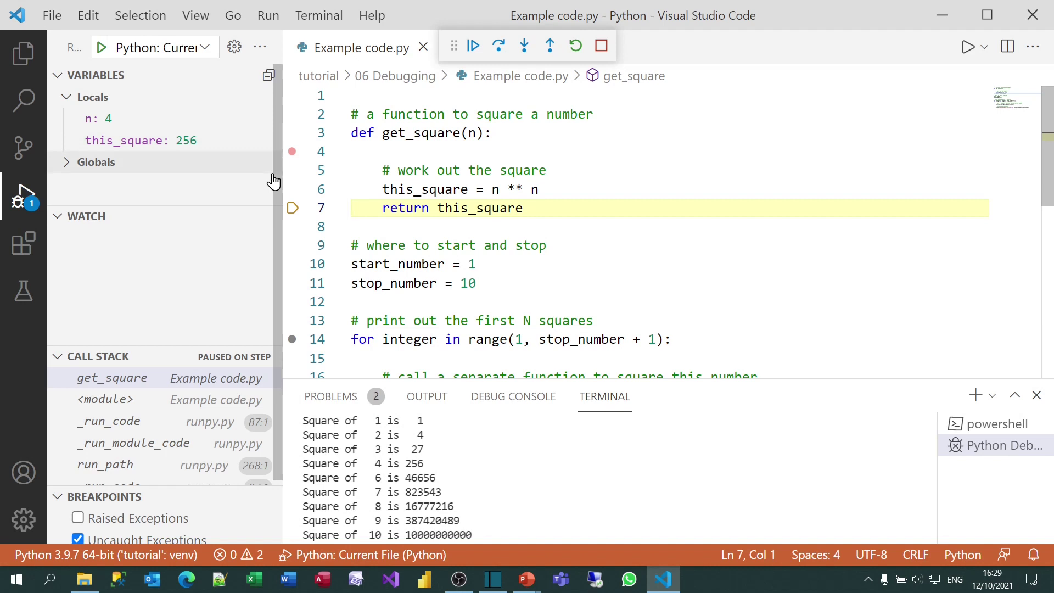
Step: Stop the debugging session, leaving the call stack empty
scroll("down", 3)
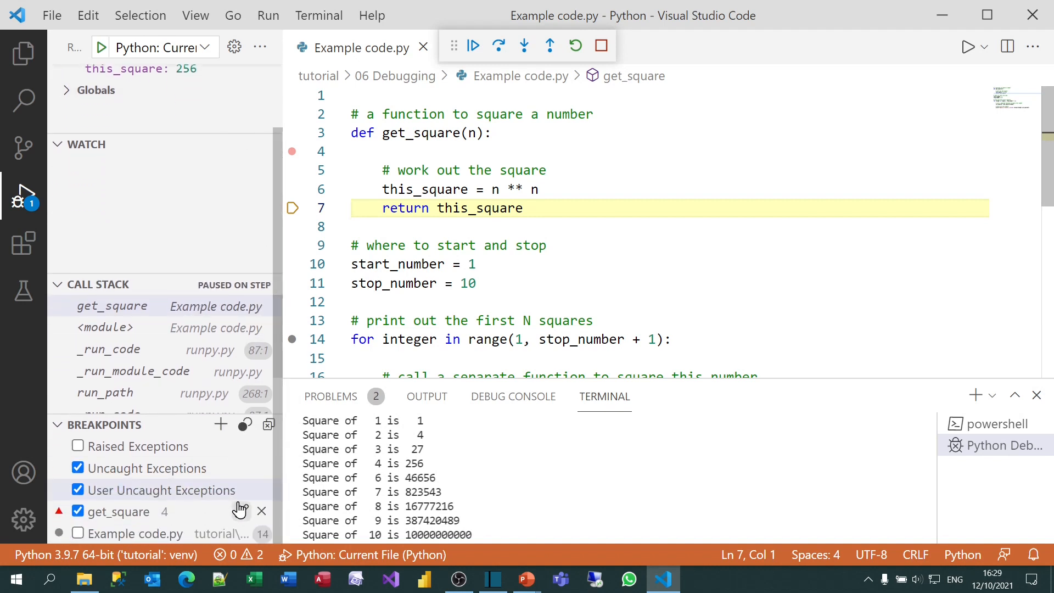
mouse_move(244, 432)
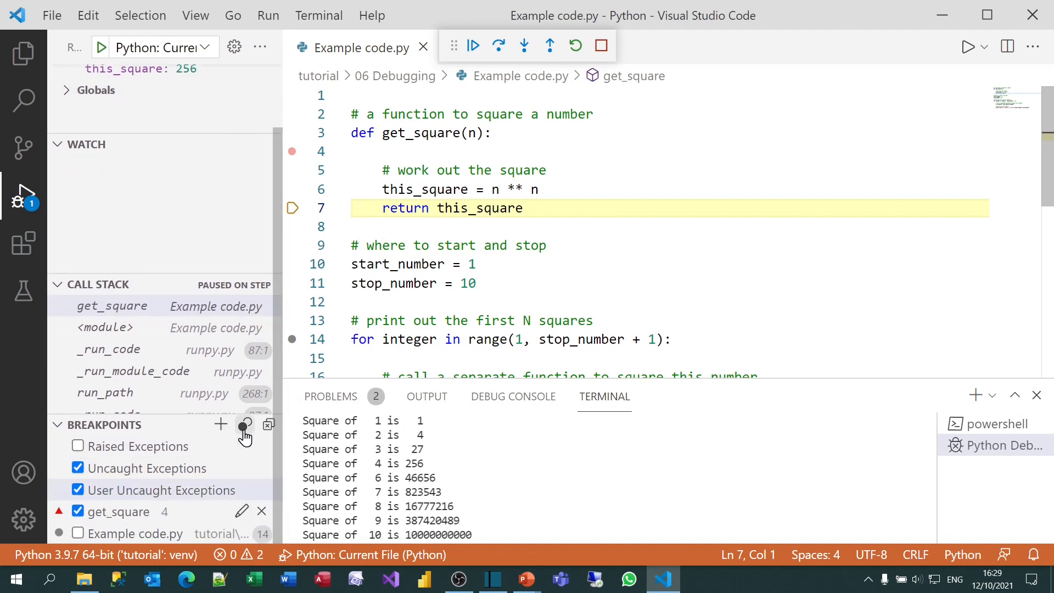
mouse_move(268, 425)
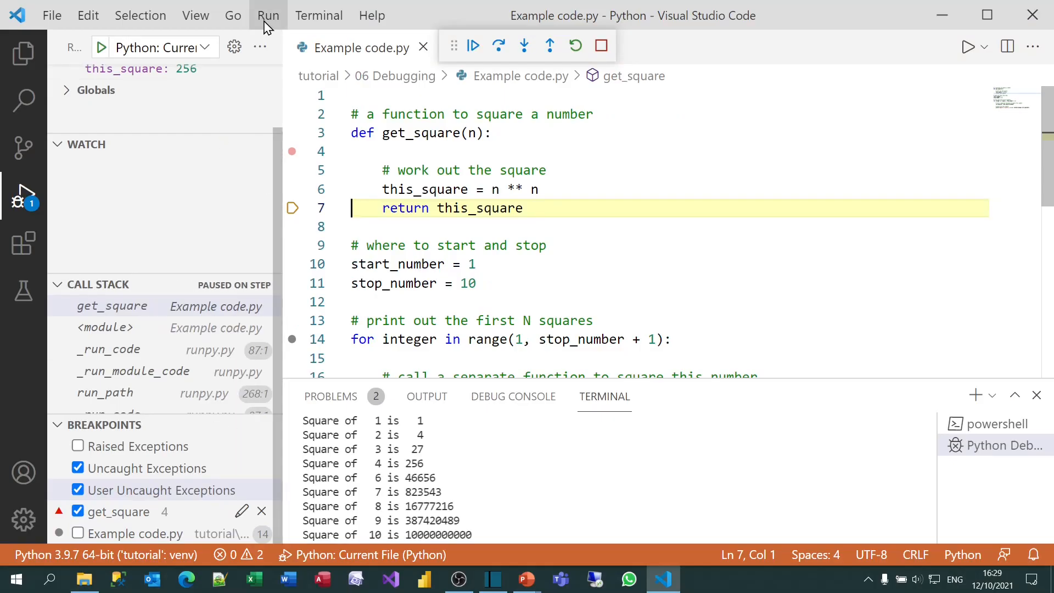
left_click(268, 15)
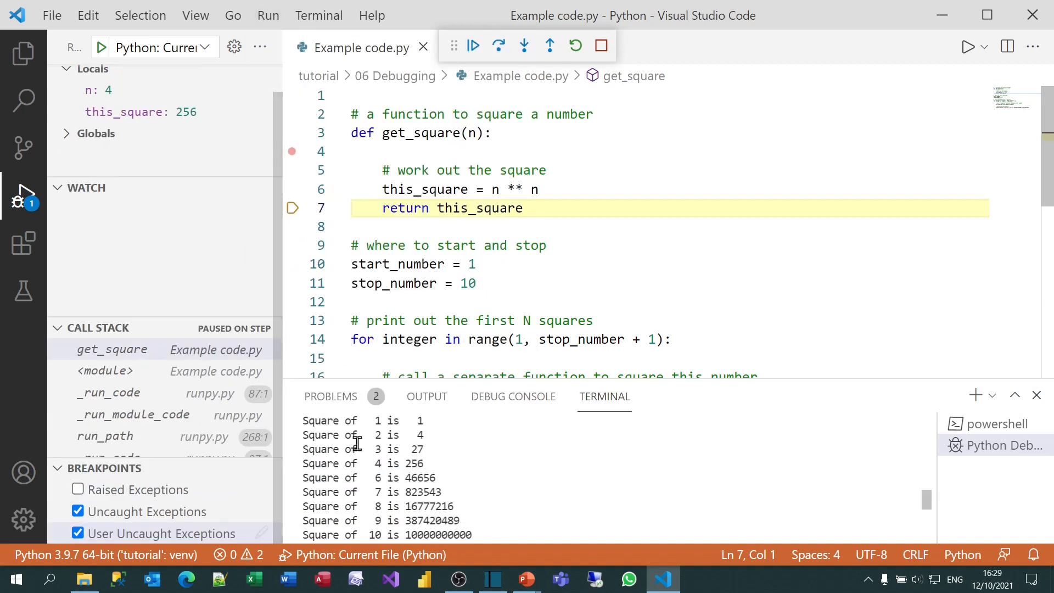
mouse_move(600, 45)
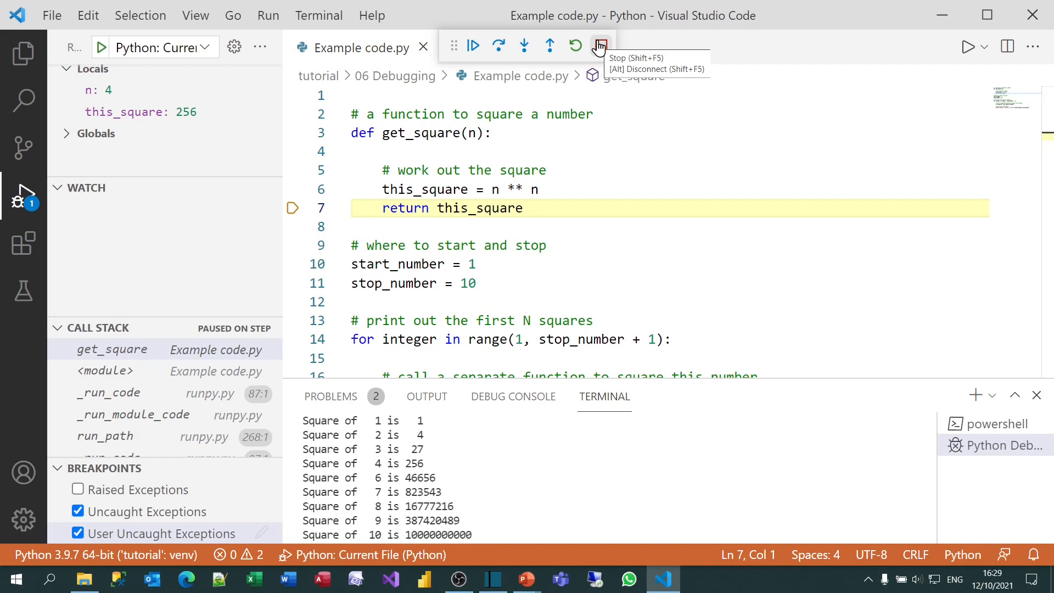
left_click(599, 46)
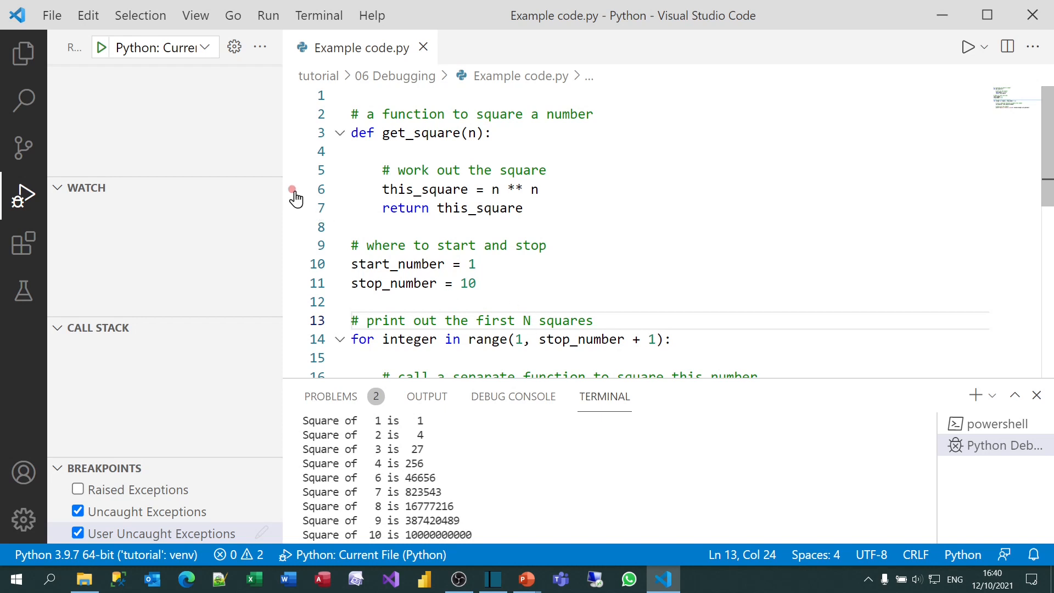
Step: Set a breakpoint on line 6, start a new debug run and select the get_square frame where n is 1
left_click(292, 190)
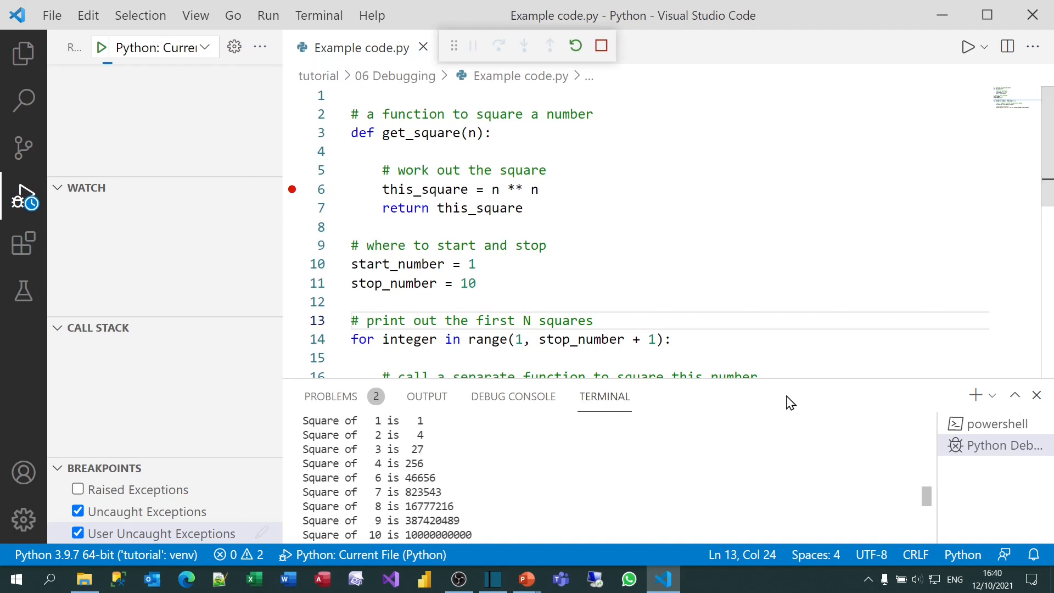
left_click(472, 47)
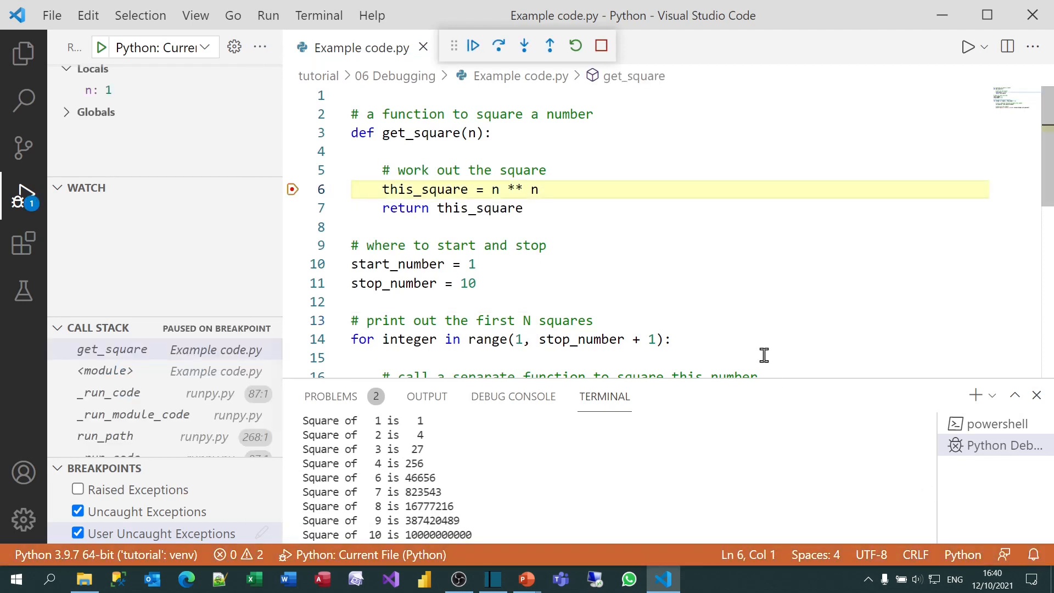
mouse_move(710, 352)
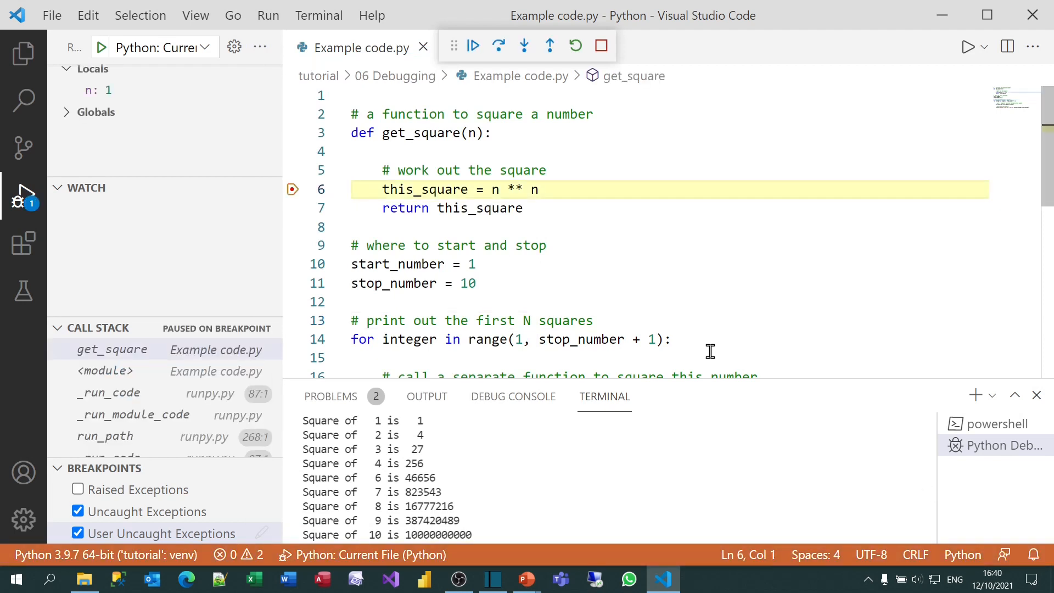
mouse_move(120, 343)
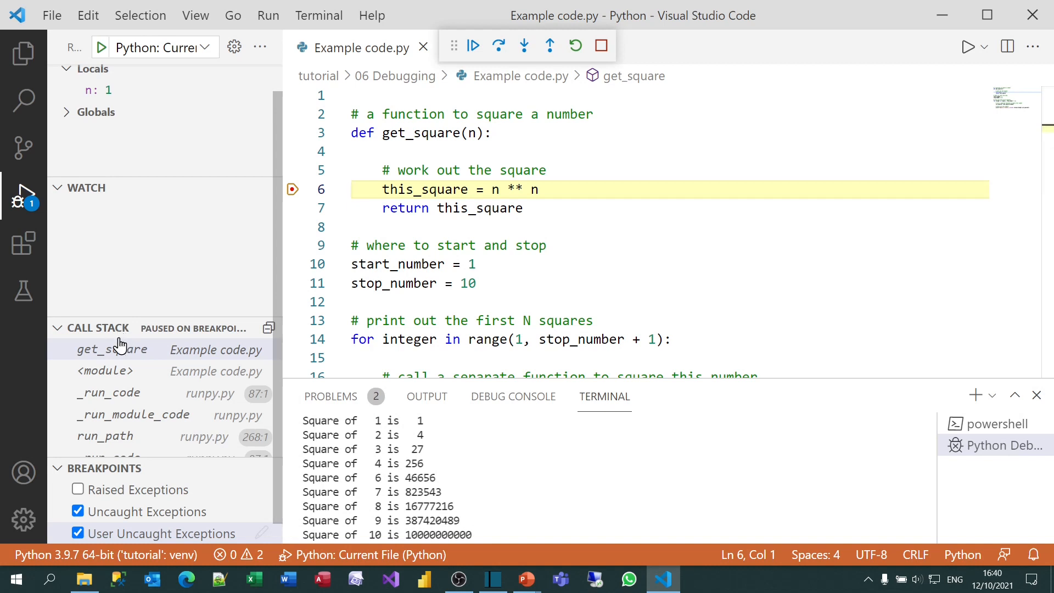
left_click(112, 349)
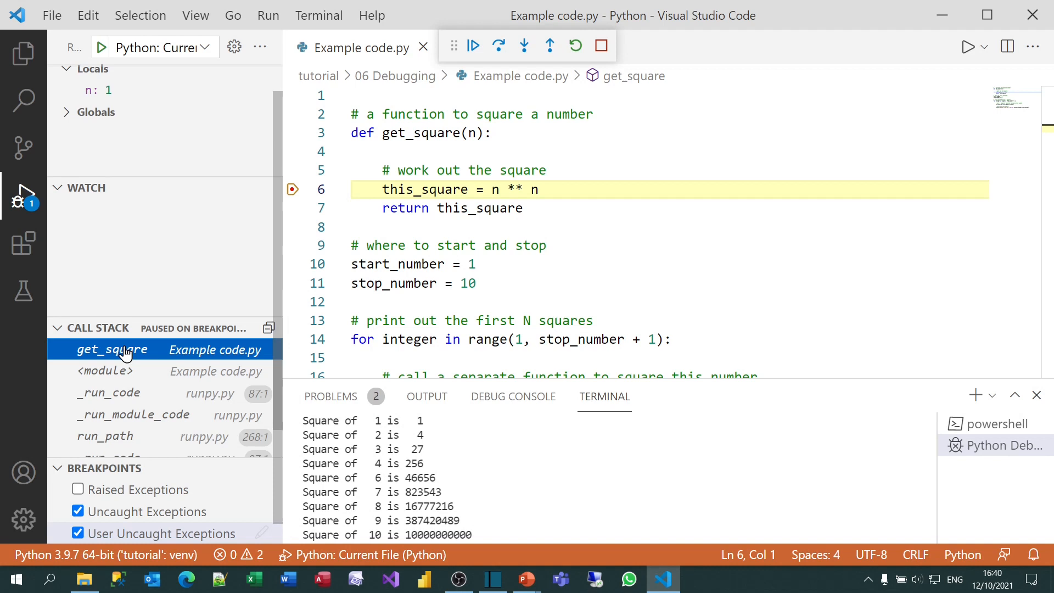
Step: Browse the call stack frames <module>, _run_code, _run_module_code and run_path in runpy.py, then return to get_square
left_click(105, 371)
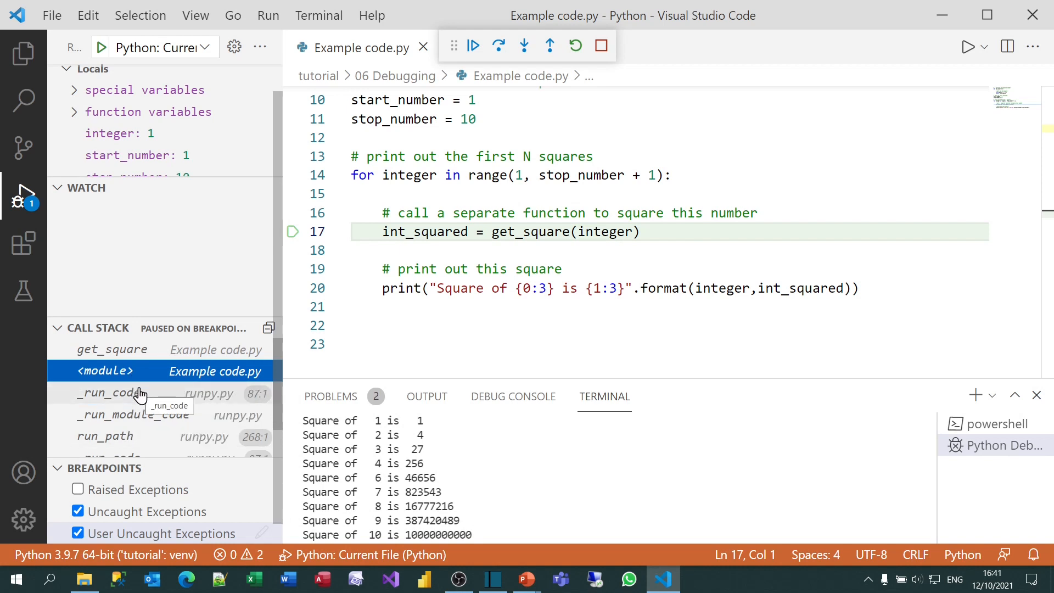
left_click(112, 393)
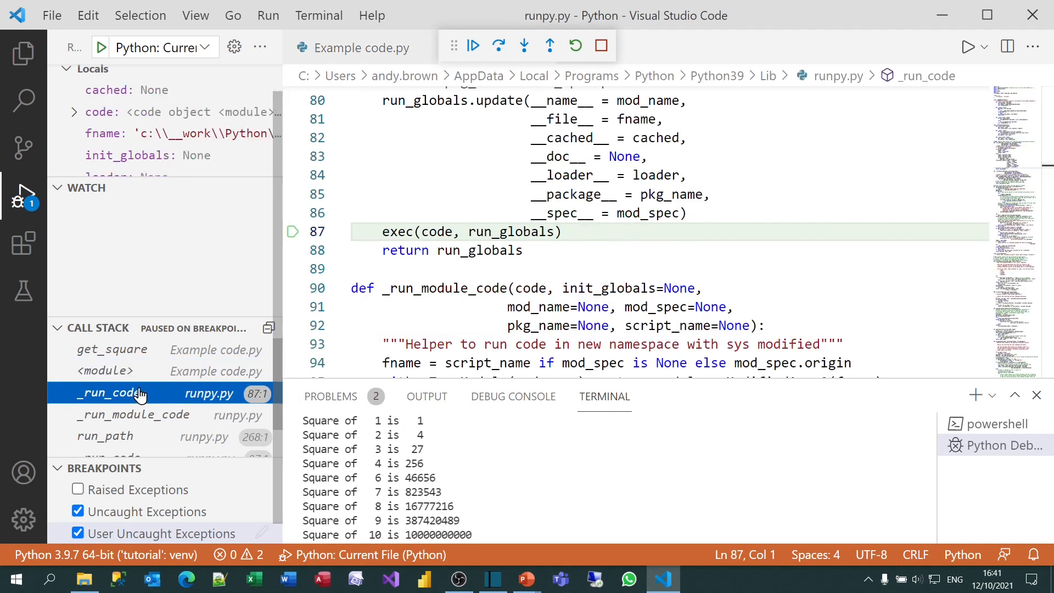
mouse_move(139, 415)
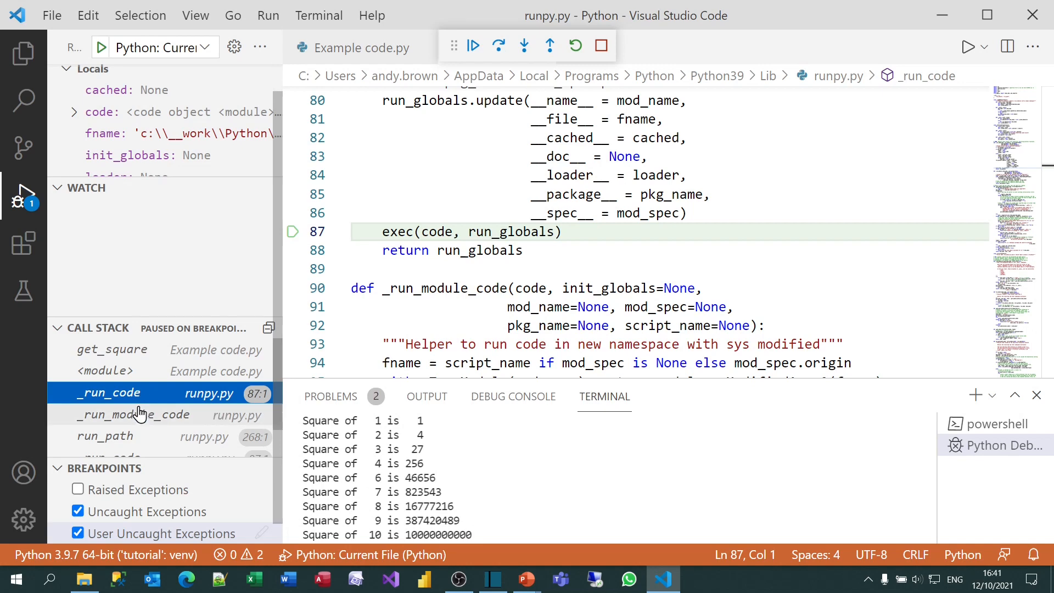
left_click(105, 436)
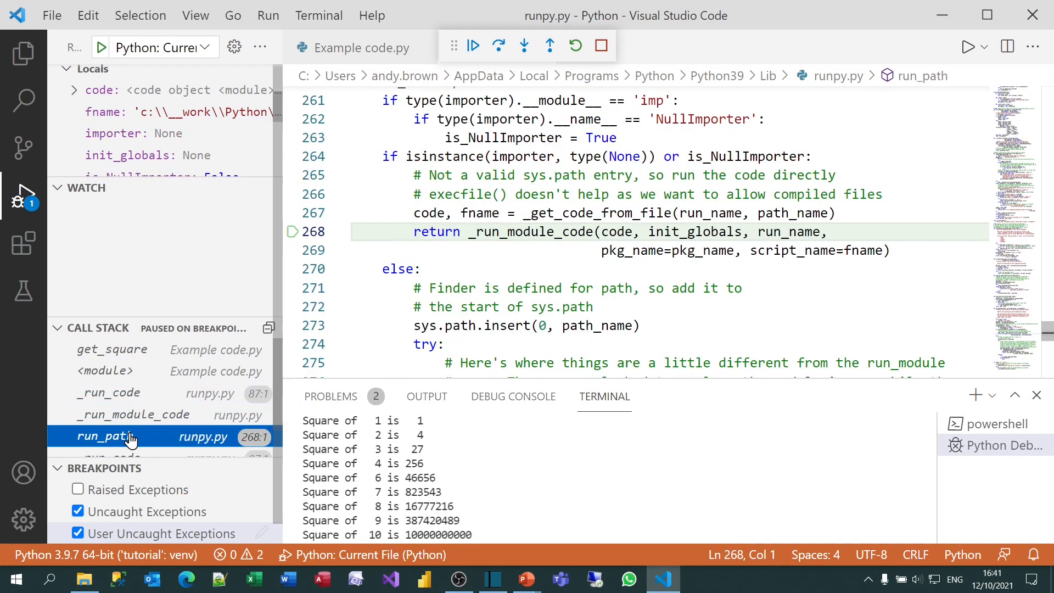
left_click(111, 424)
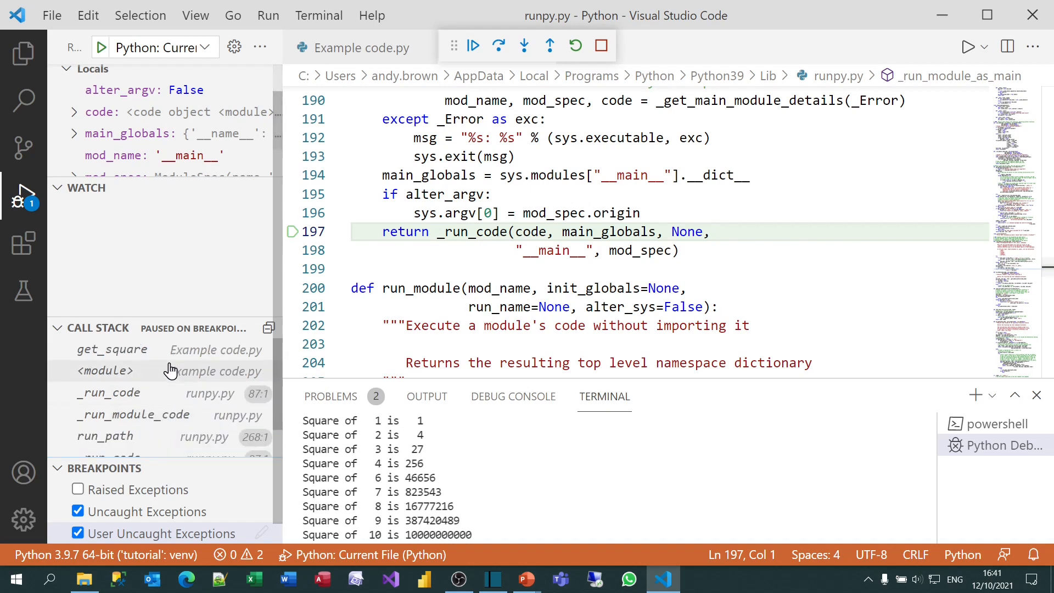
left_click(112, 349)
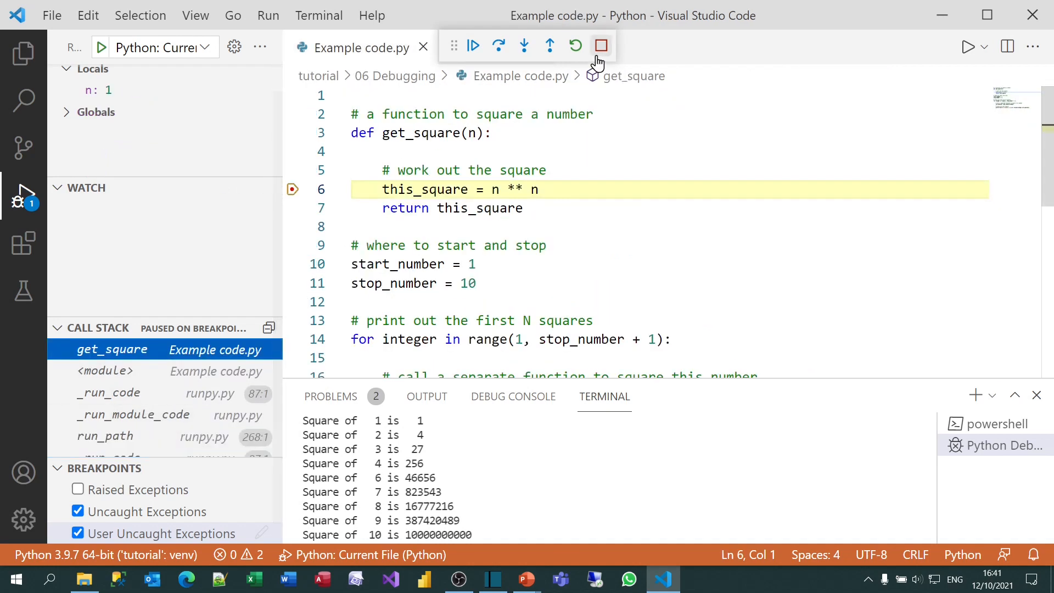
Step: Stop debugging, keeping the line 6 breakpoint and runpy.py open
left_click(601, 45)
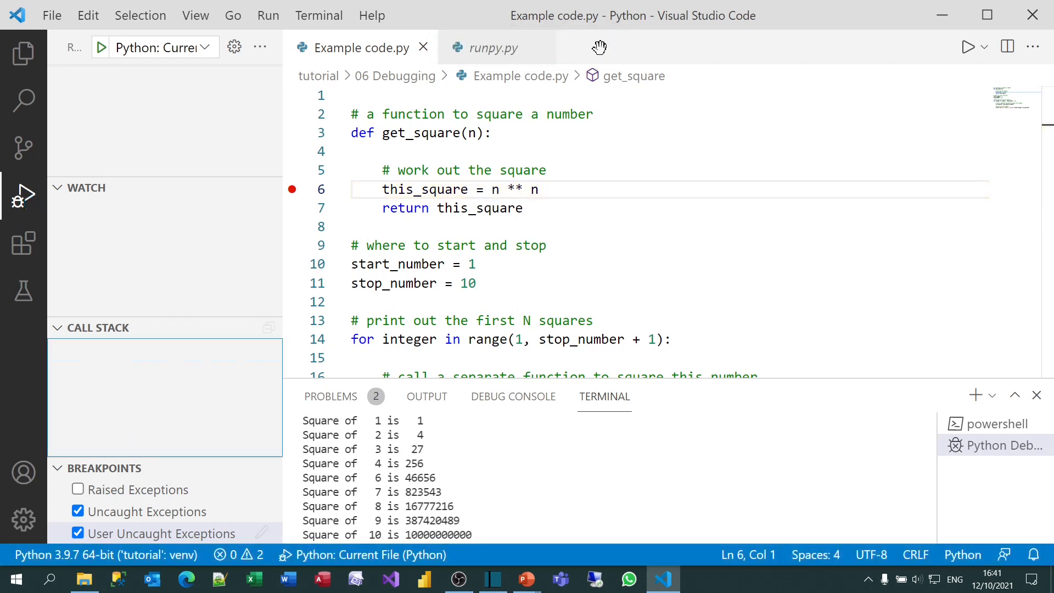